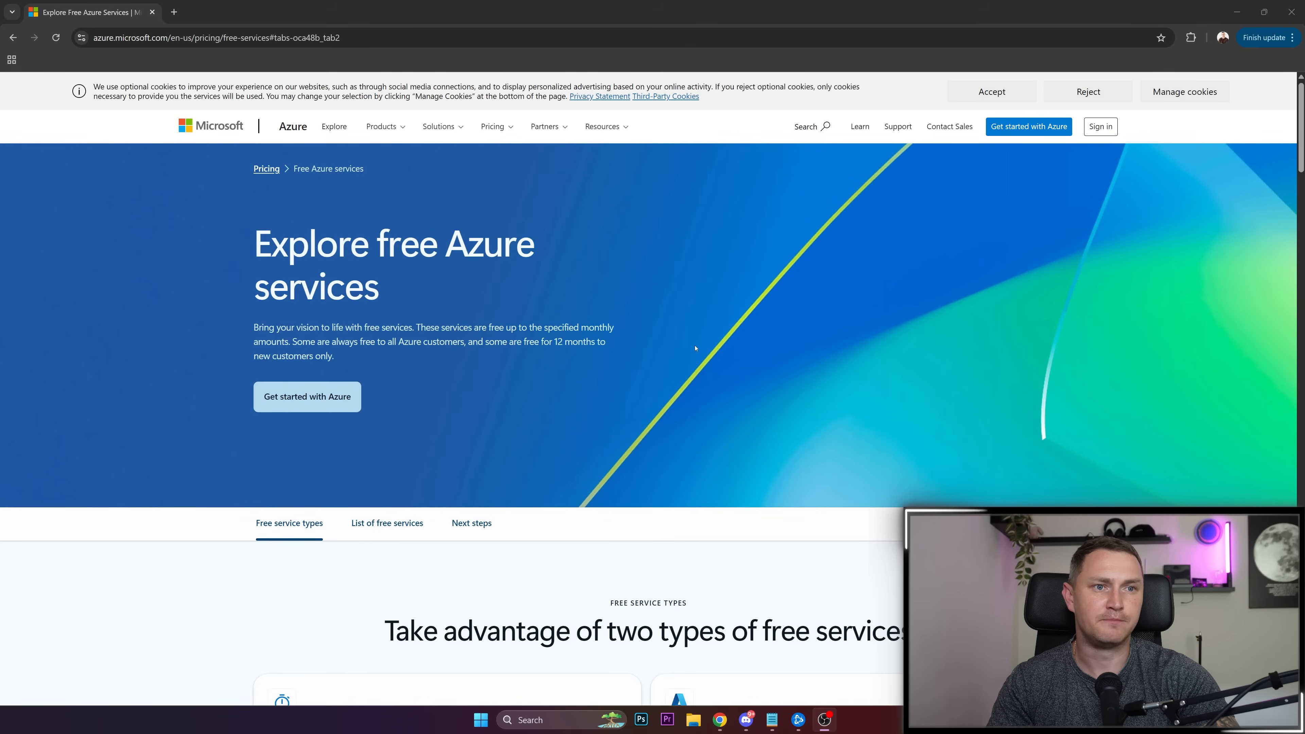
mouse_move(682, 341)
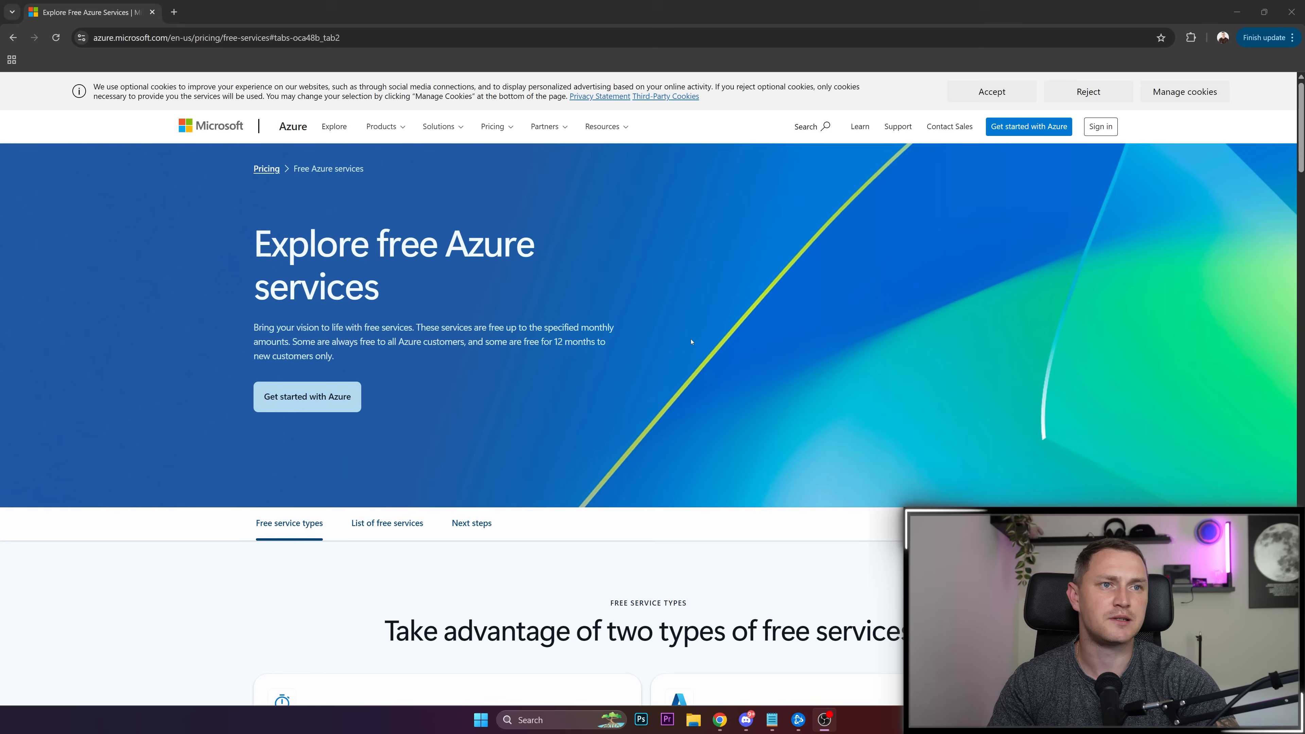
mouse_move(637, 327)
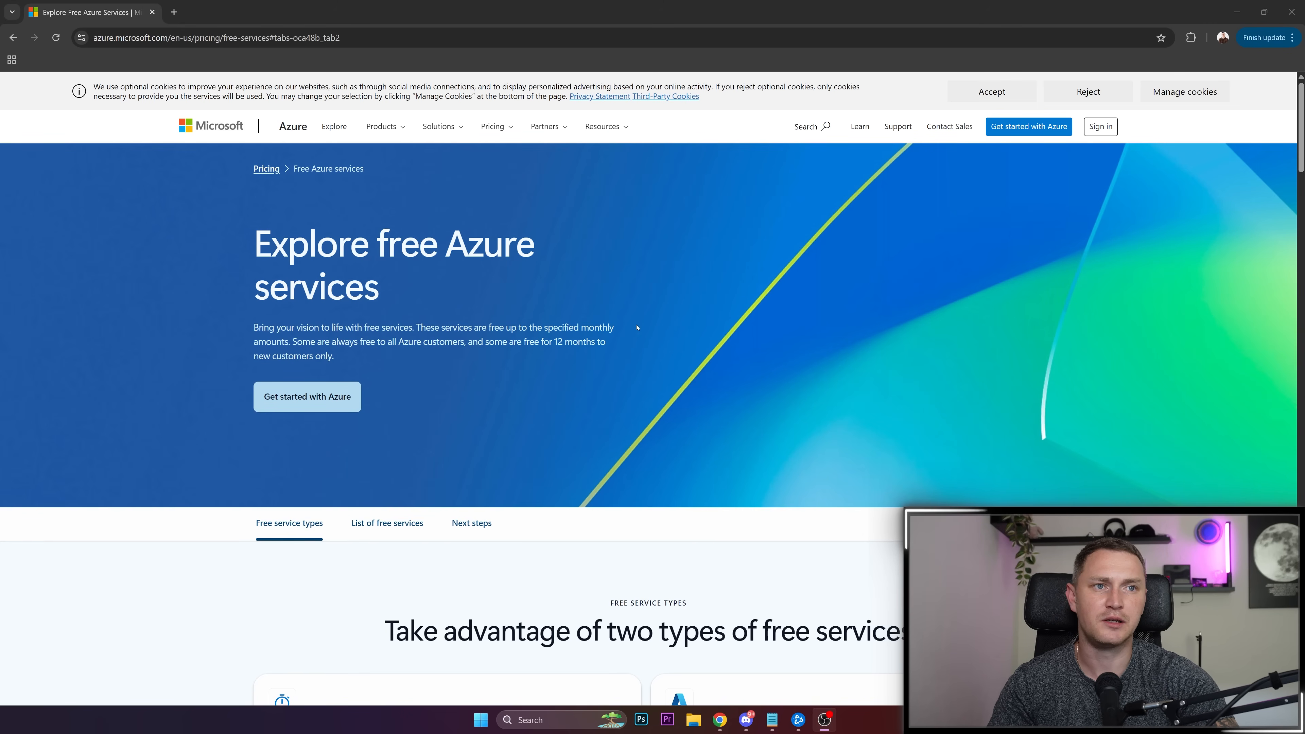
mouse_move(619, 359)
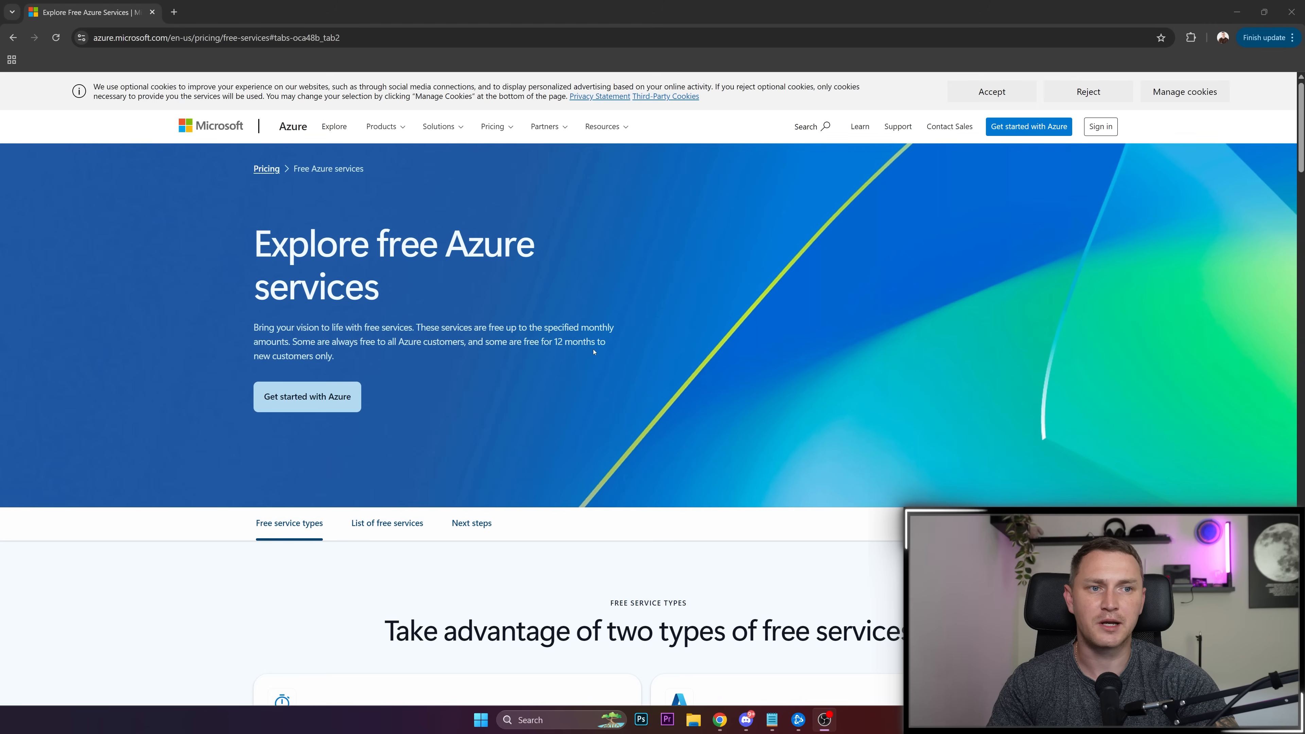
mouse_move(403, 285)
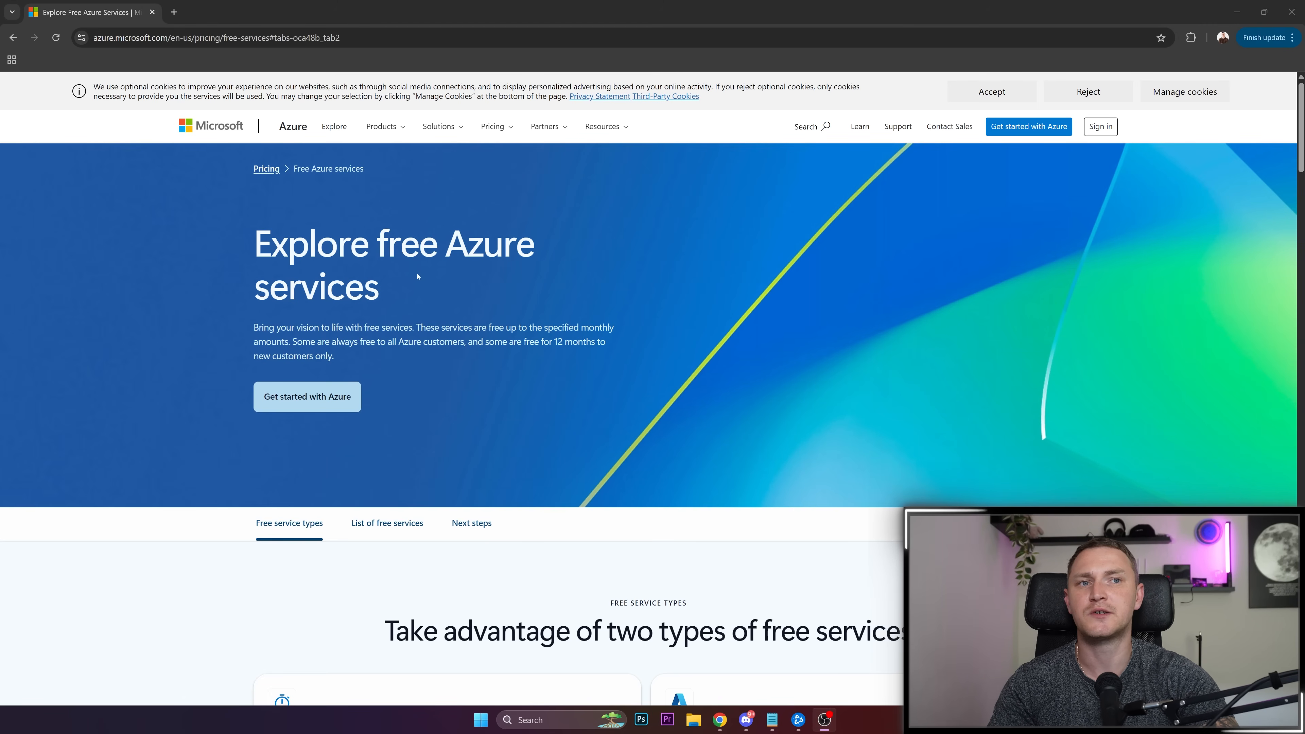
mouse_move(511, 279)
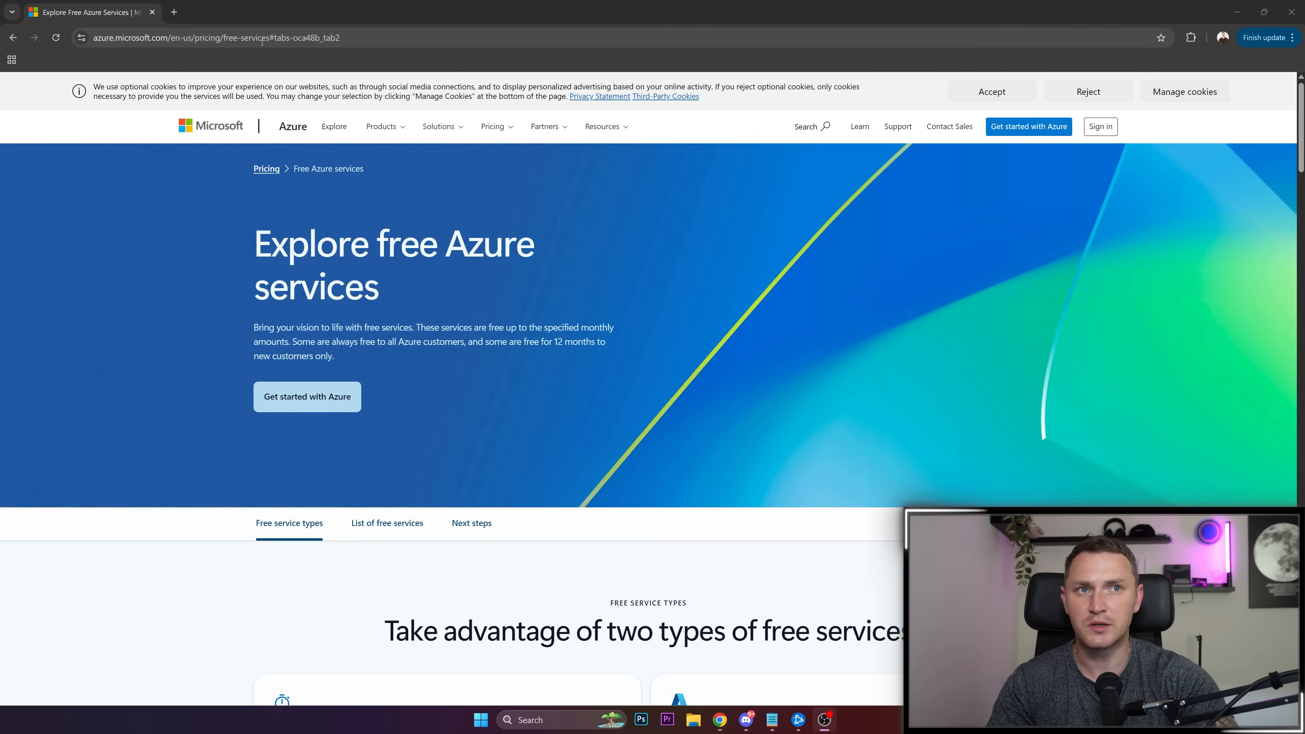
Step: Scroll down to the Find your free services section of the Azure page
scroll(down, 3)
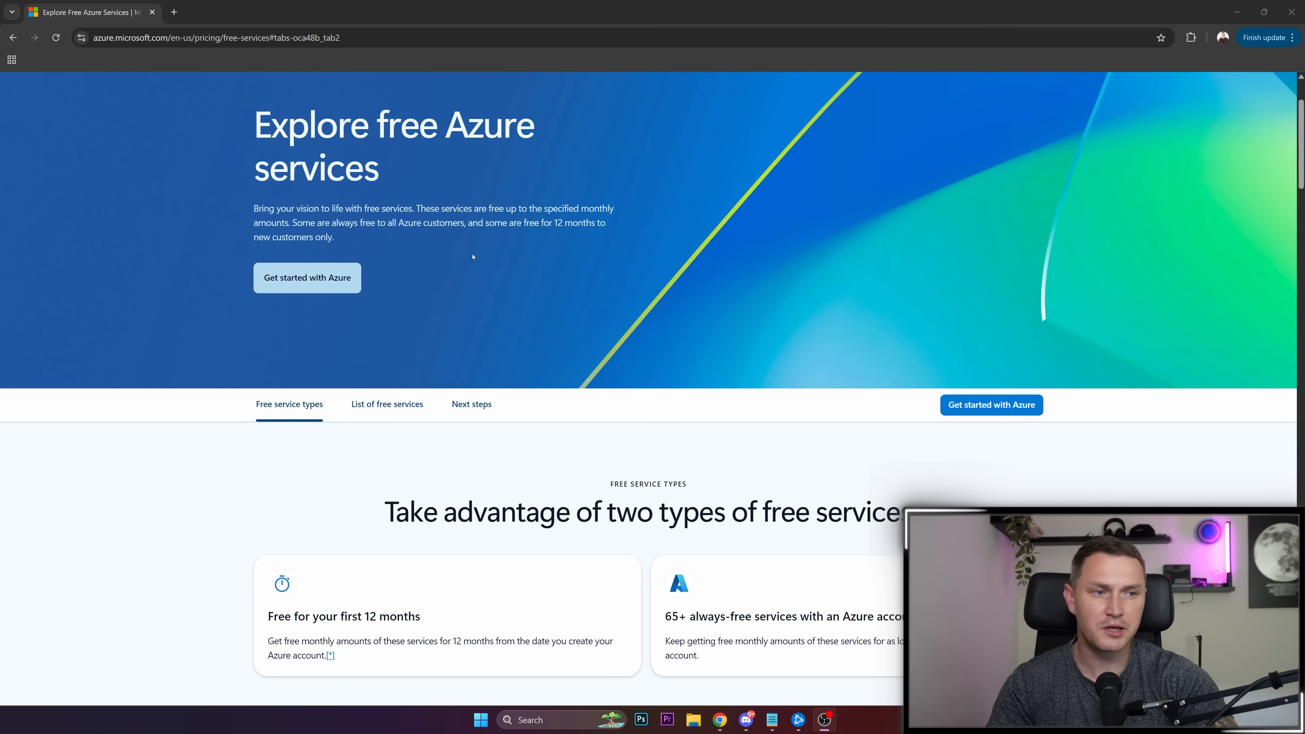
scroll(down, 3)
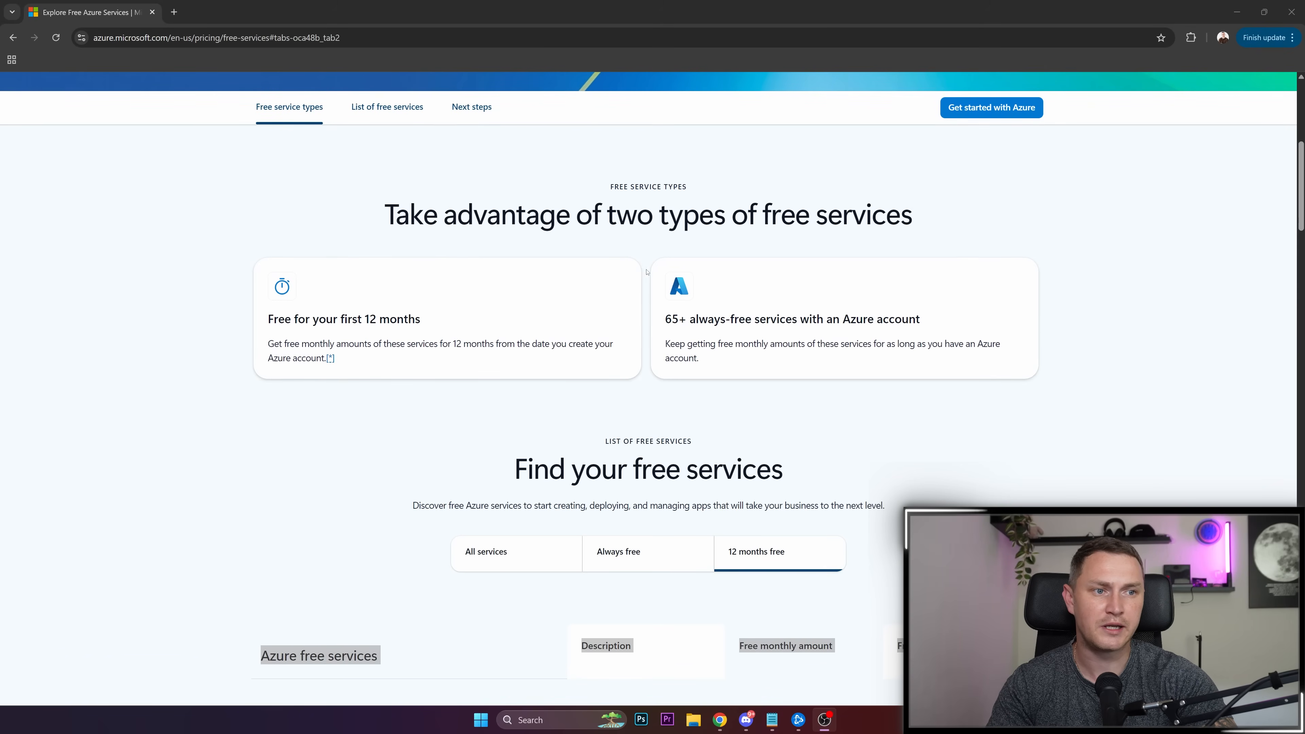
scroll(down, 3)
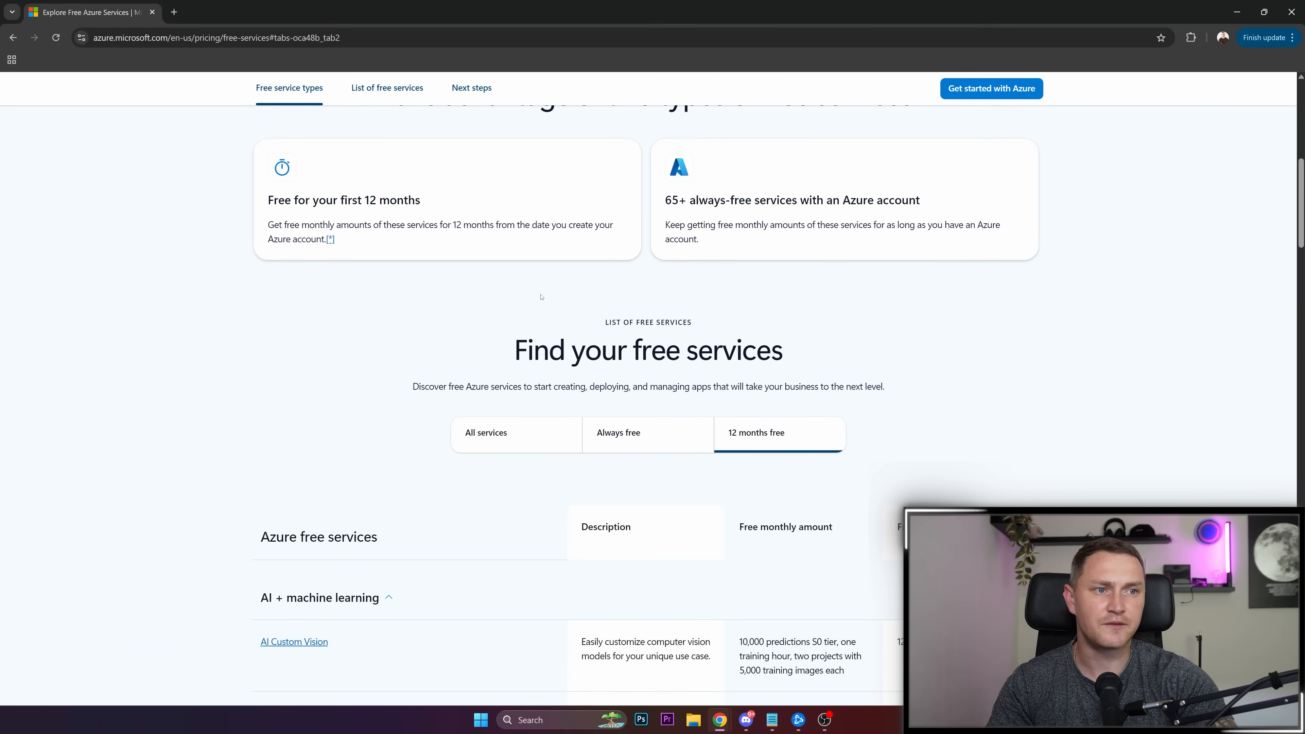
scroll(down, 3)
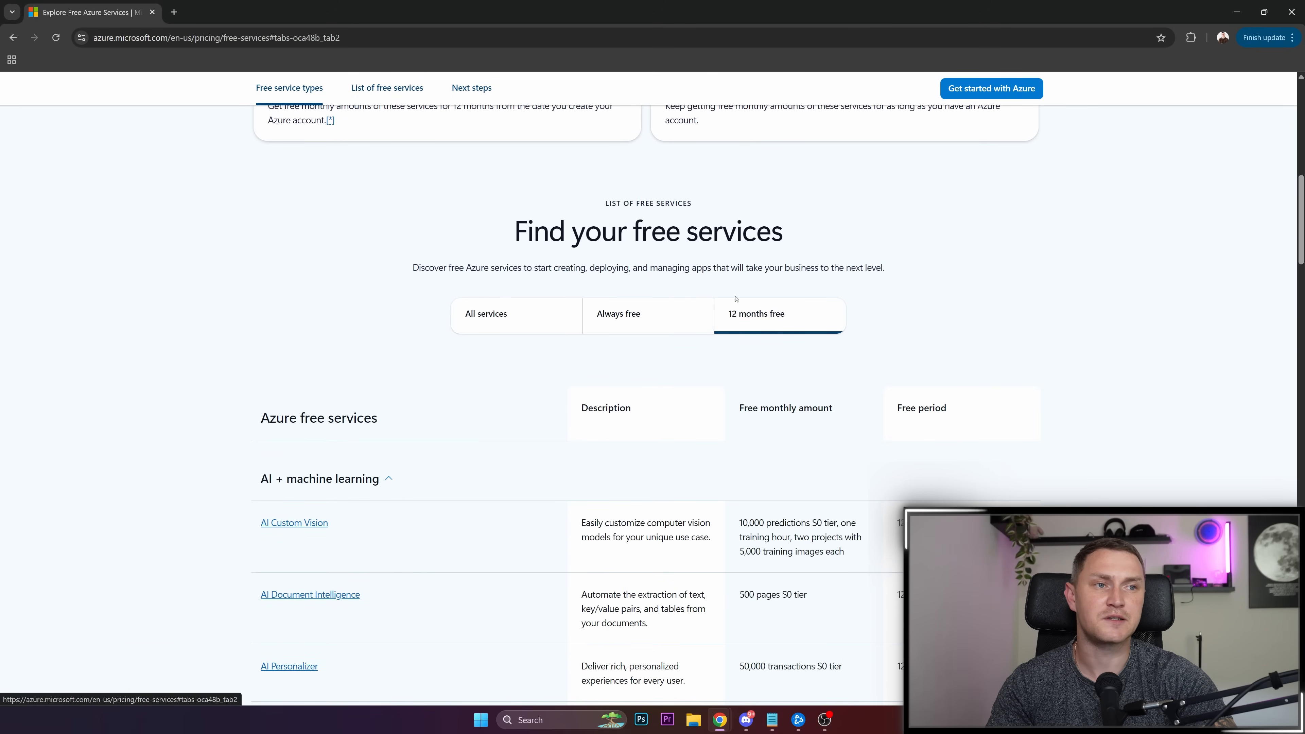
Step: View the Always free list, then switch to the 12 months free services table
click(618, 314)
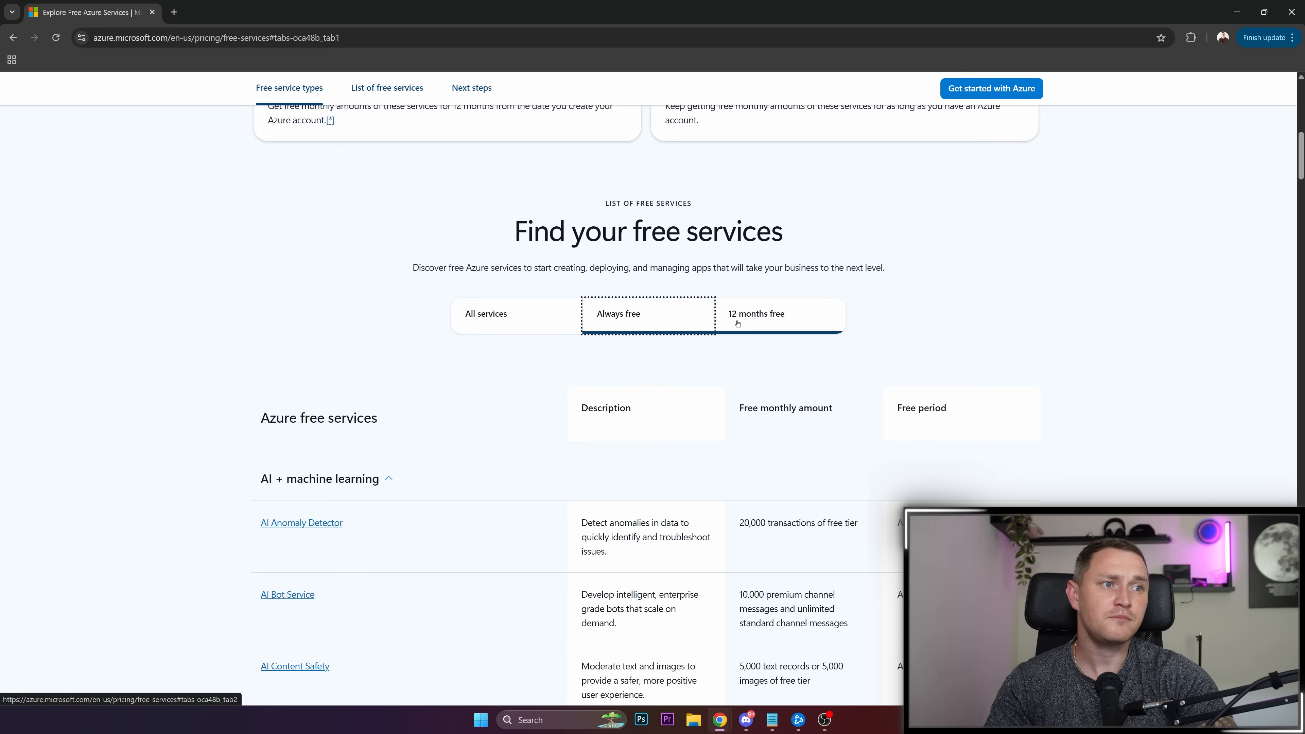
click(756, 314)
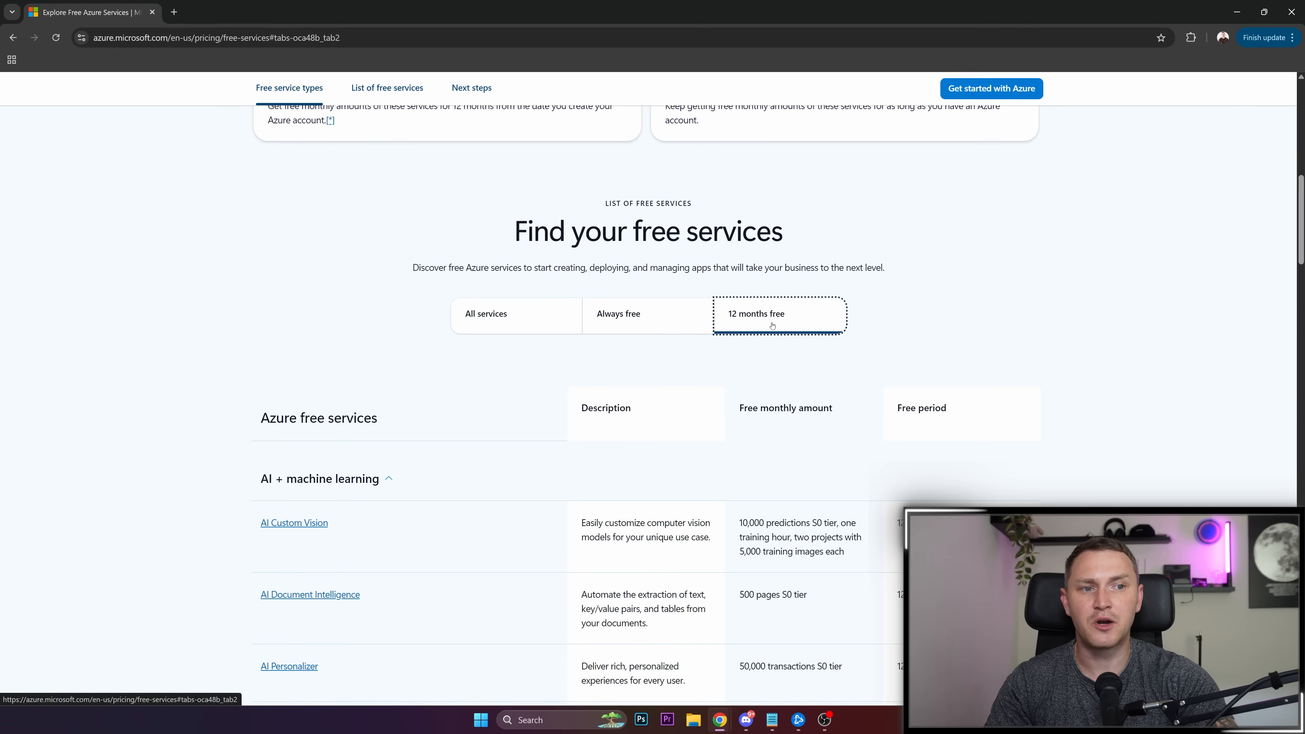
mouse_move(538, 347)
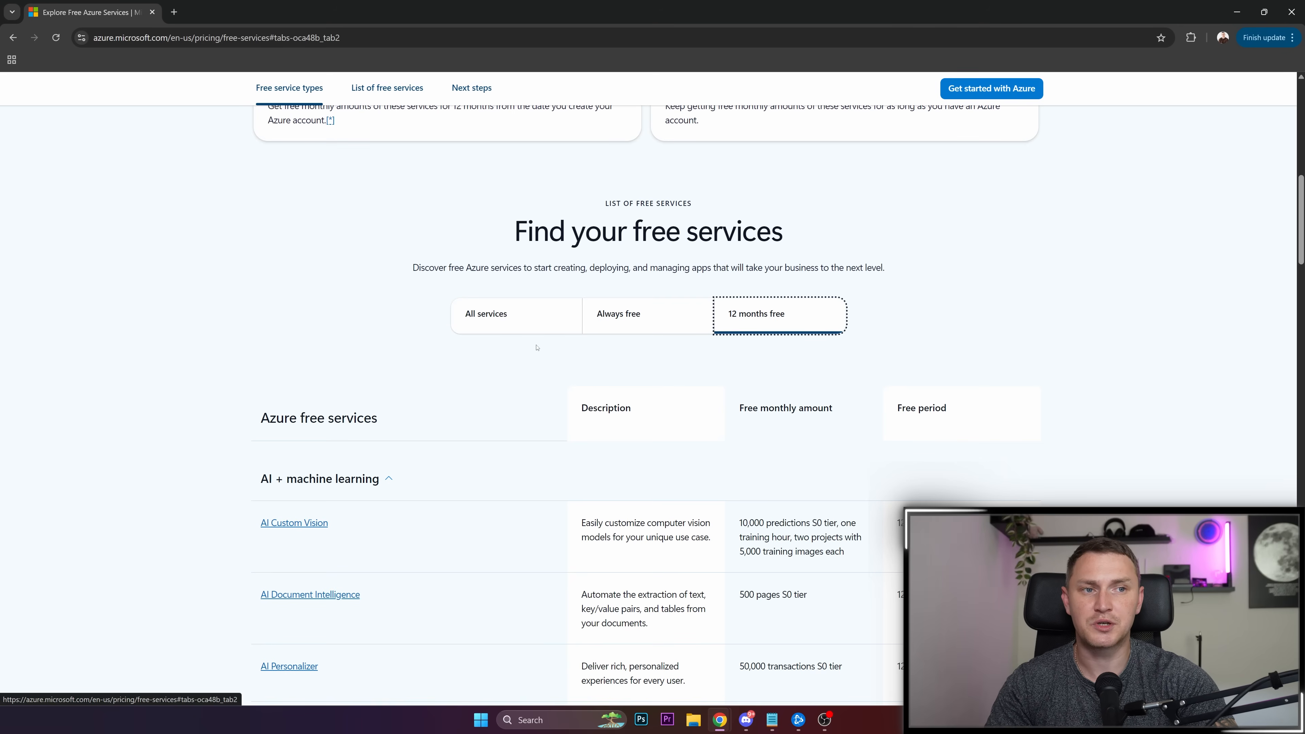
mouse_move(711, 360)
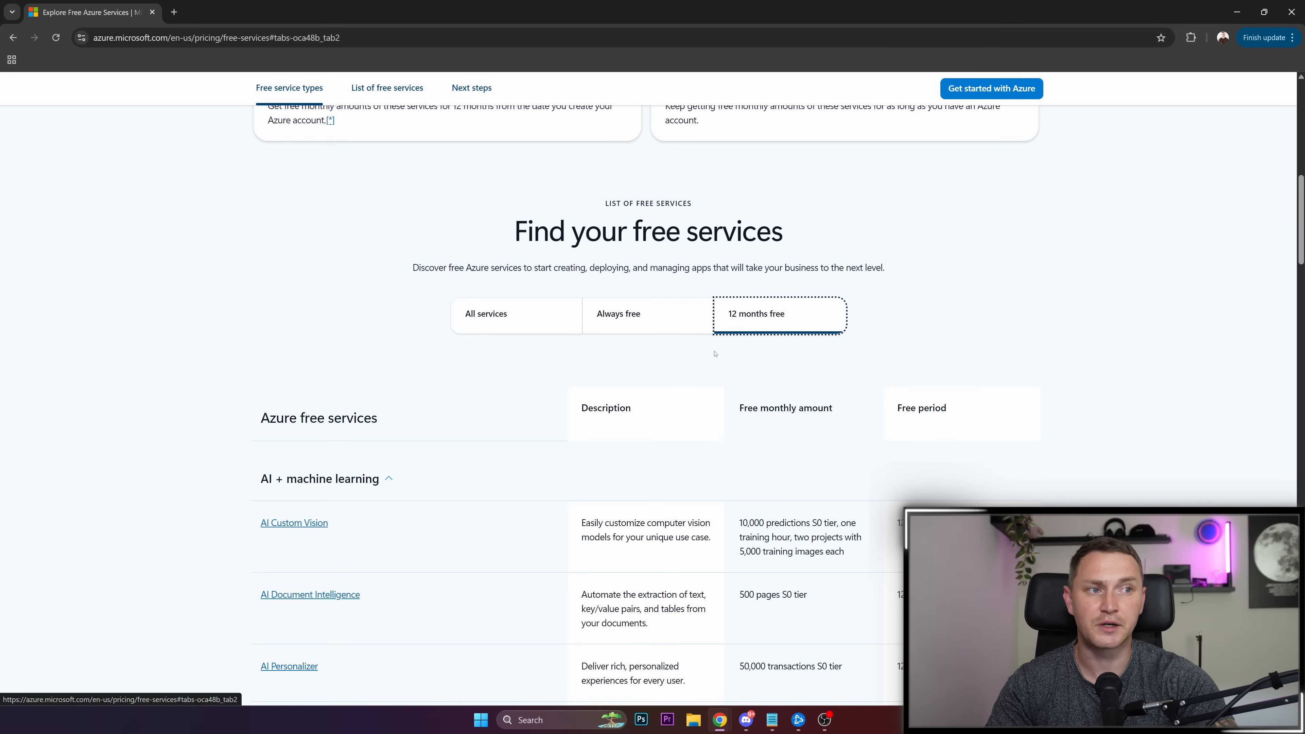
mouse_move(659, 346)
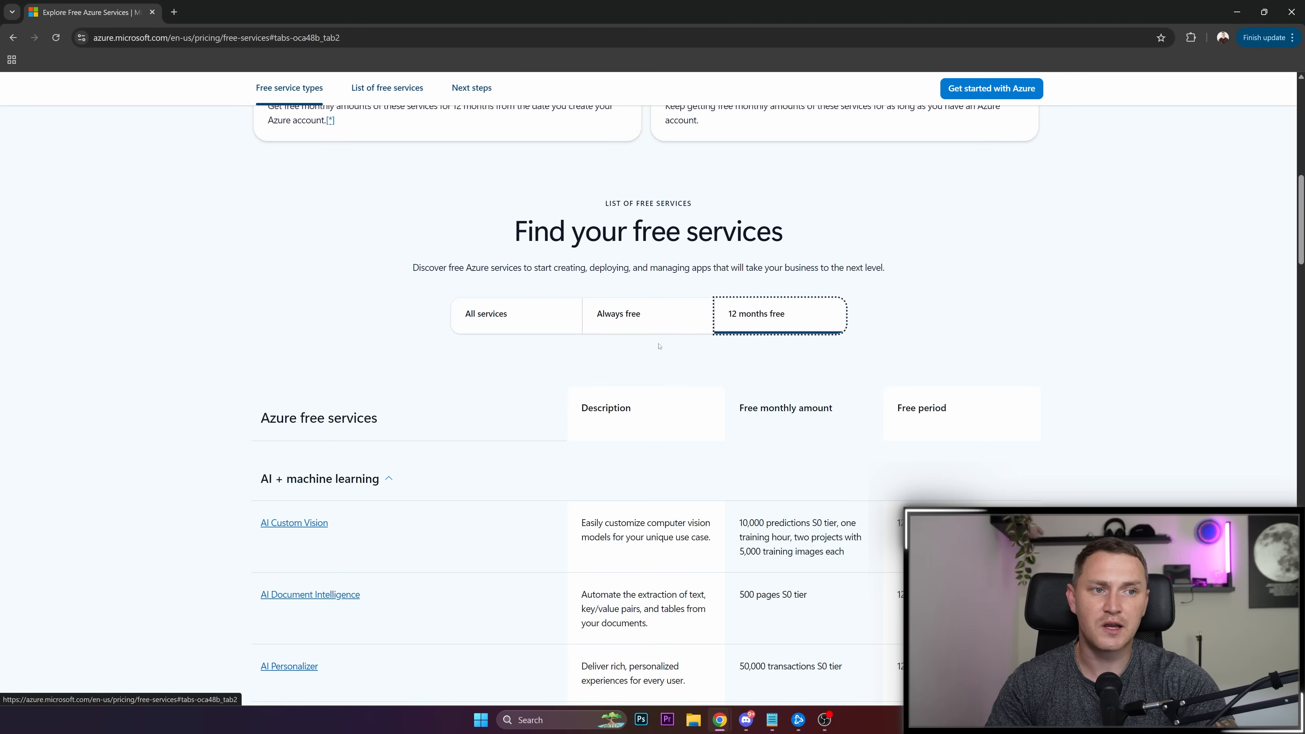
mouse_move(644, 348)
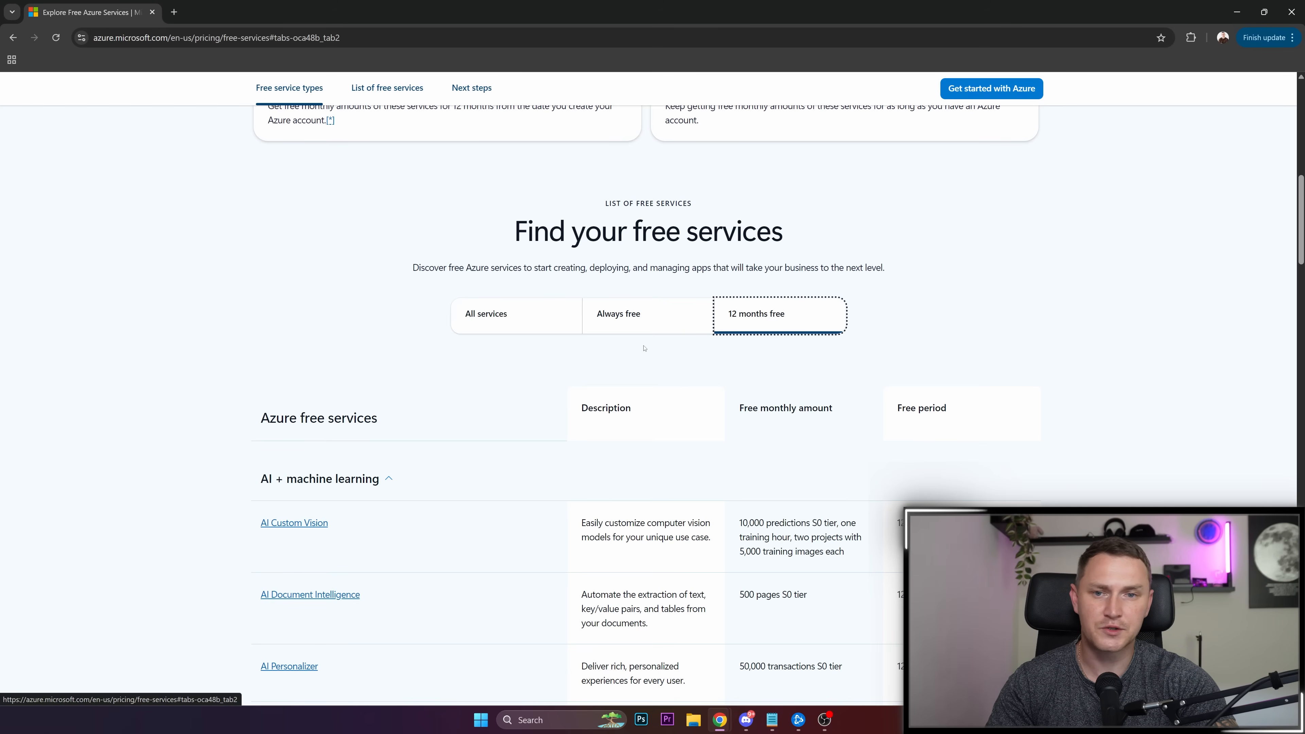
scroll(down, 3)
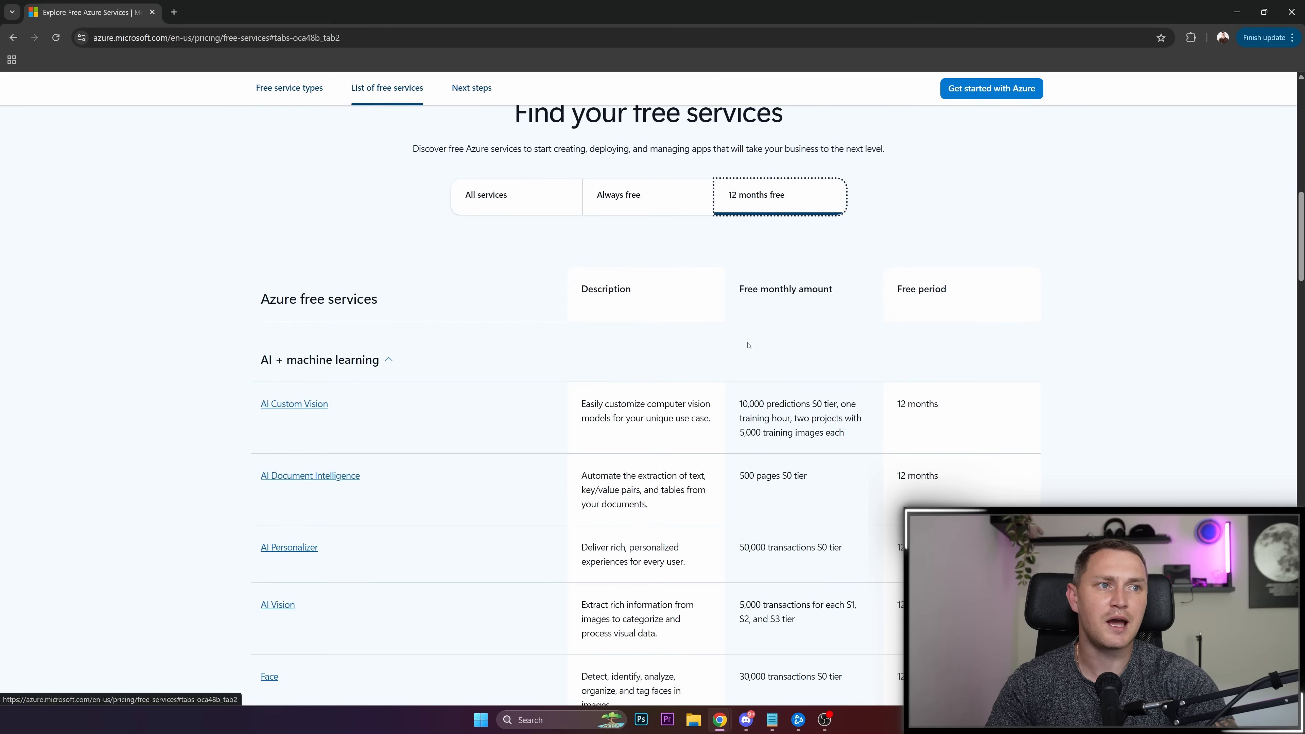
mouse_move(741, 338)
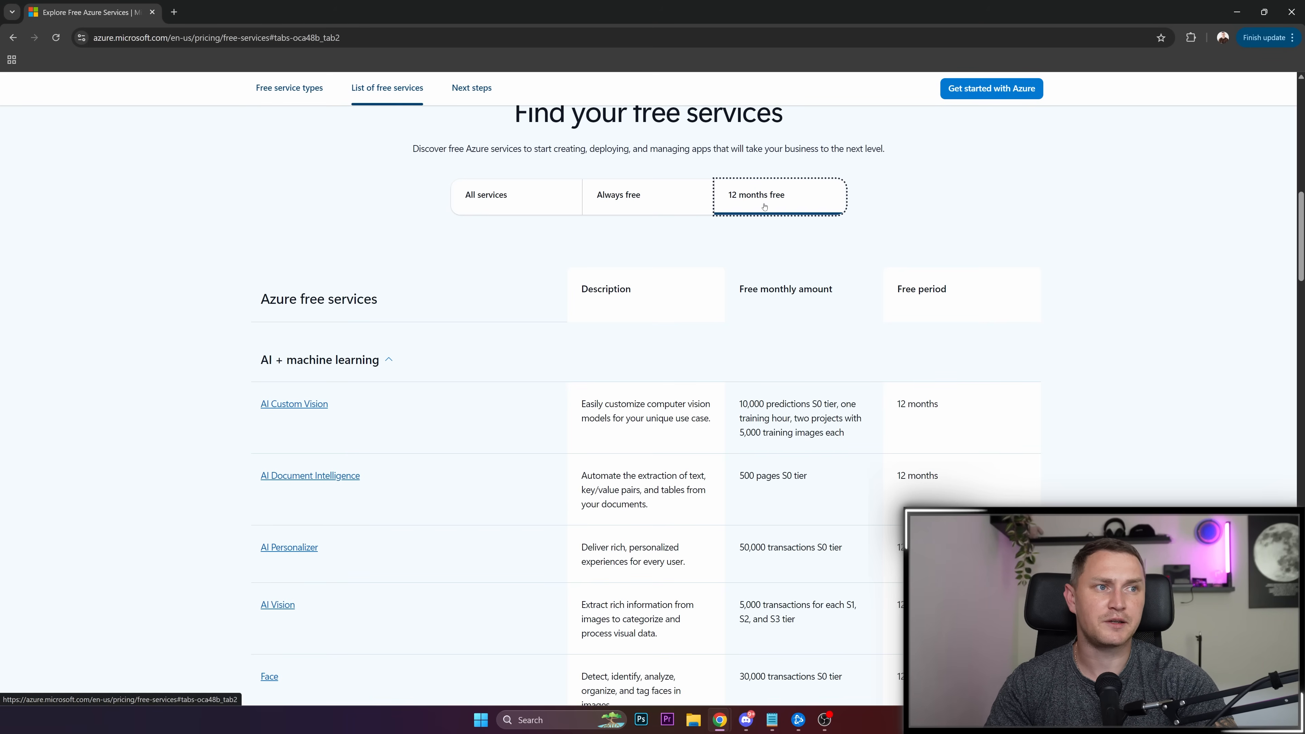
scroll(down, 3)
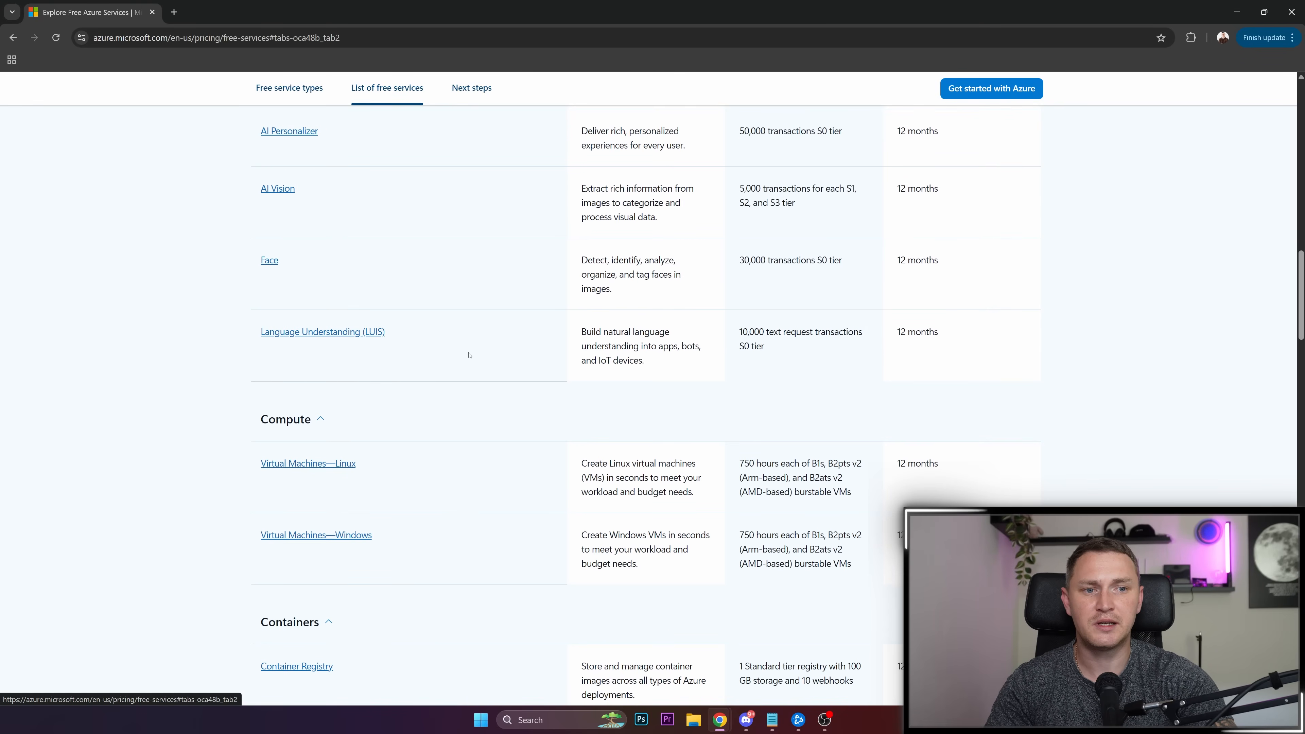
scroll(down, 3)
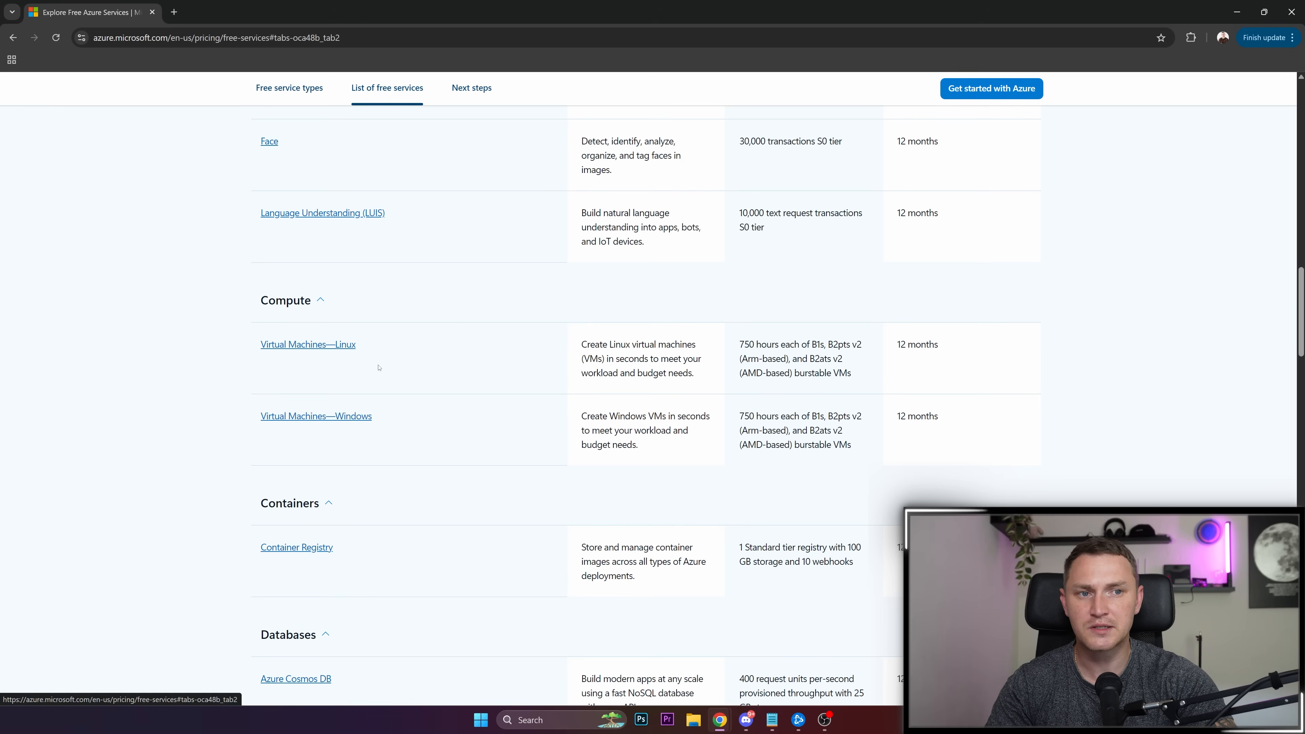
mouse_move(316, 416)
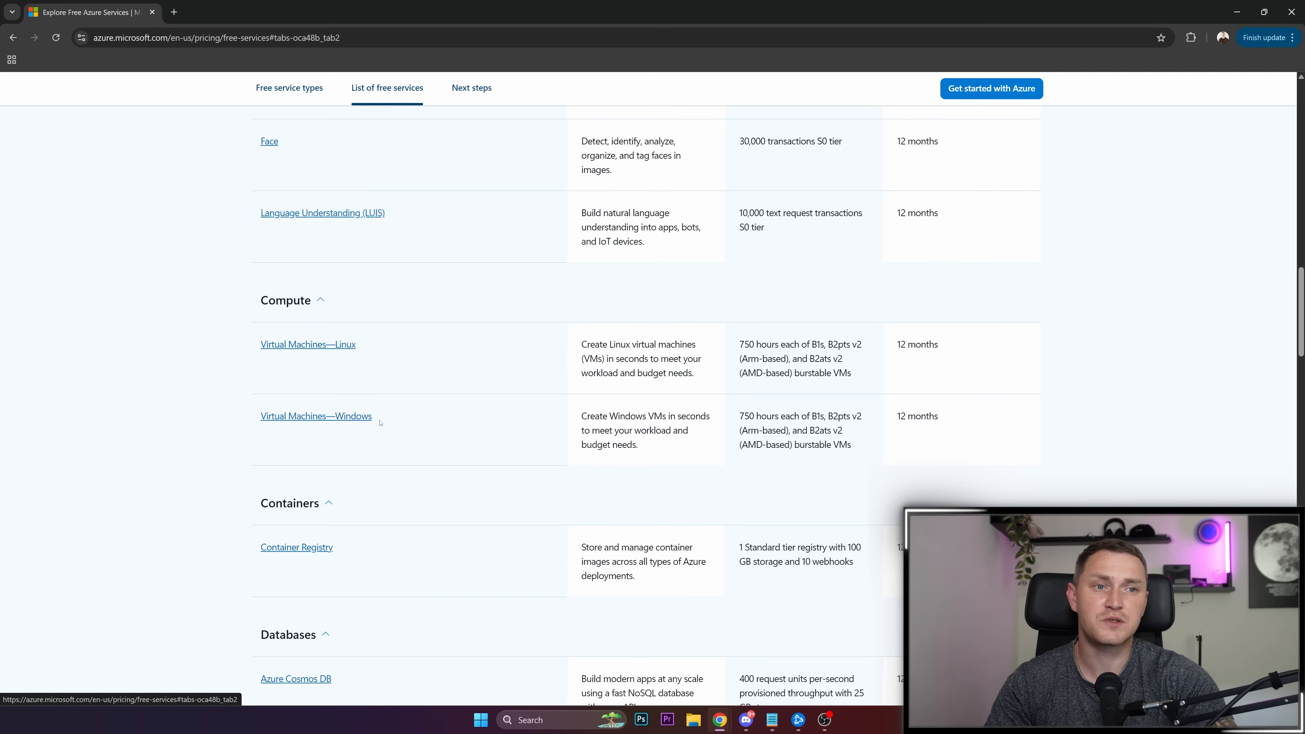
mouse_move(700, 430)
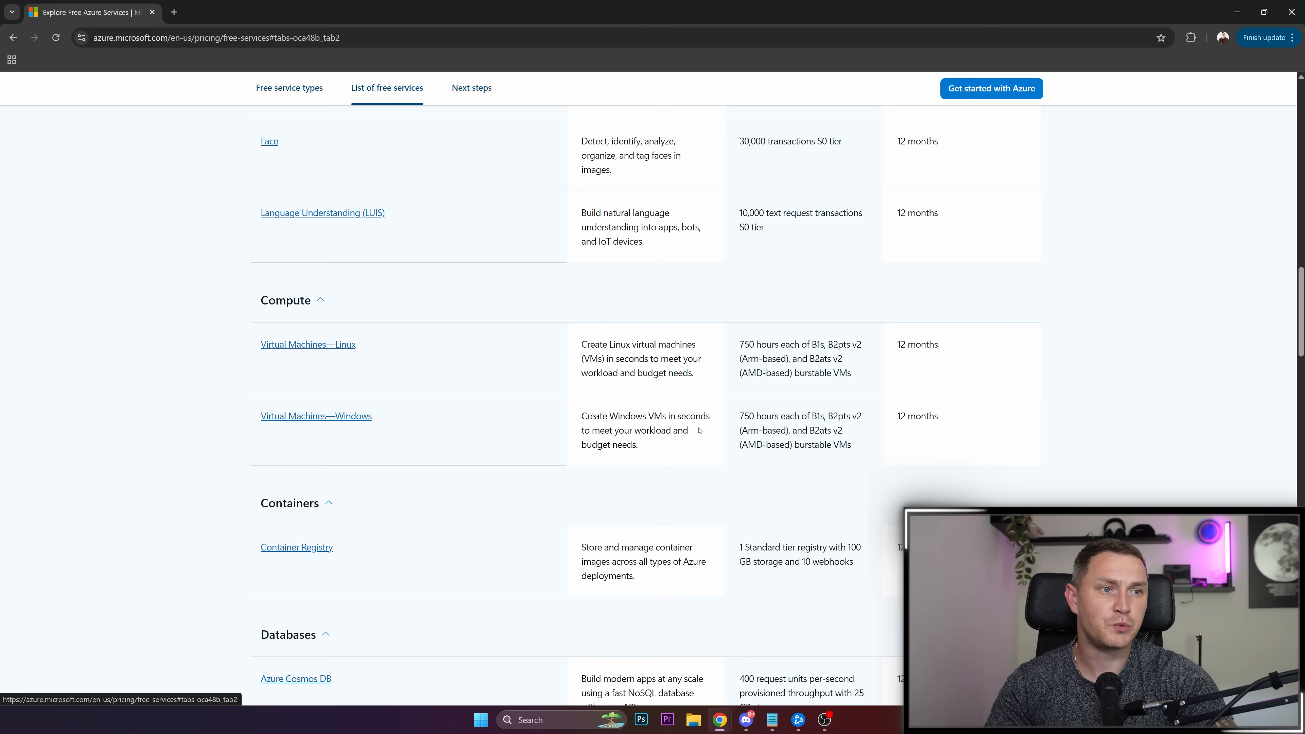
mouse_move(655, 387)
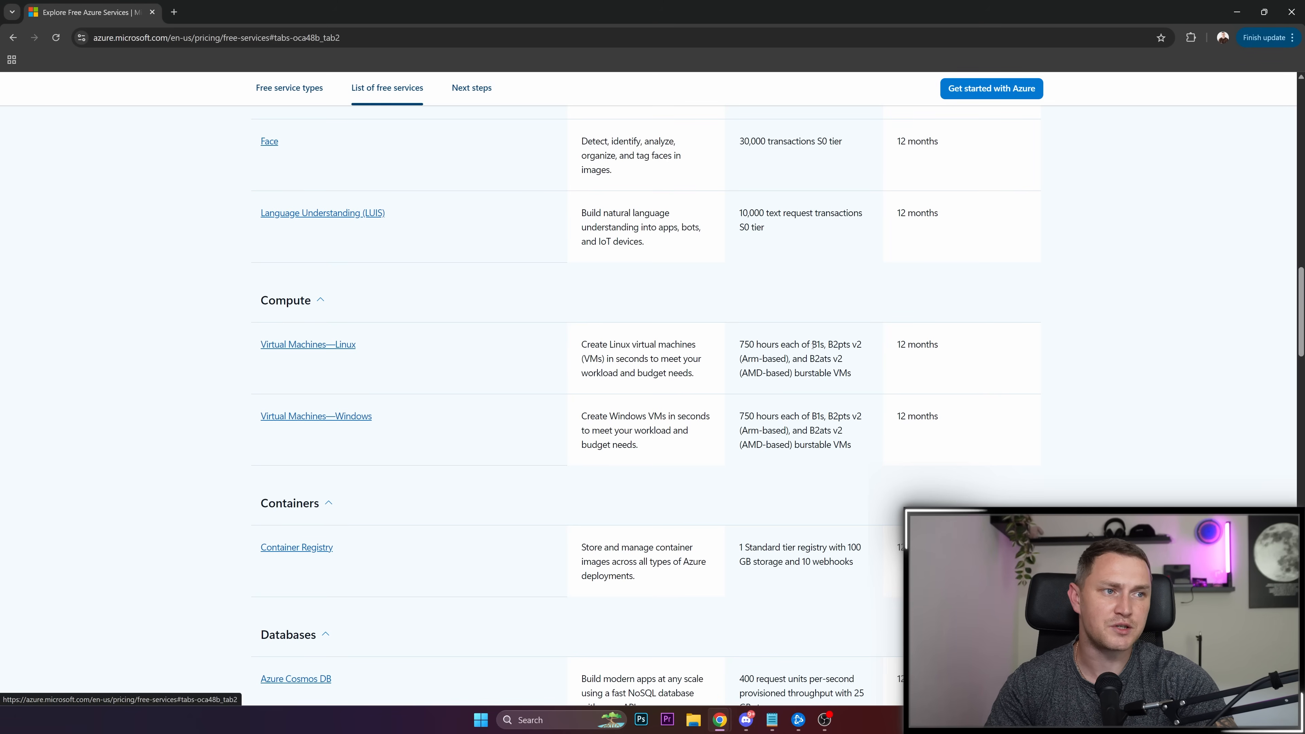
drag(811, 344, 836, 345)
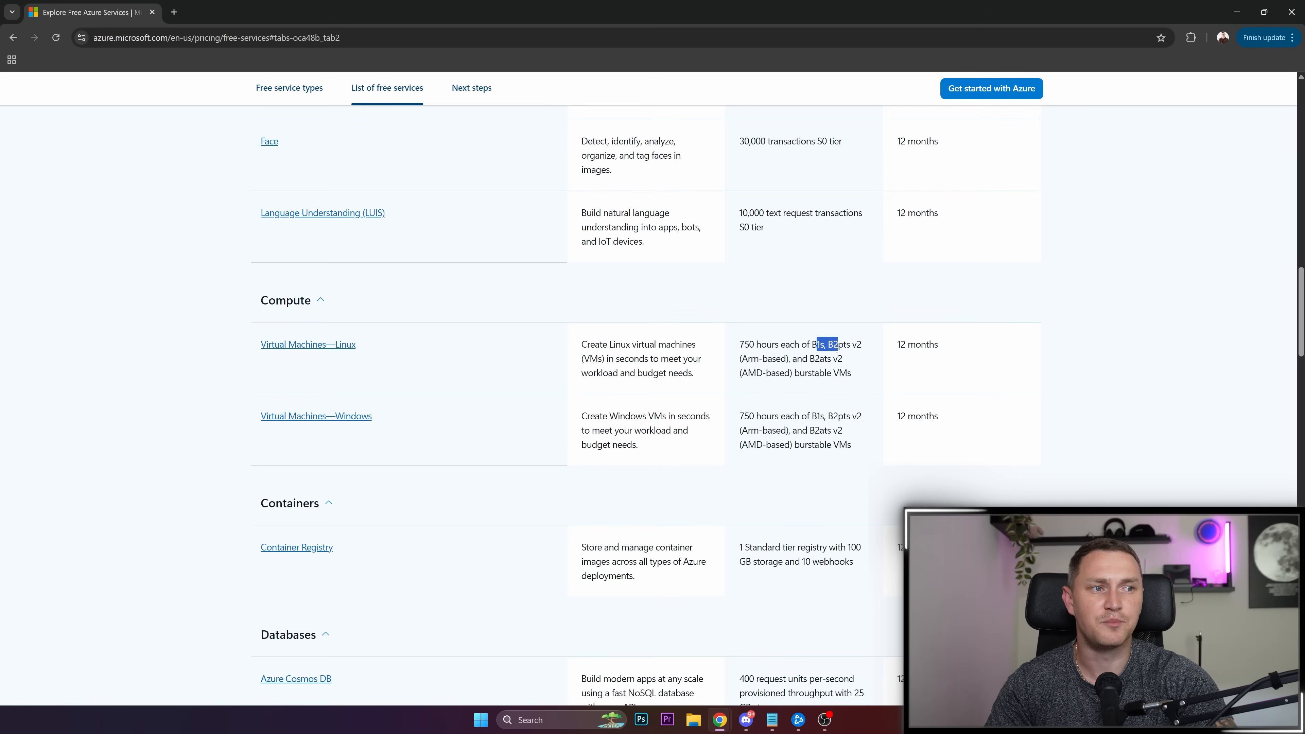
drag(838, 345, 841, 358)
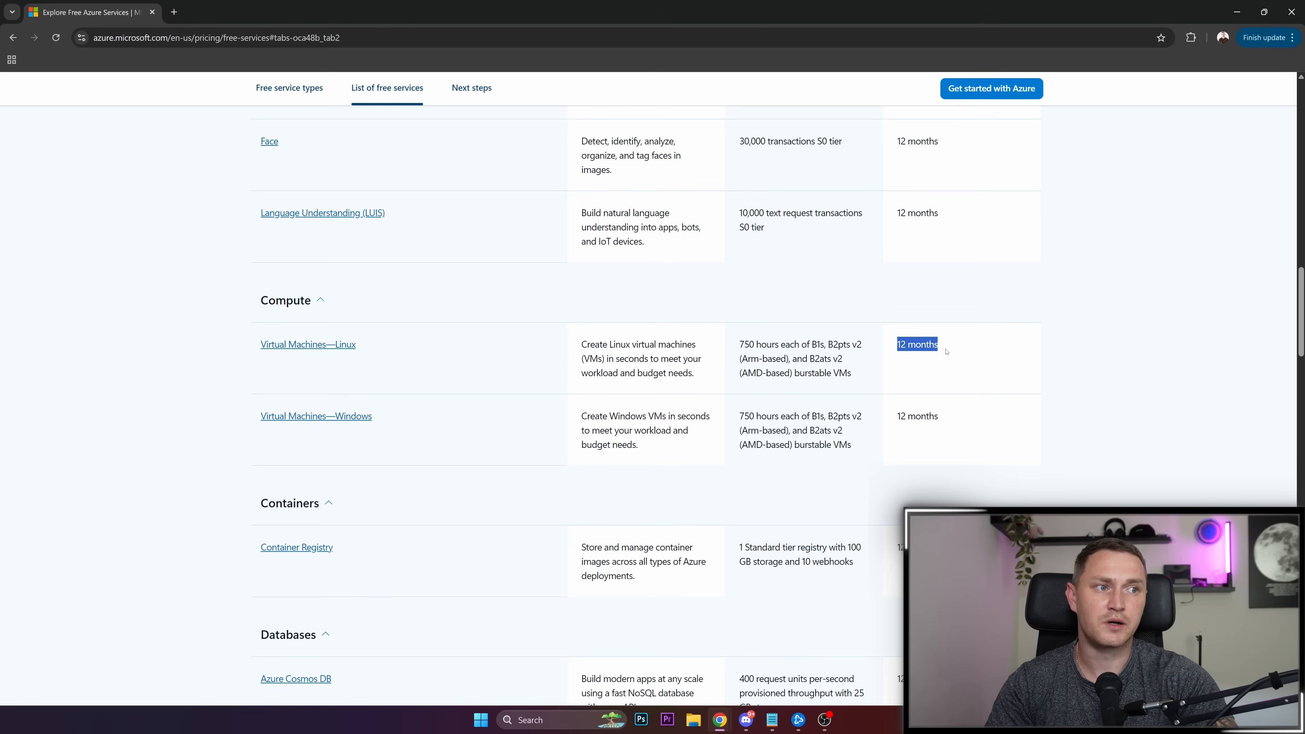
mouse_move(886, 341)
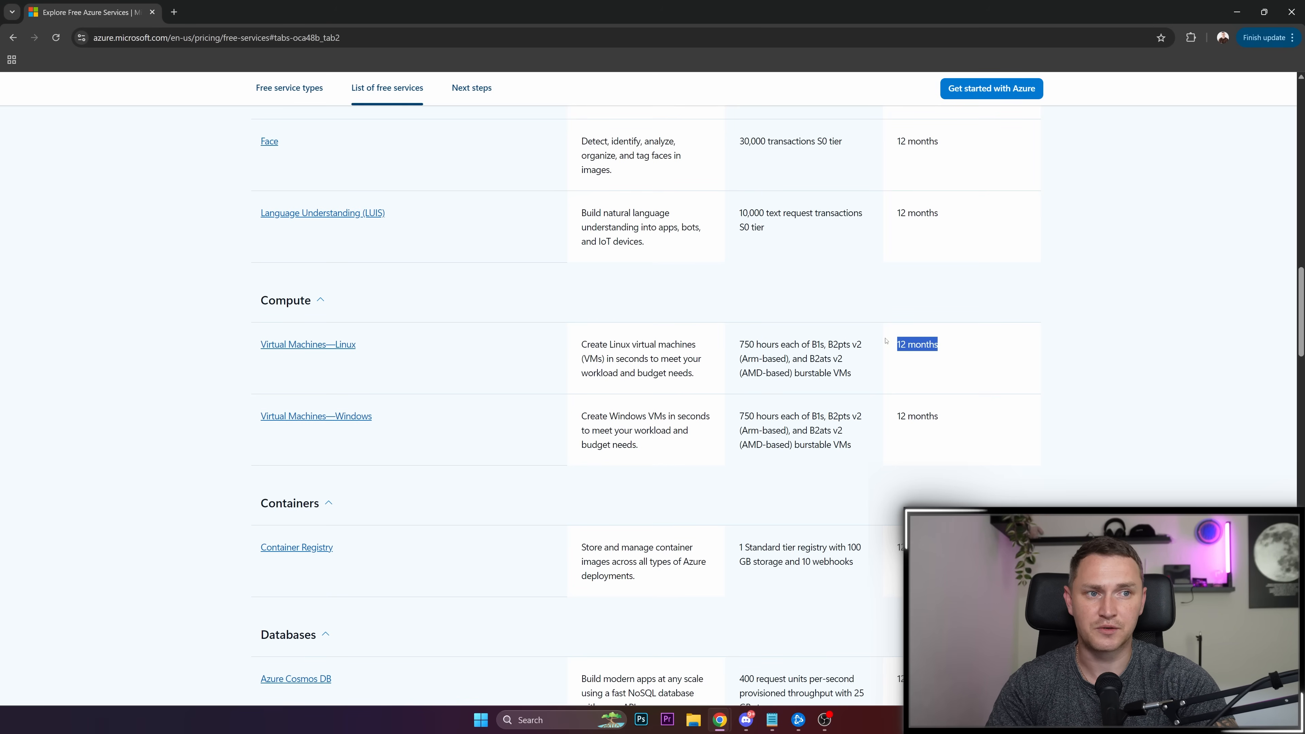
click(990, 88)
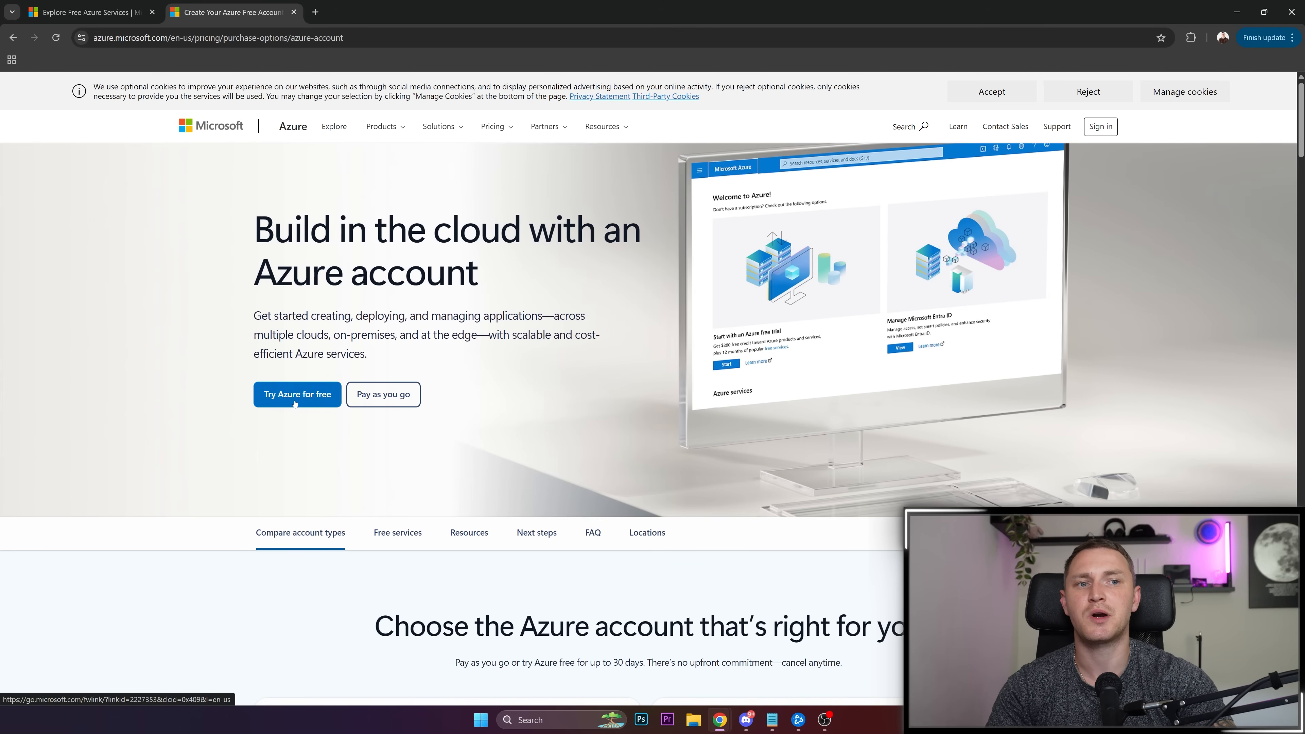
Step: Start the free Azure account sign-up and land on the Azure portal home
click(296, 393)
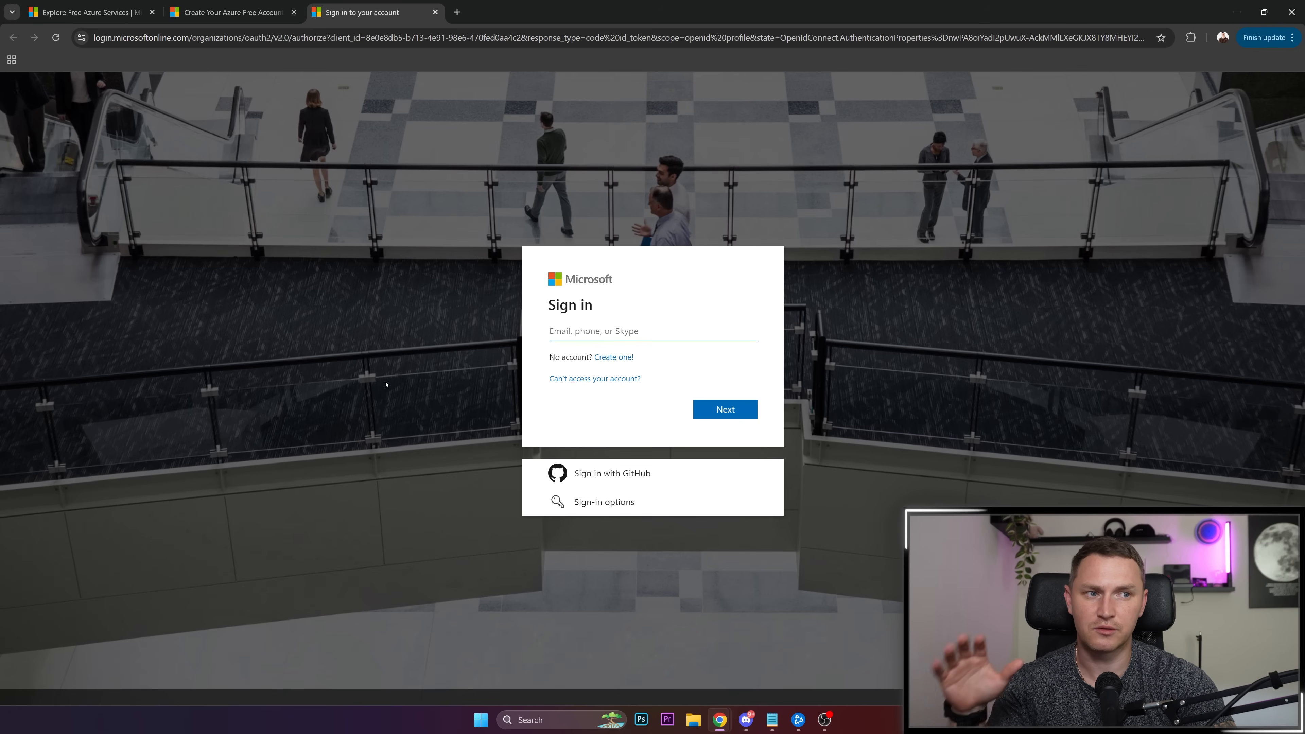
click(652, 330)
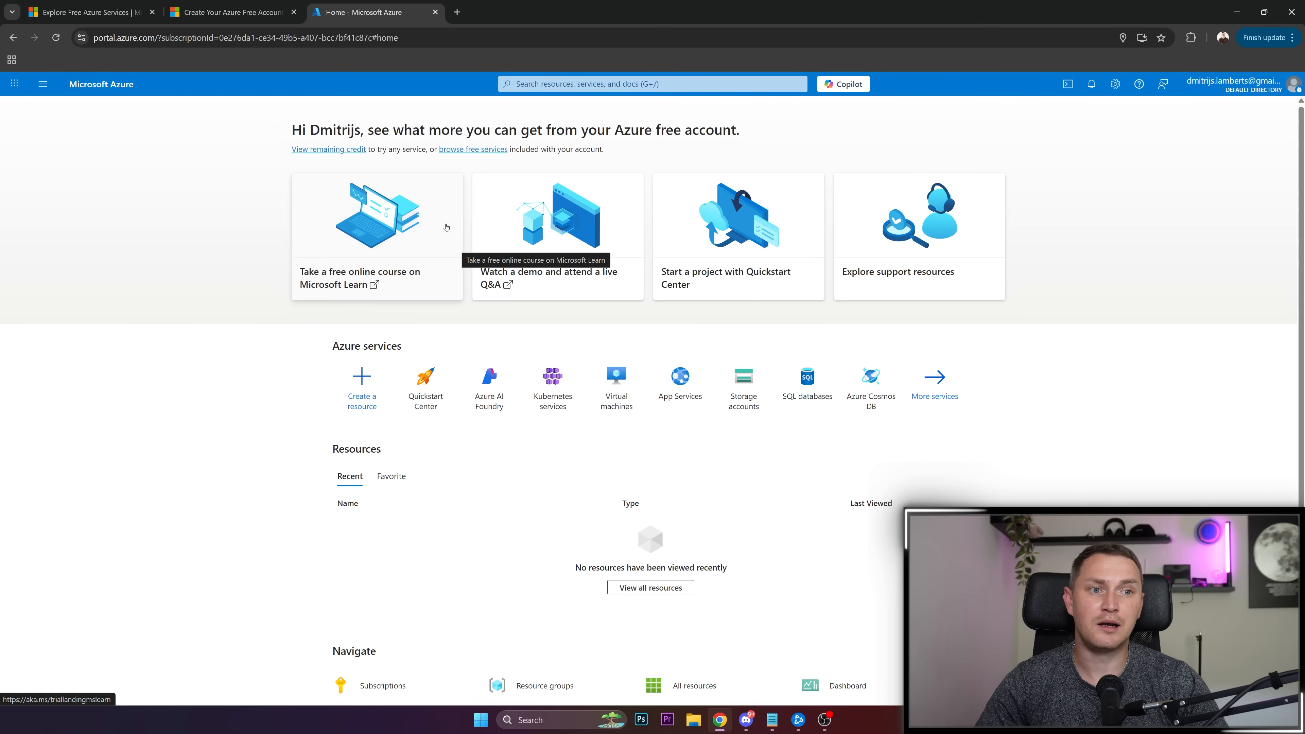
mouse_move(297, 223)
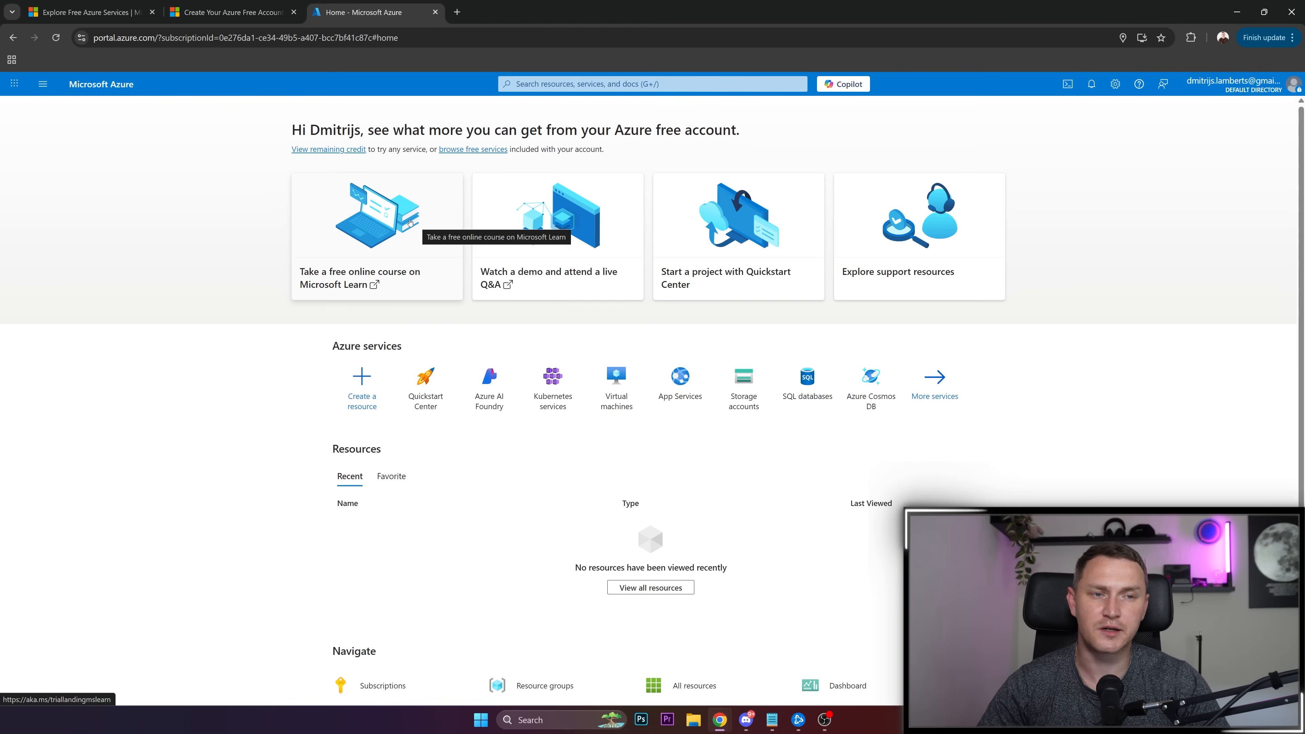
mouse_move(438, 234)
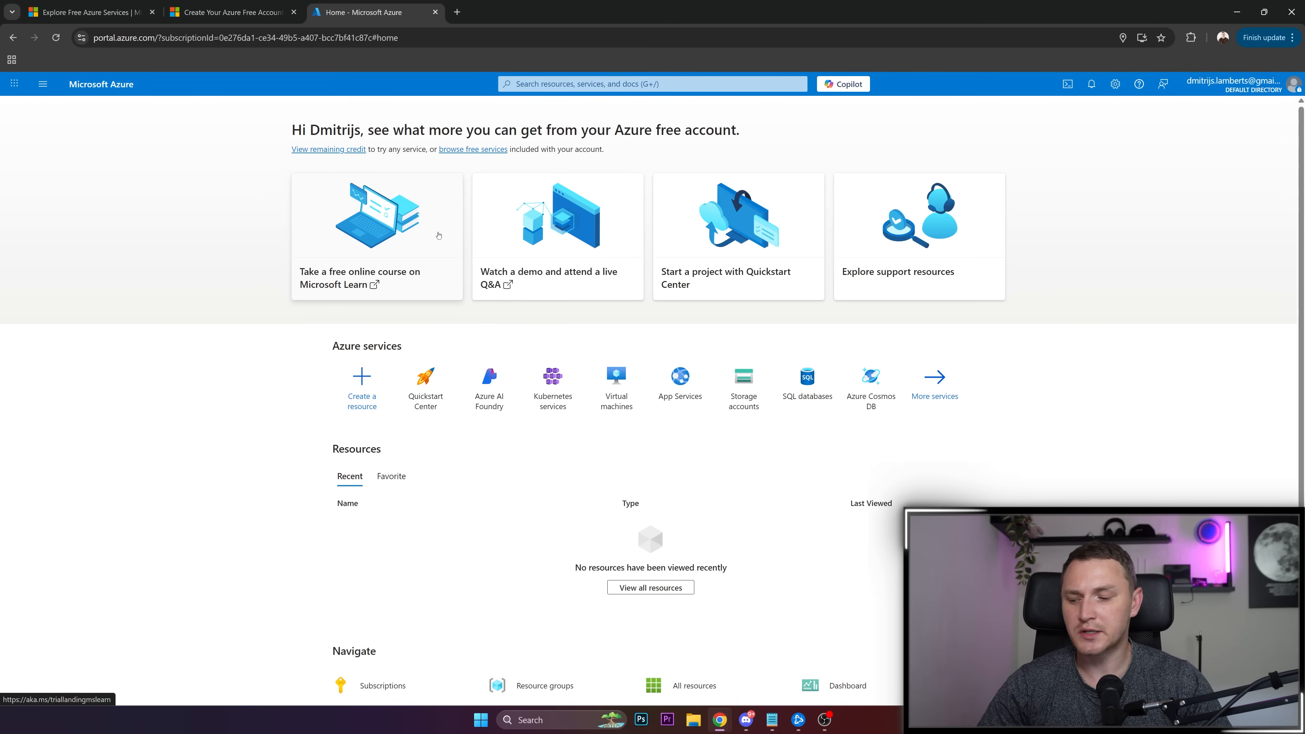
mouse_move(437, 241)
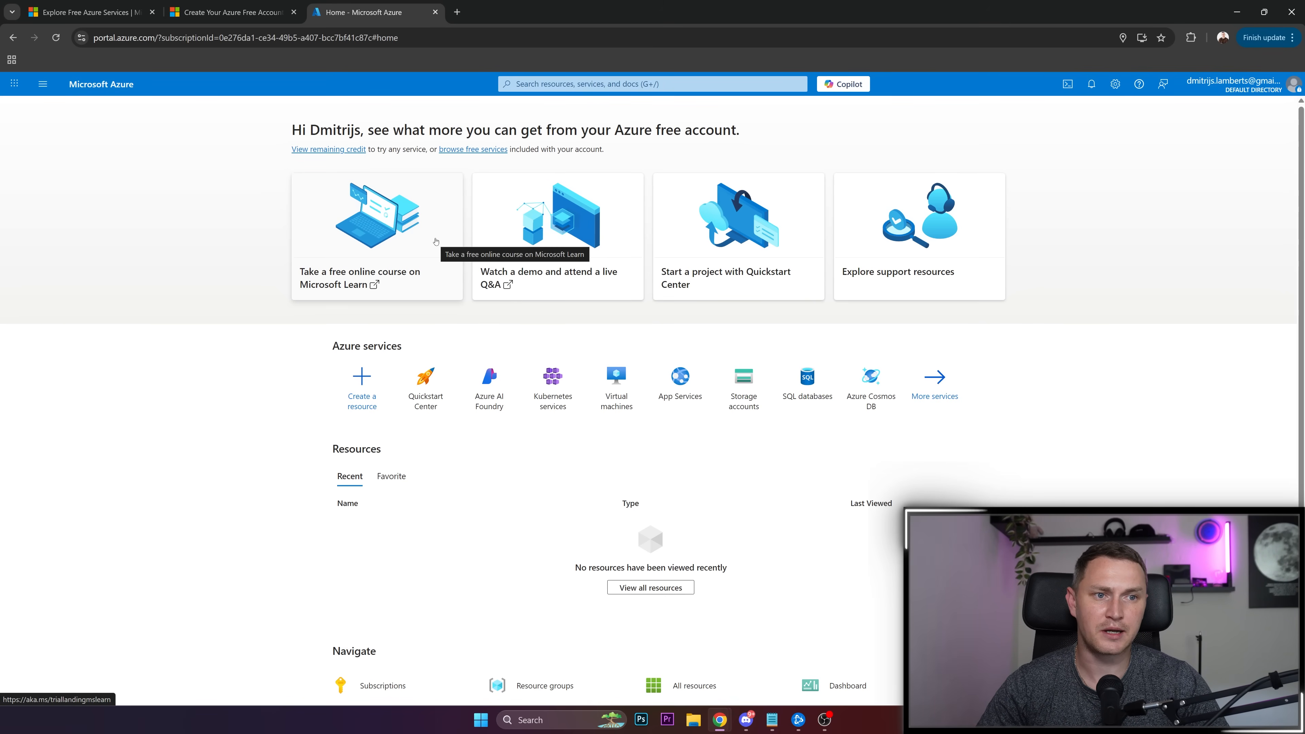
mouse_move(433, 242)
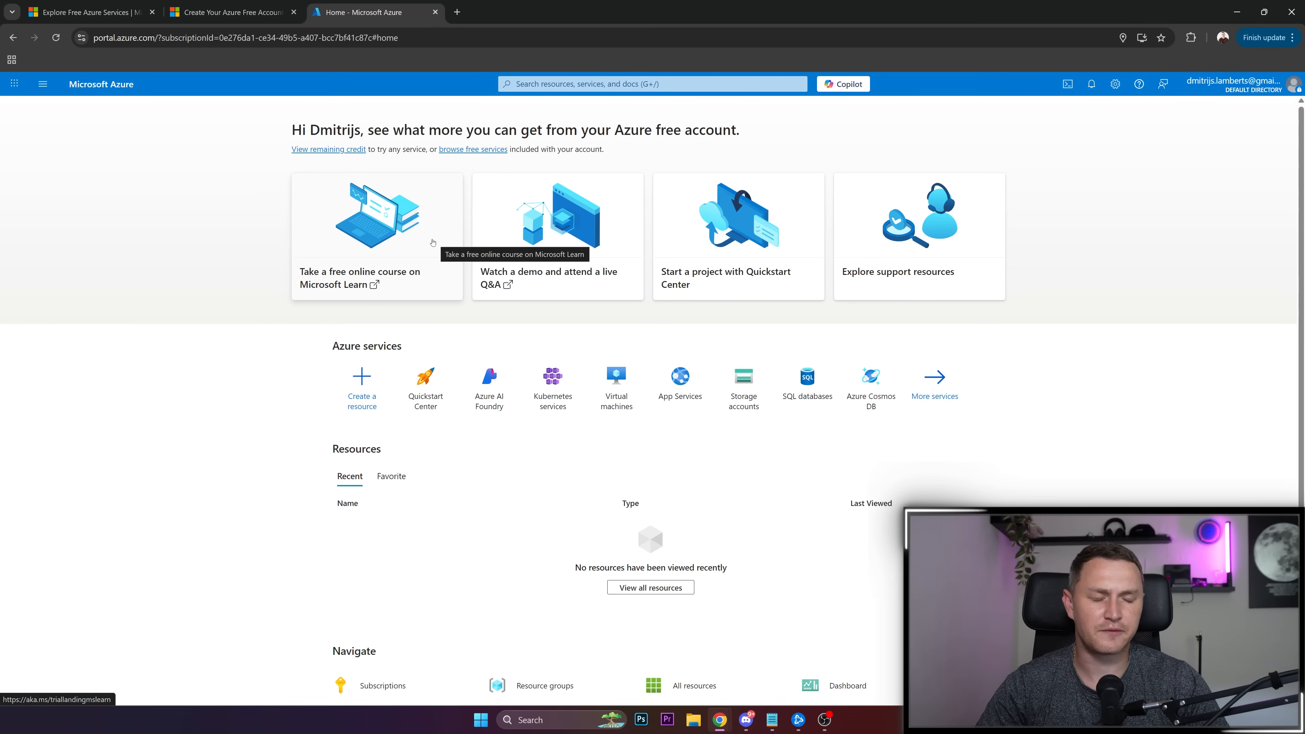
mouse_move(427, 259)
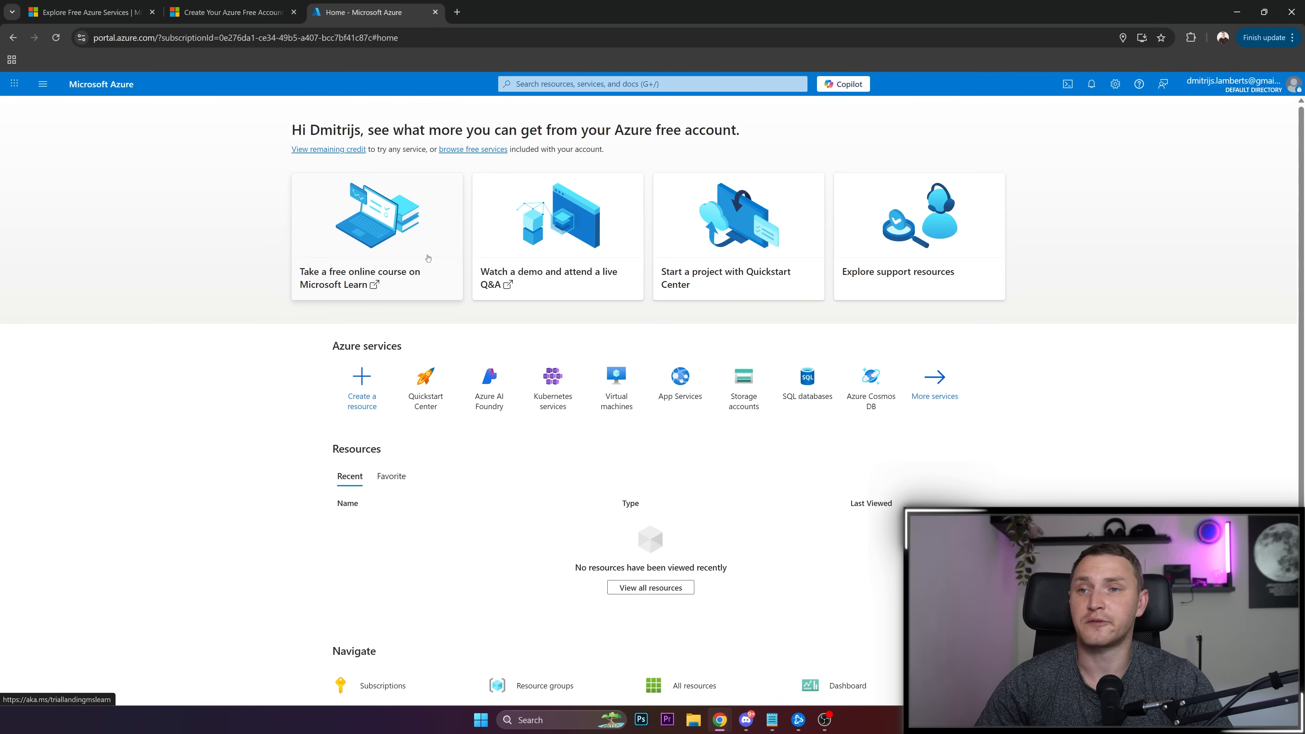
mouse_move(426, 260)
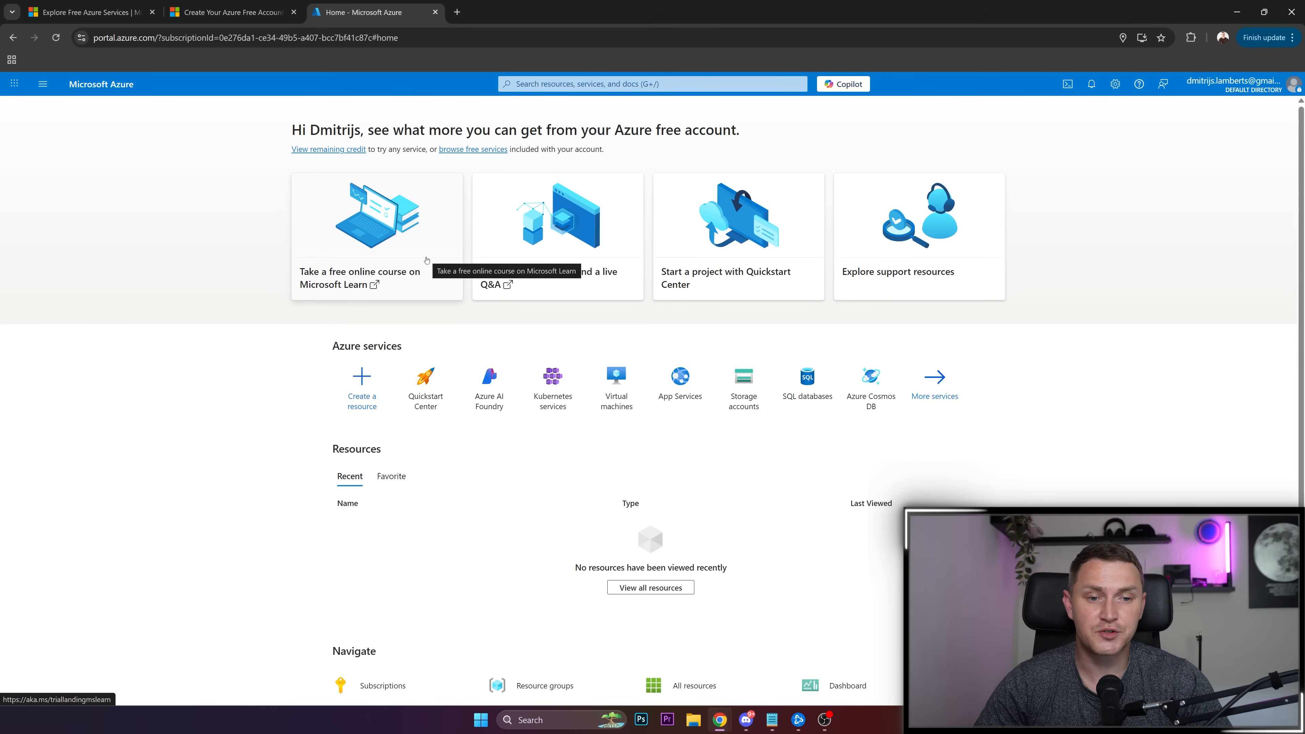
mouse_move(426, 300)
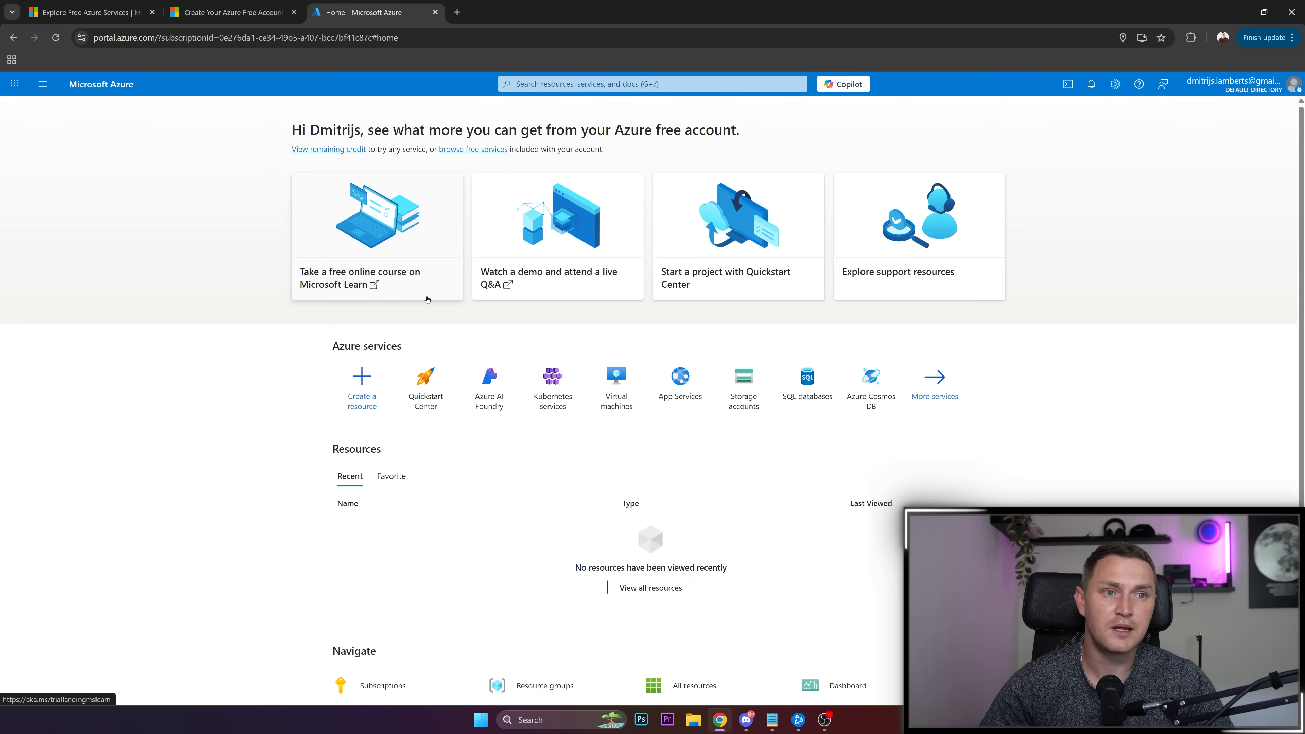
mouse_move(462, 305)
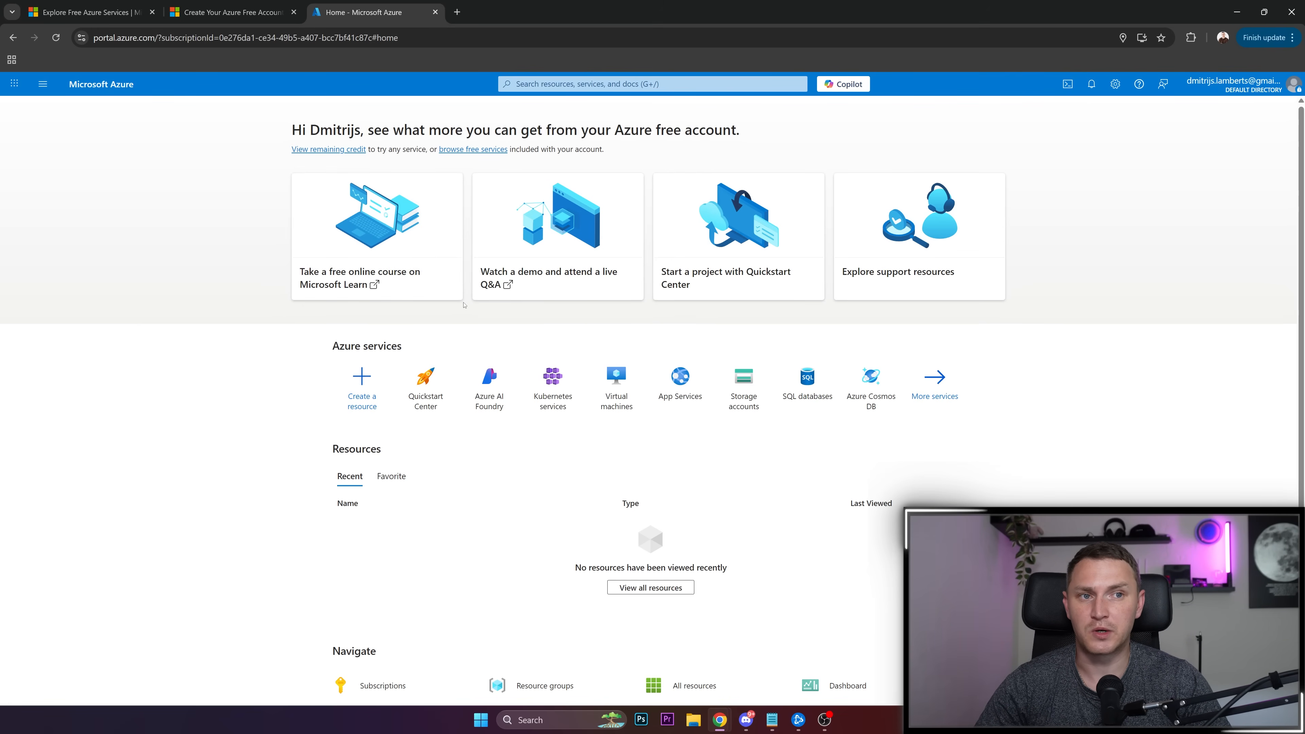
mouse_move(480, 320)
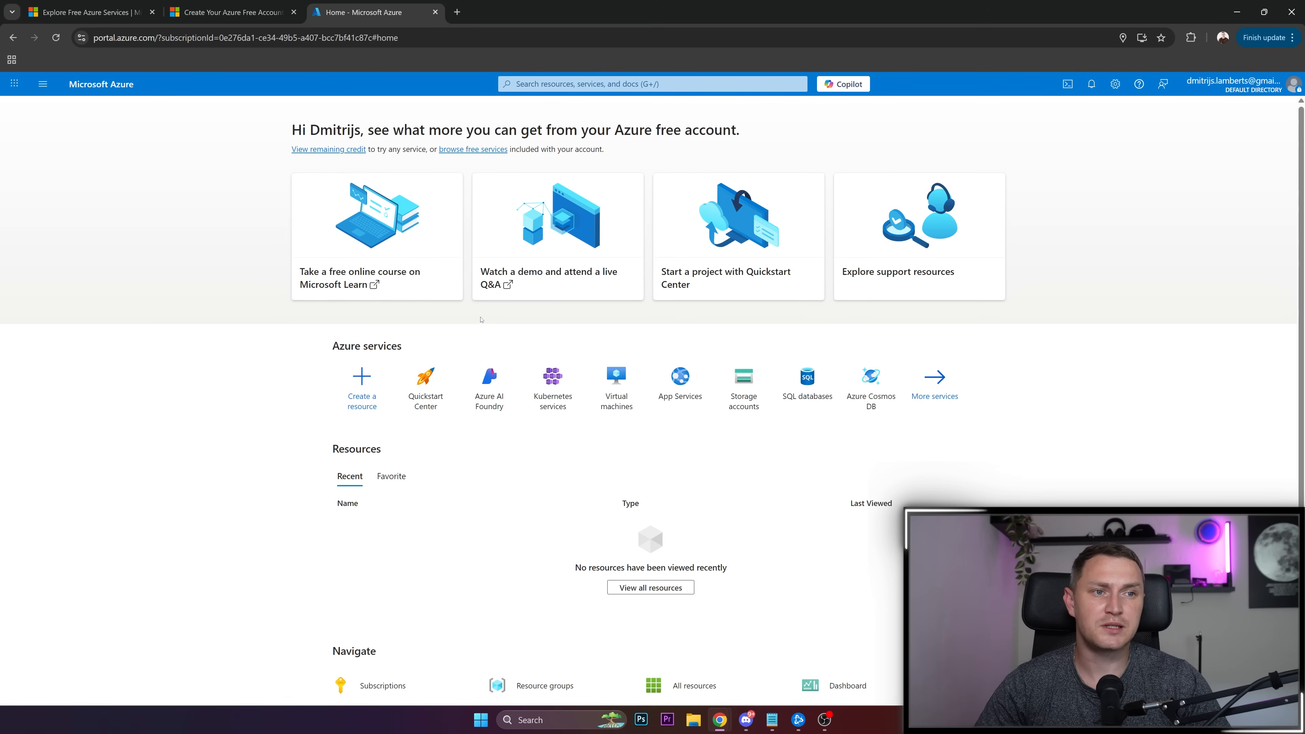
mouse_move(391, 327)
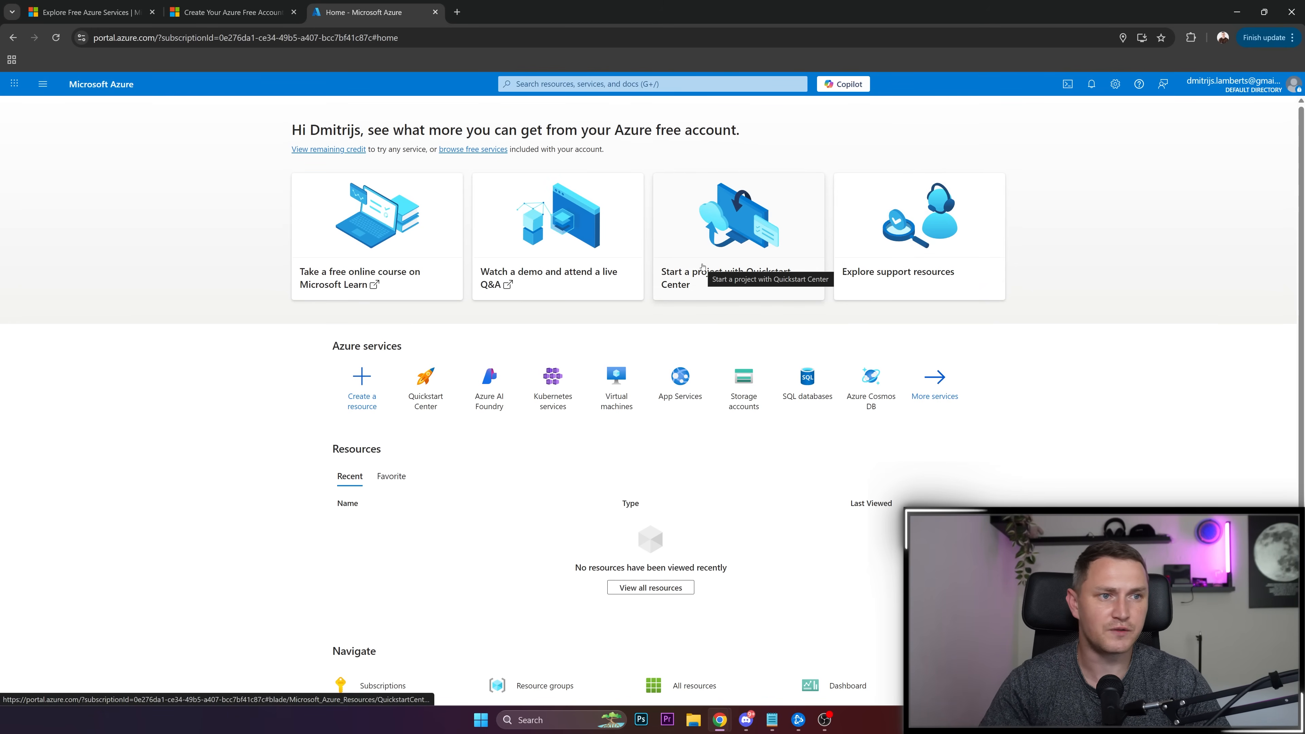
mouse_move(615, 387)
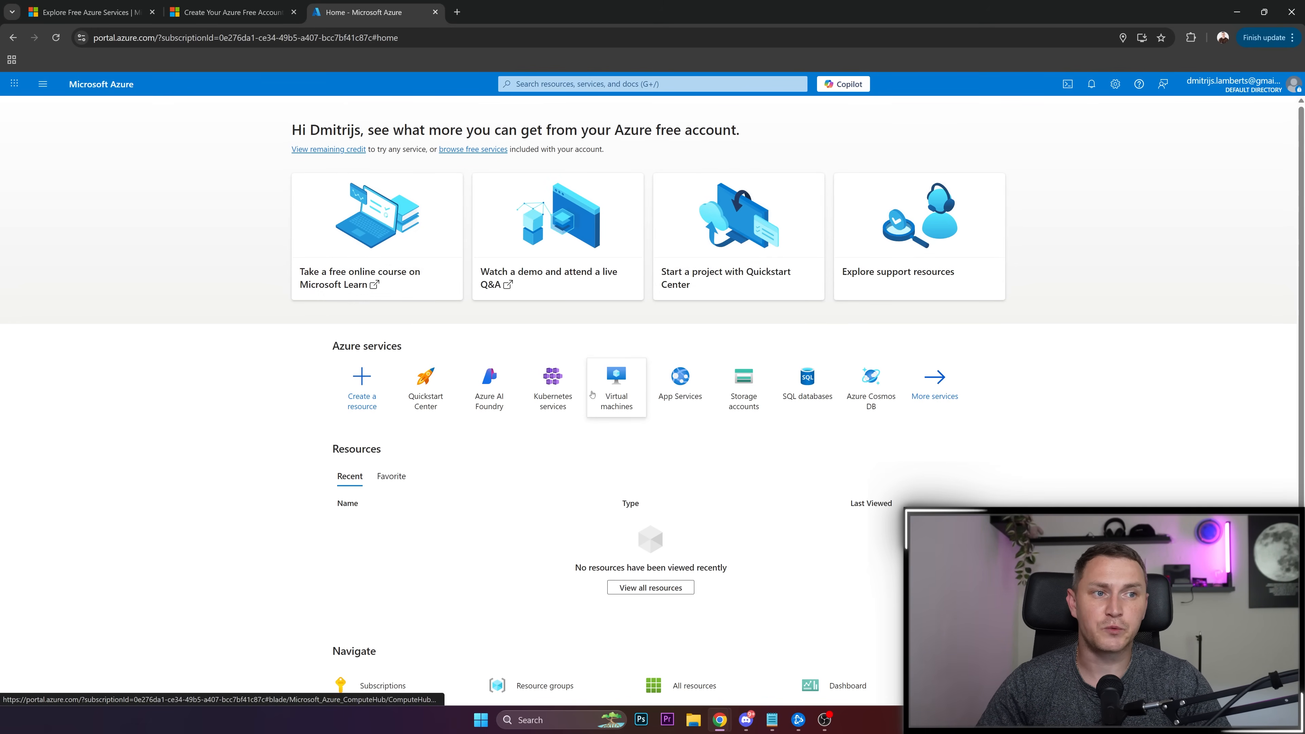
Step: Go to Virtual machines and open the Create menu for a new virtual machine
click(616, 388)
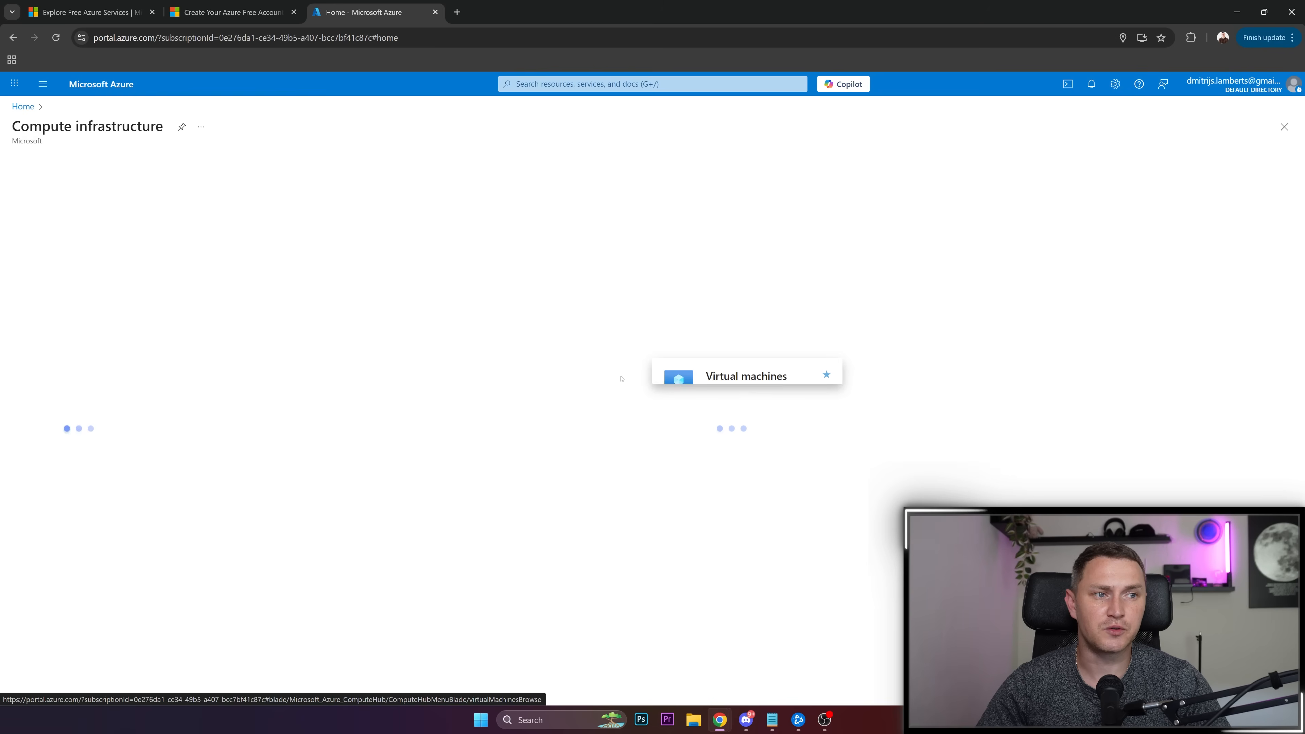
click(746, 375)
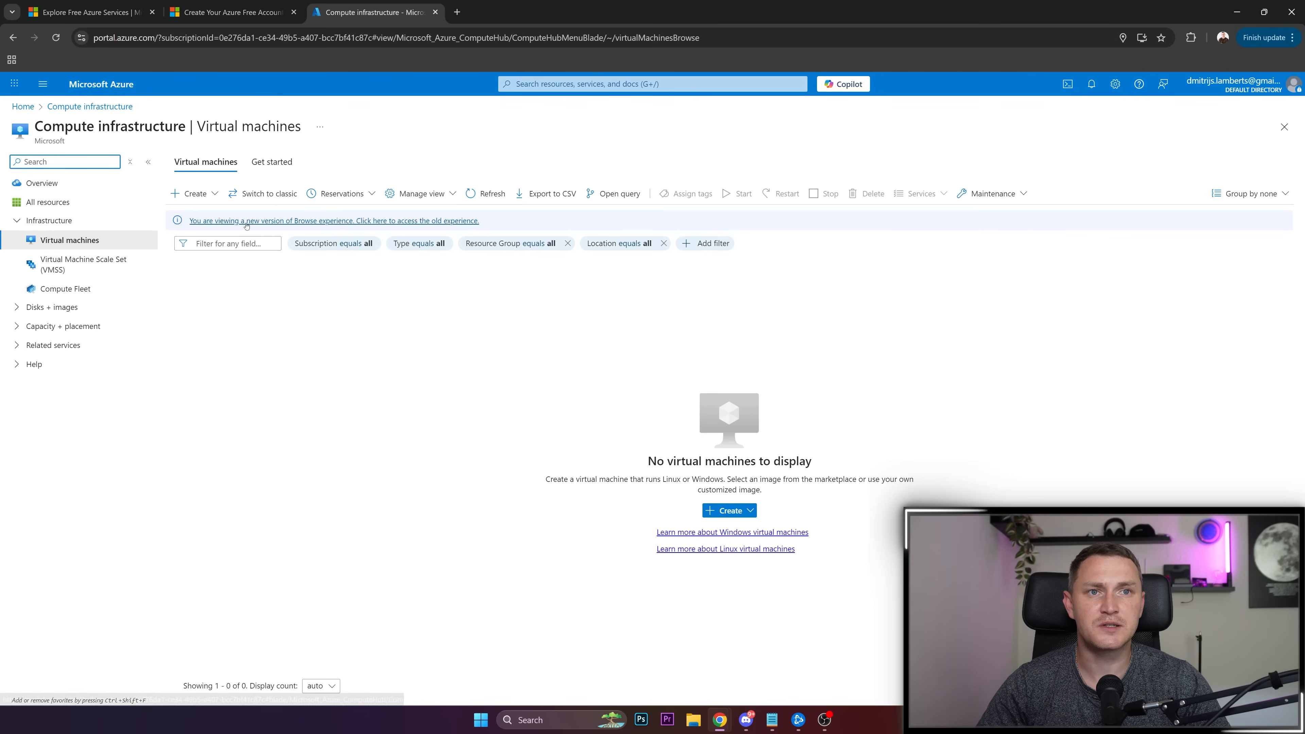
click(193, 193)
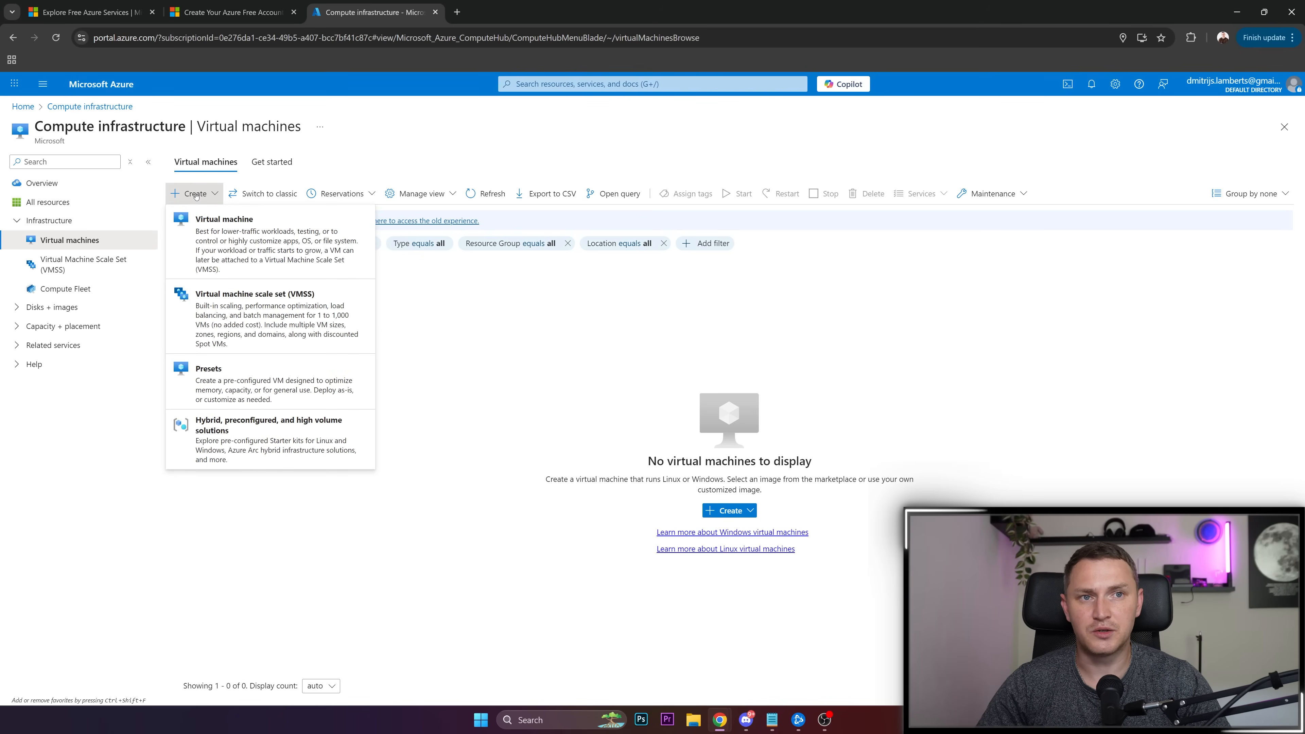
mouse_move(252, 257)
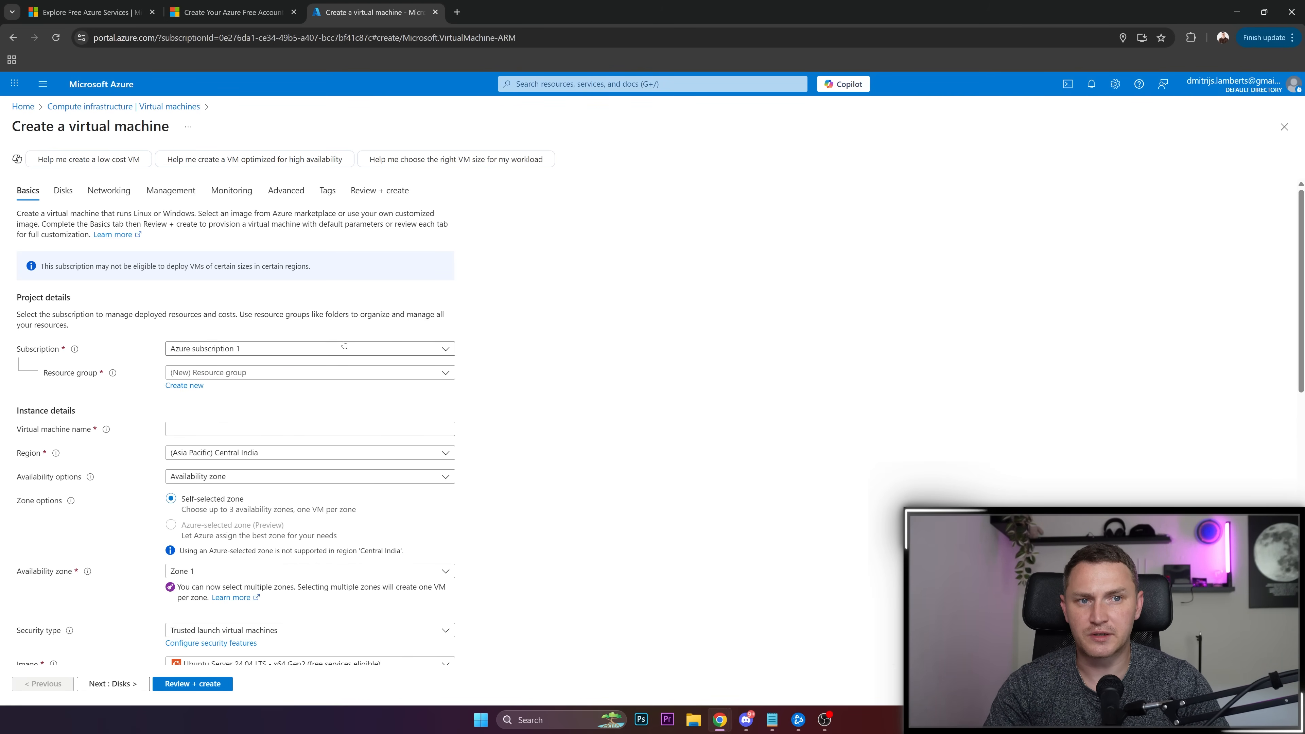
Step: Create a new resource group named TrainingVM for the VM
click(309, 371)
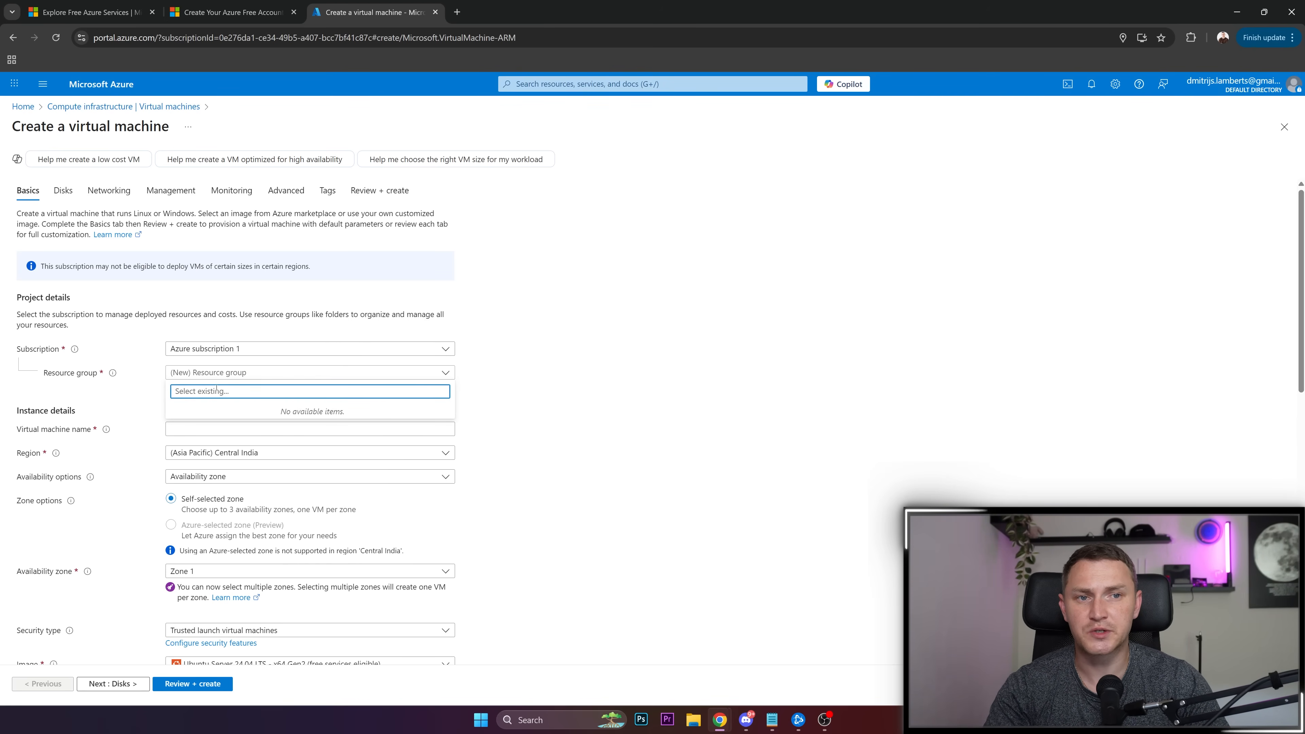
text(Training vb)
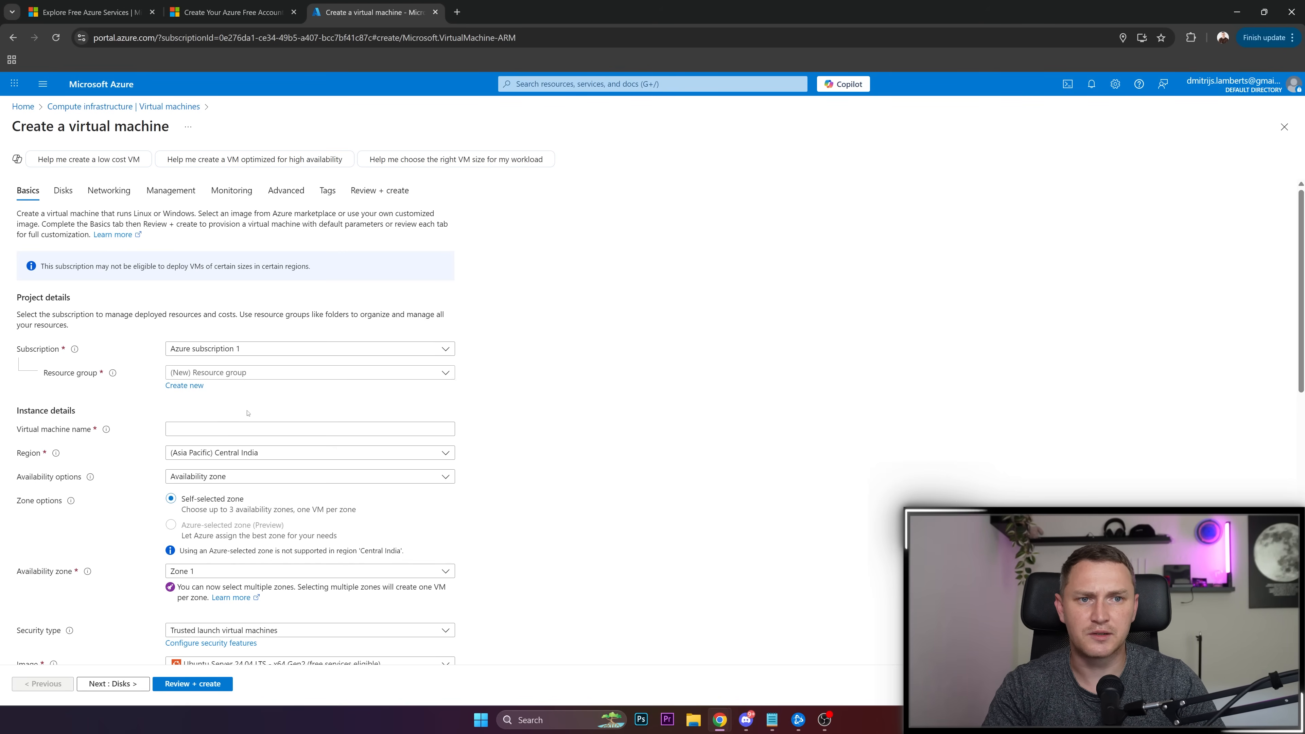
click(185, 385)
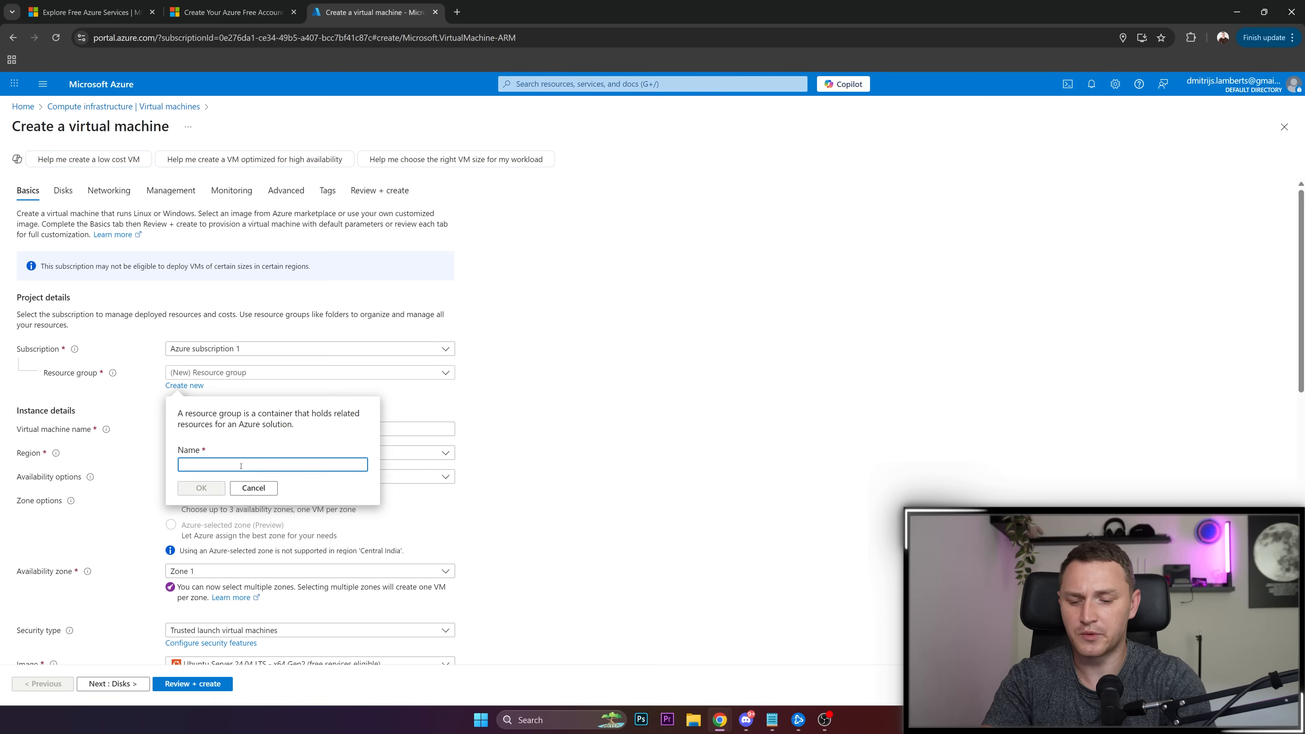
text(Training B)
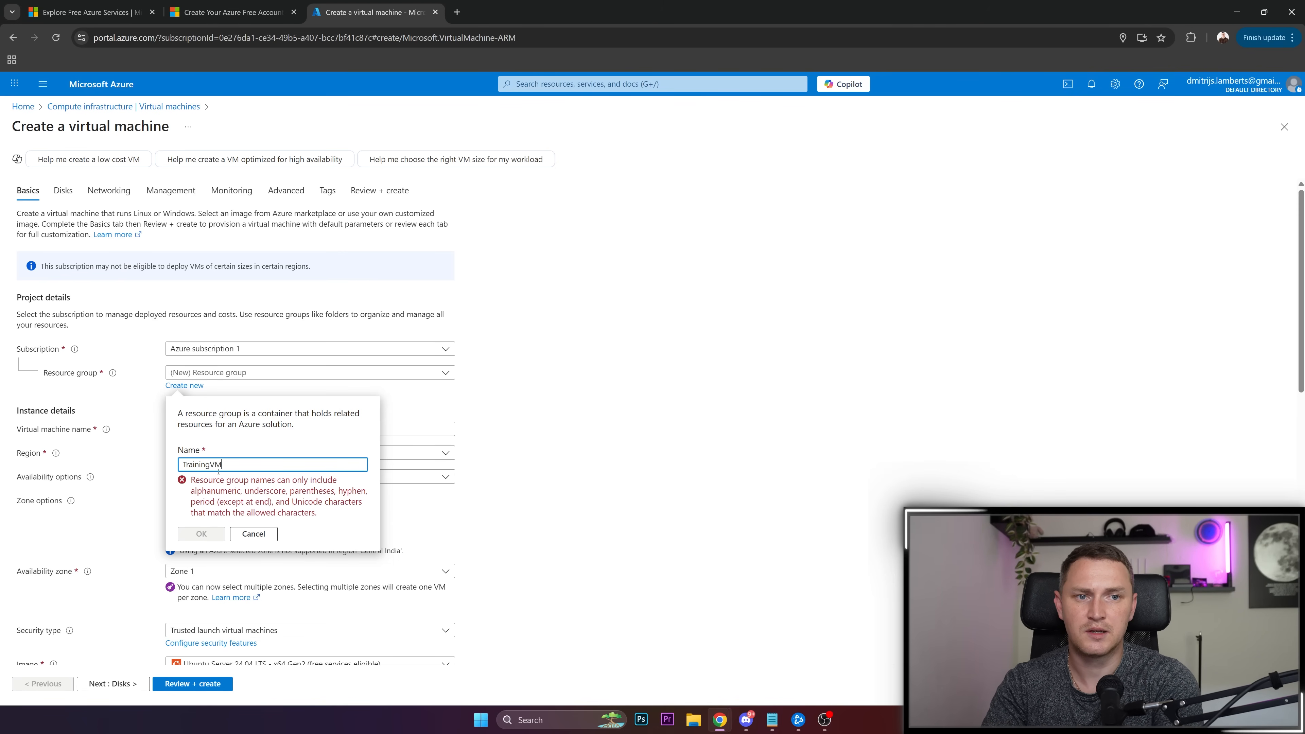
click(200, 533)
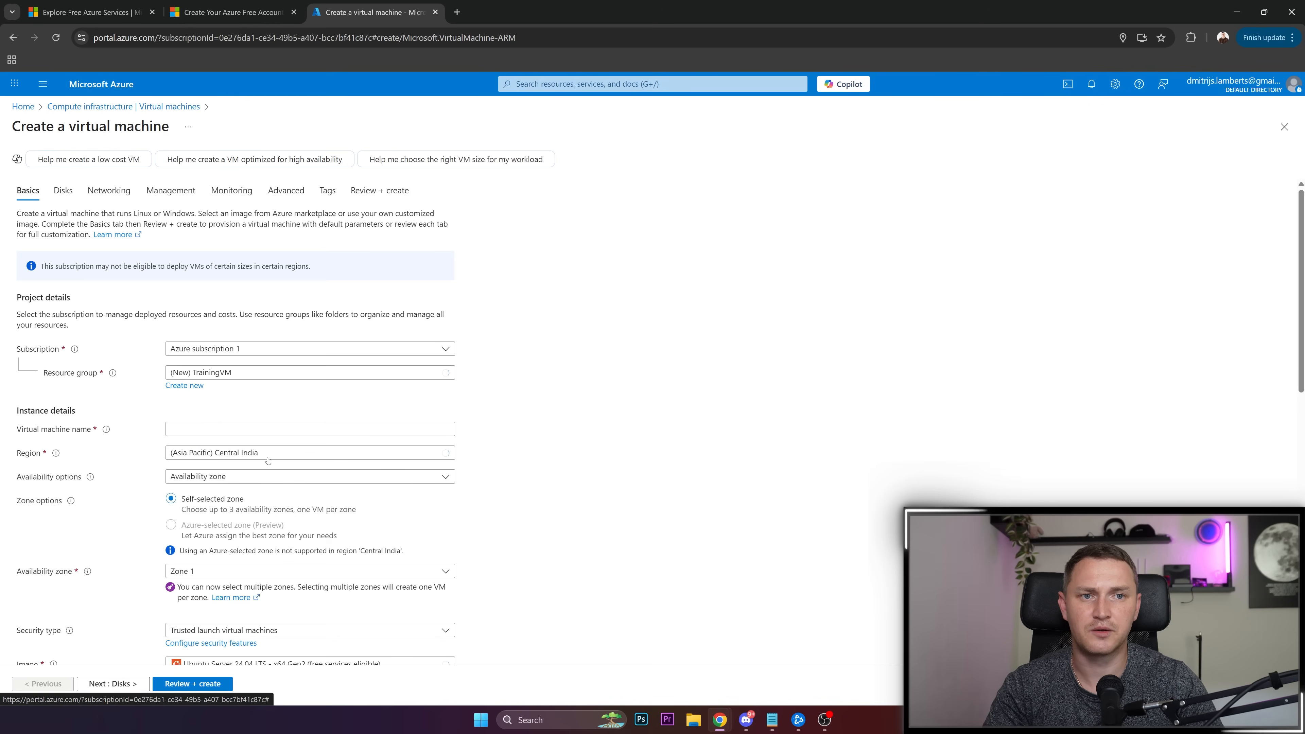
Step: Name the VM Subscriber and choose the UK South region
click(310, 429)
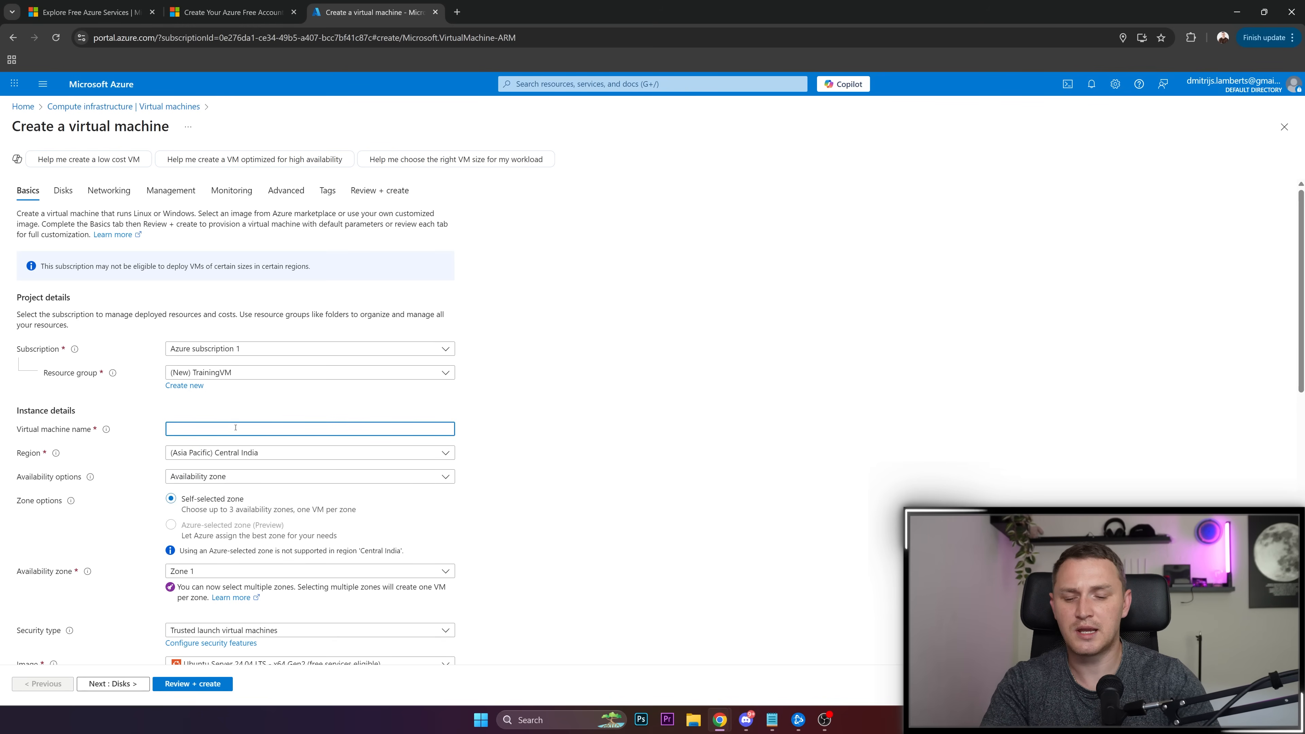
text(Subscriber)
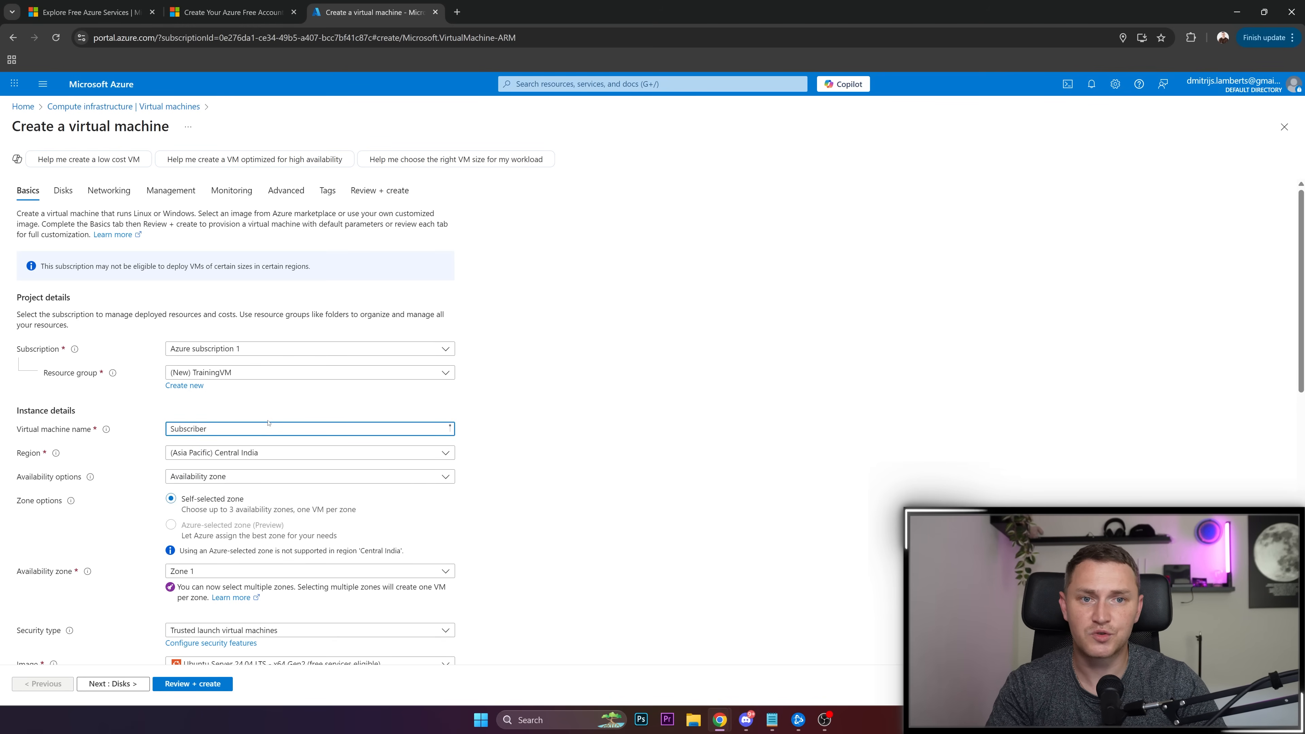
click(309, 453)
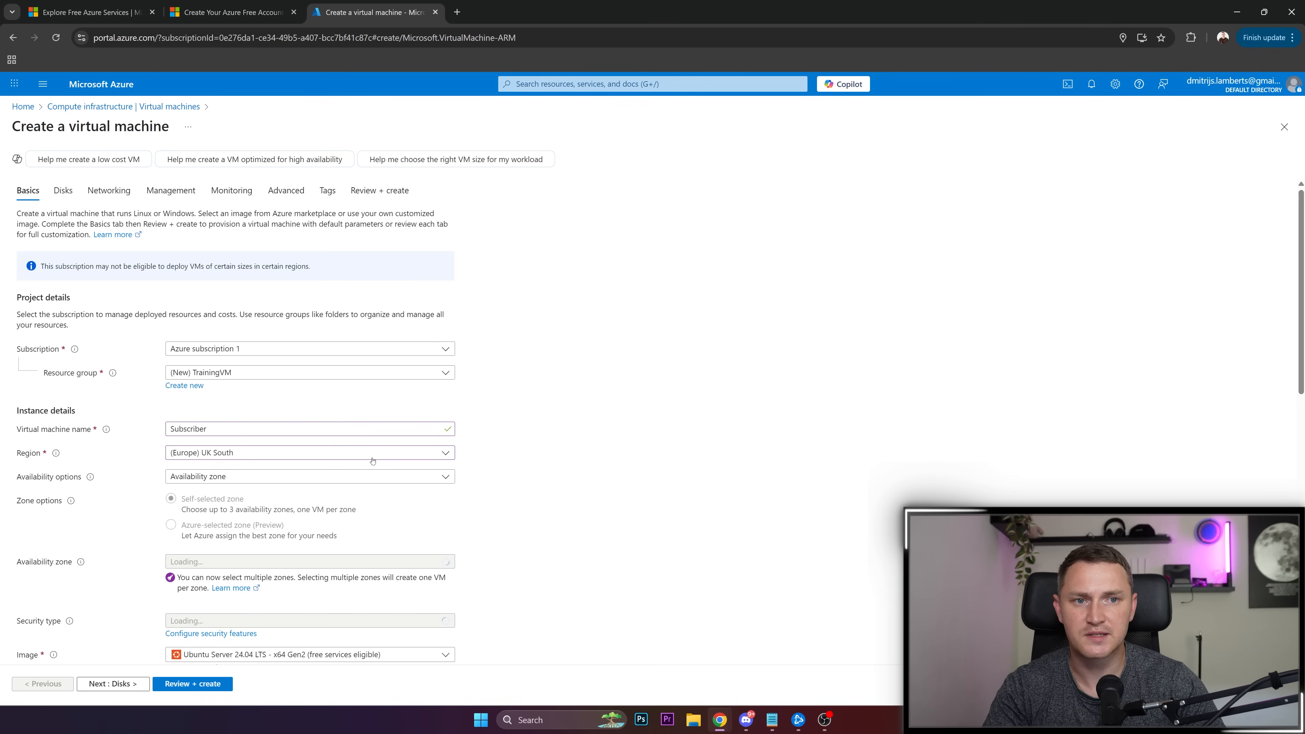
Step: Select AlmaLinux OS 9 - x64 Gen2 as the VM image, then go to the free services page
scroll(down, 3)
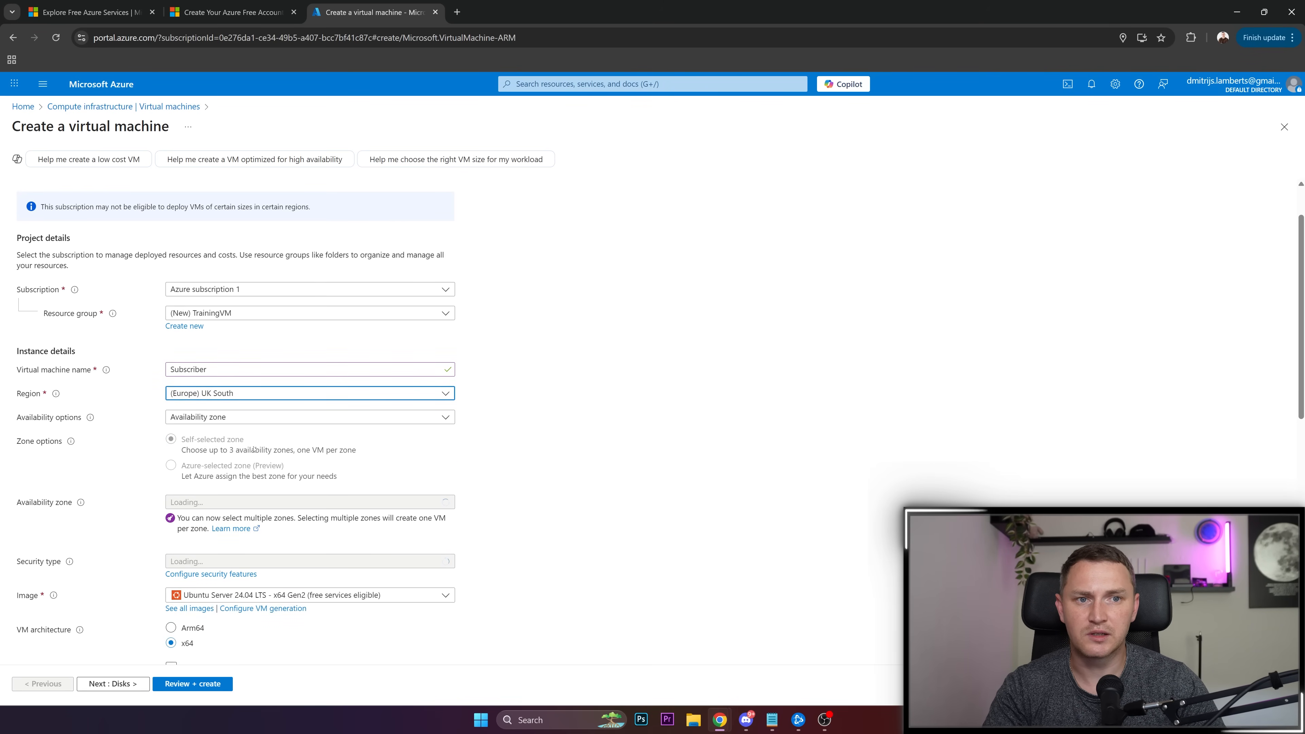
scroll(down, 3)
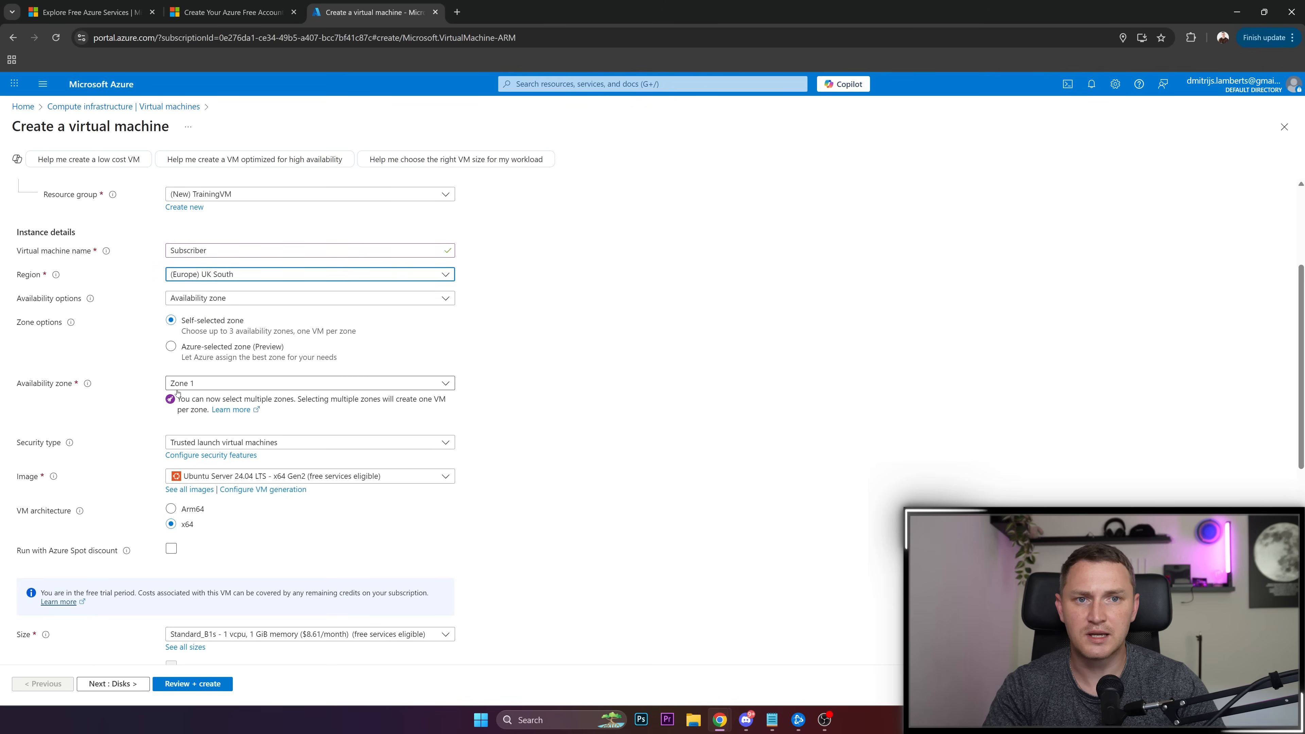
scroll(down, 3)
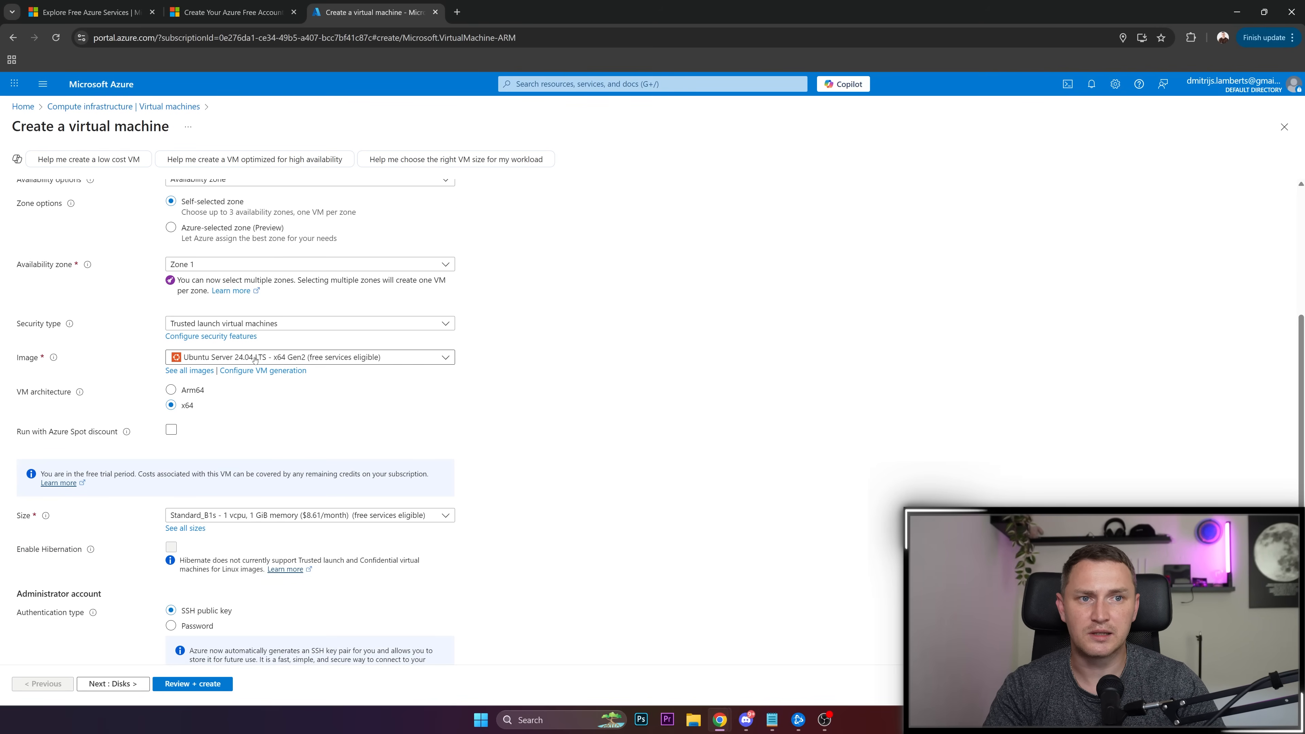
click(309, 357)
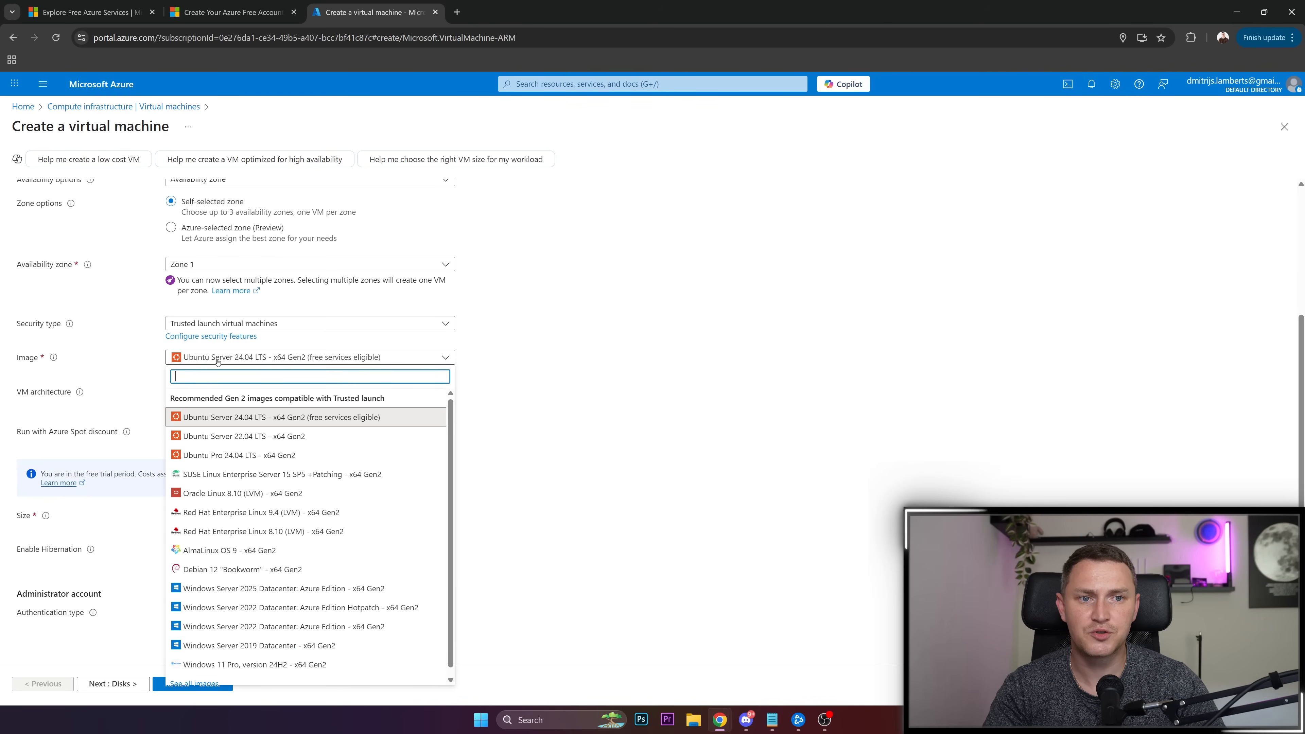
mouse_move(255, 550)
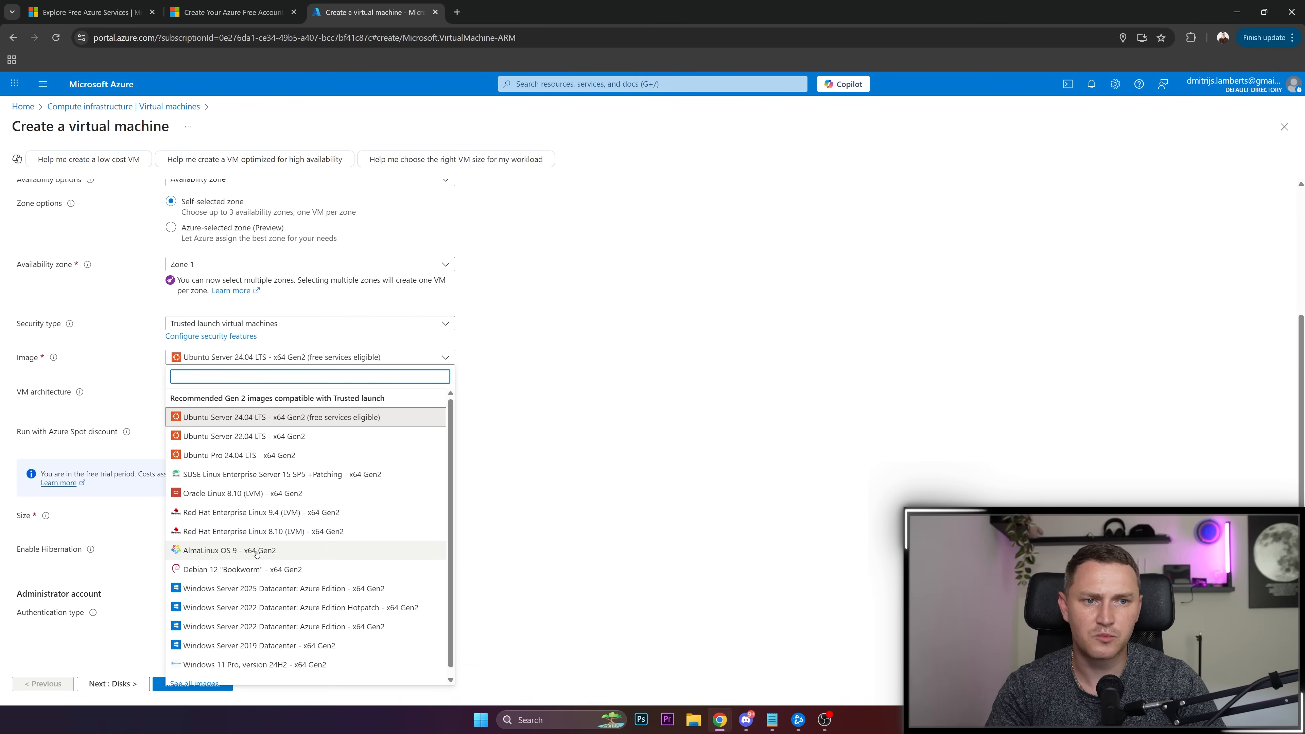
click(229, 549)
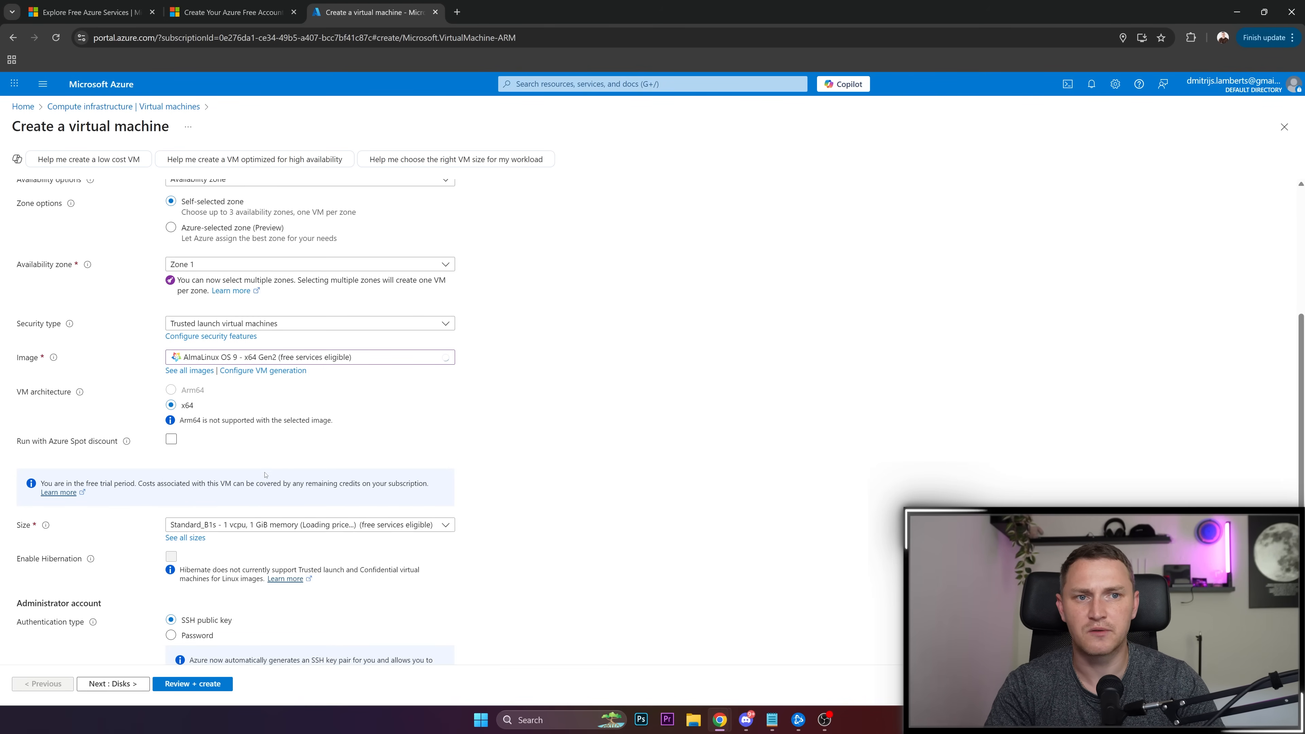
click(231, 12)
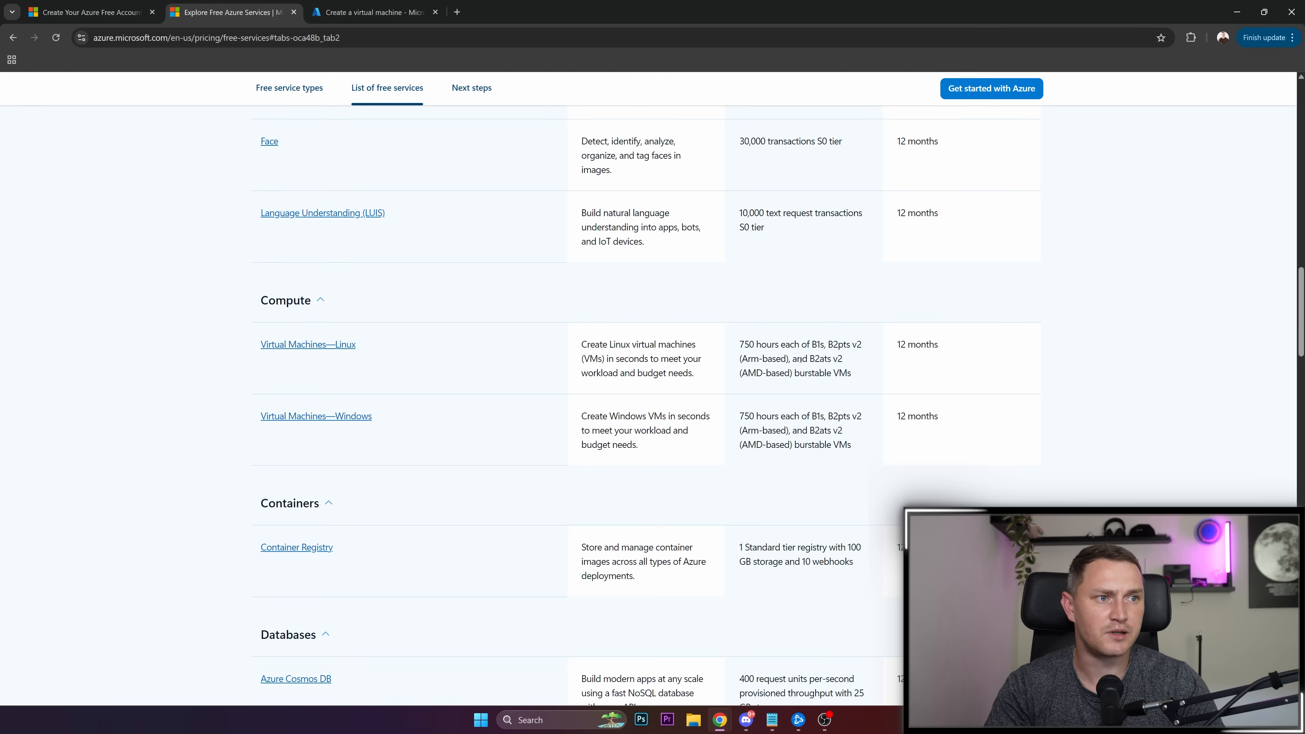
Step: Highlight the free Linux VM sizes text and return to the VM creation form
drag(794, 359, 824, 371)
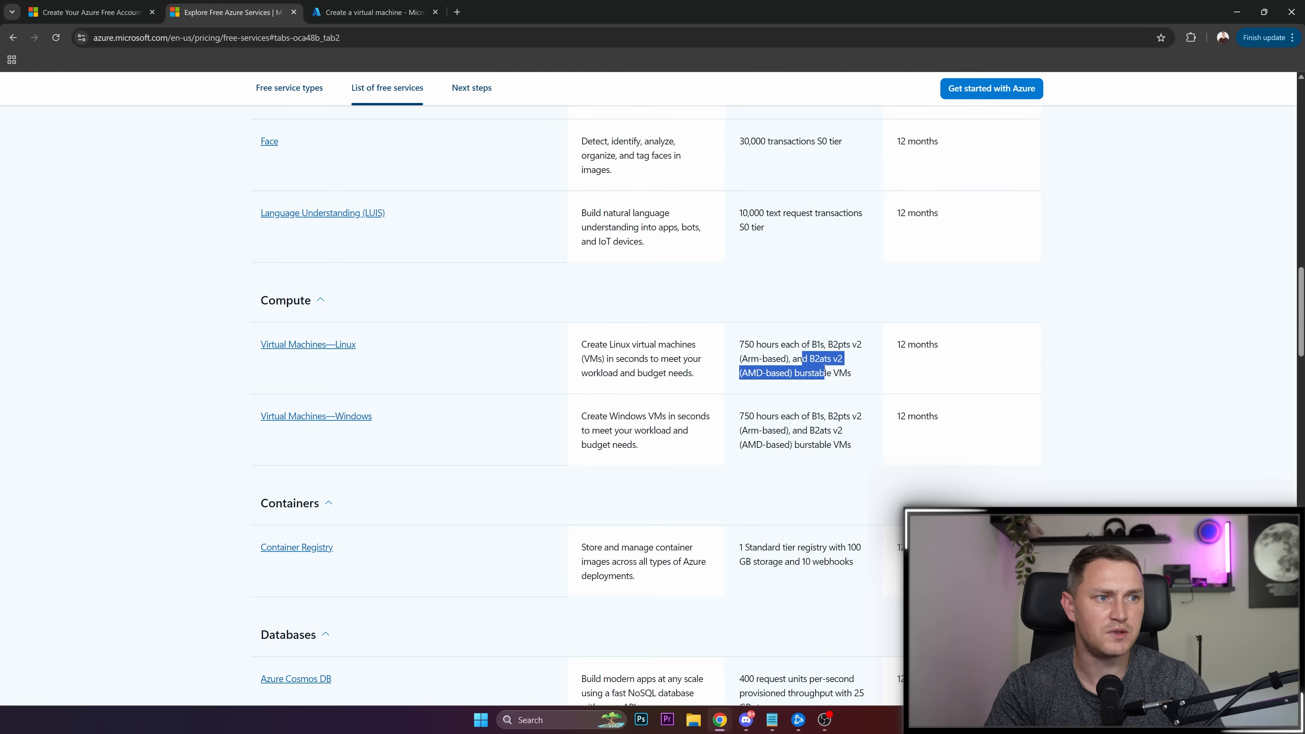
click(371, 12)
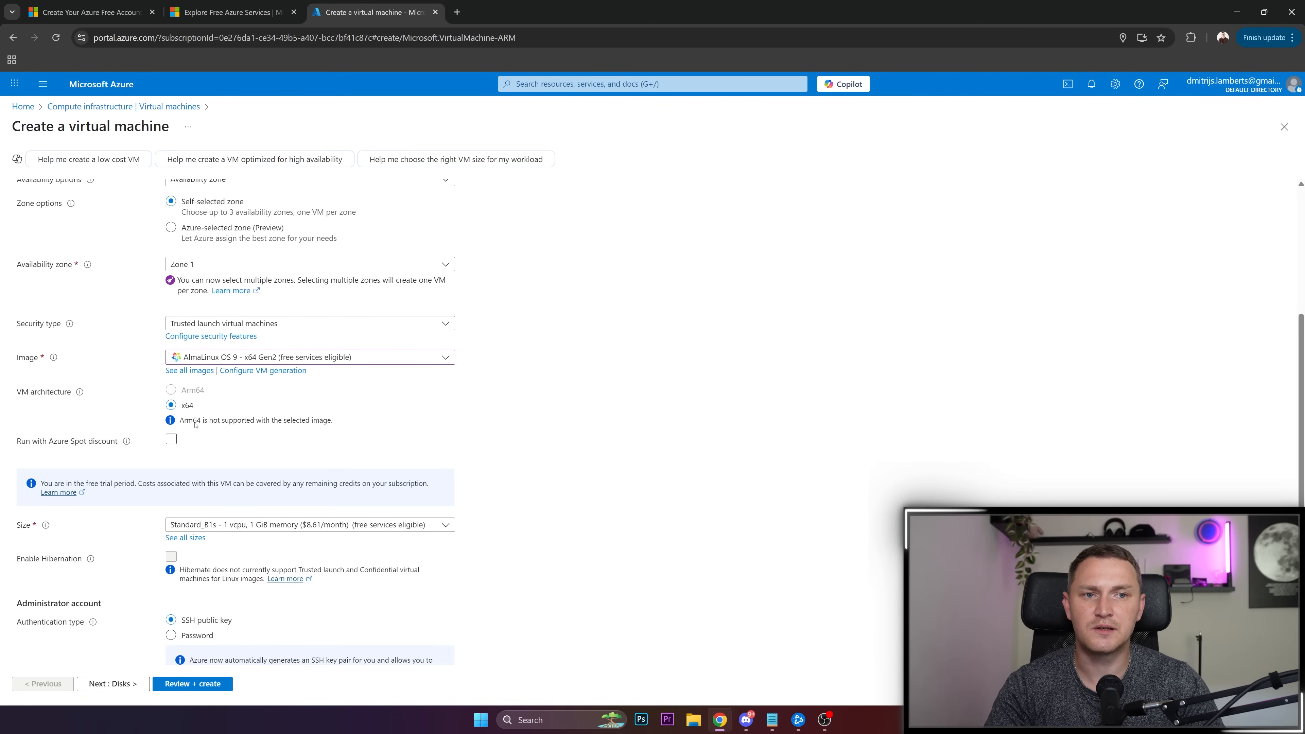
Step: Switch to the Arm64 Ubuntu Server 24.04 LTS image while keeping size Standard_B1s
click(309, 357)
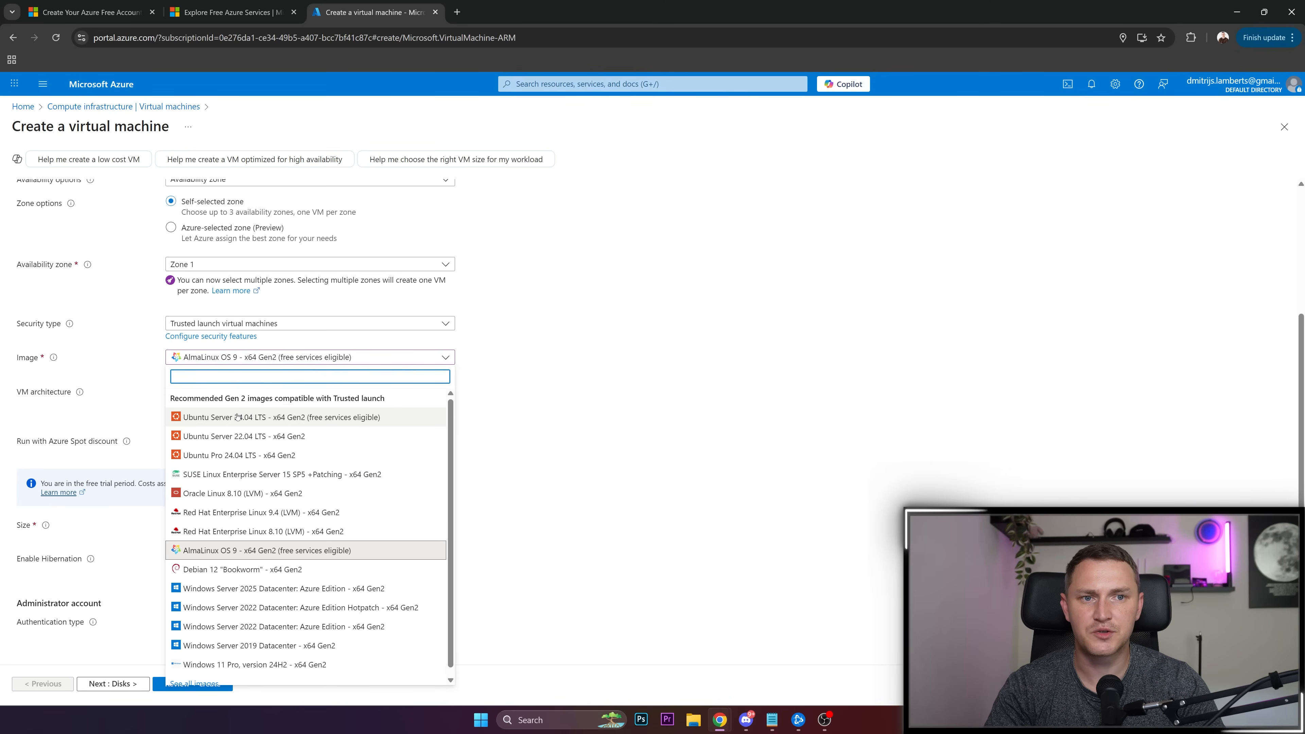
click(277, 416)
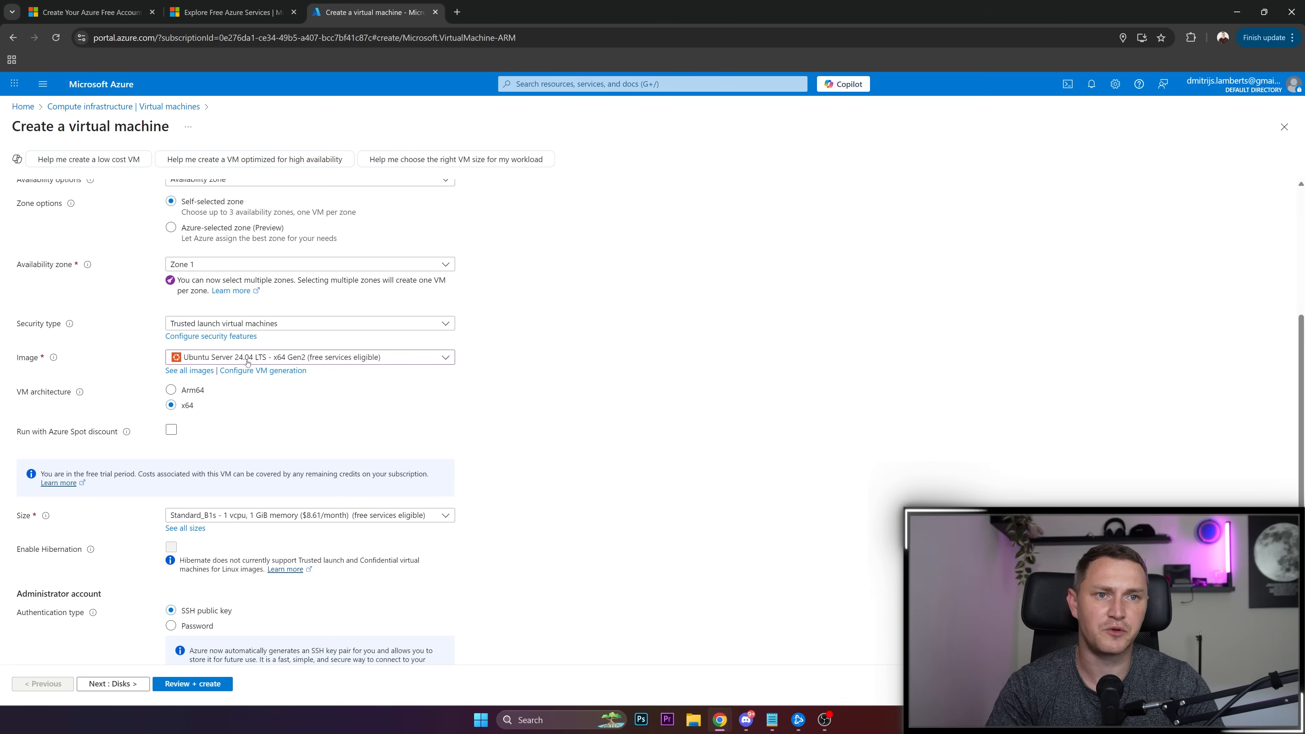
click(170, 390)
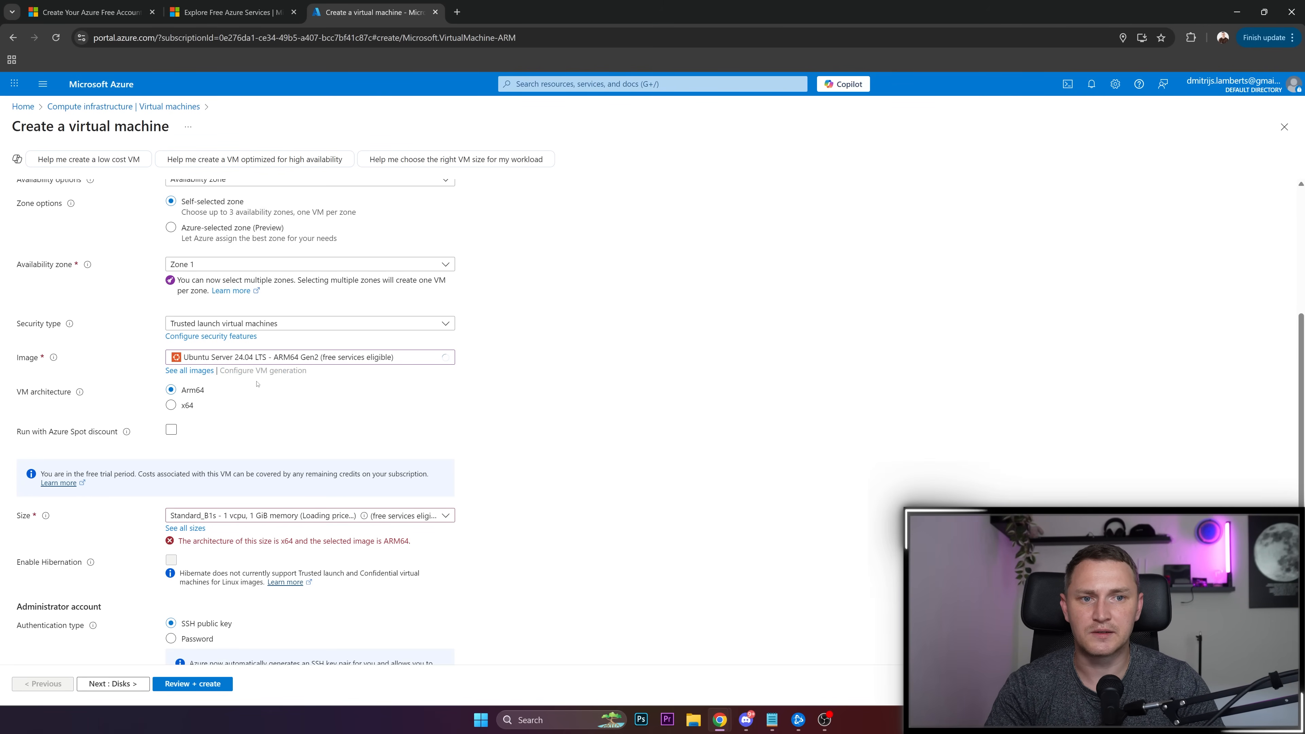
scroll(down, 3)
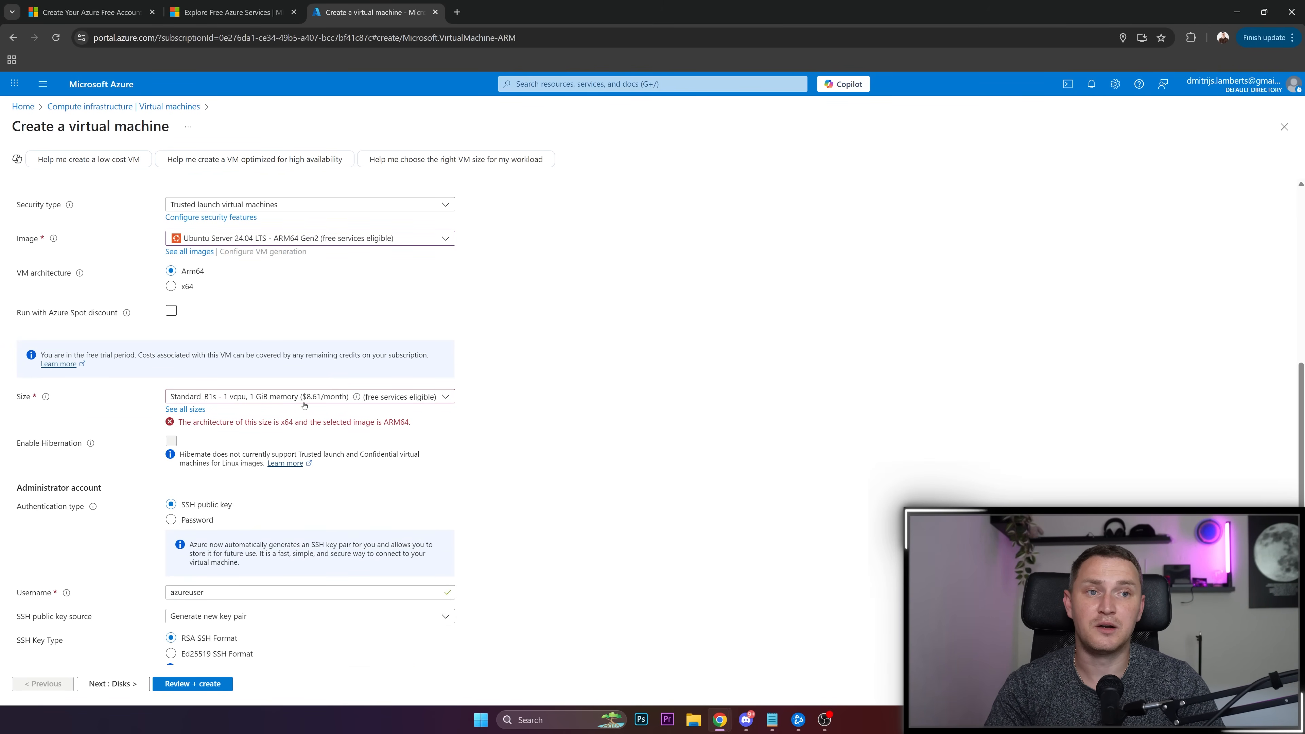
click(308, 397)
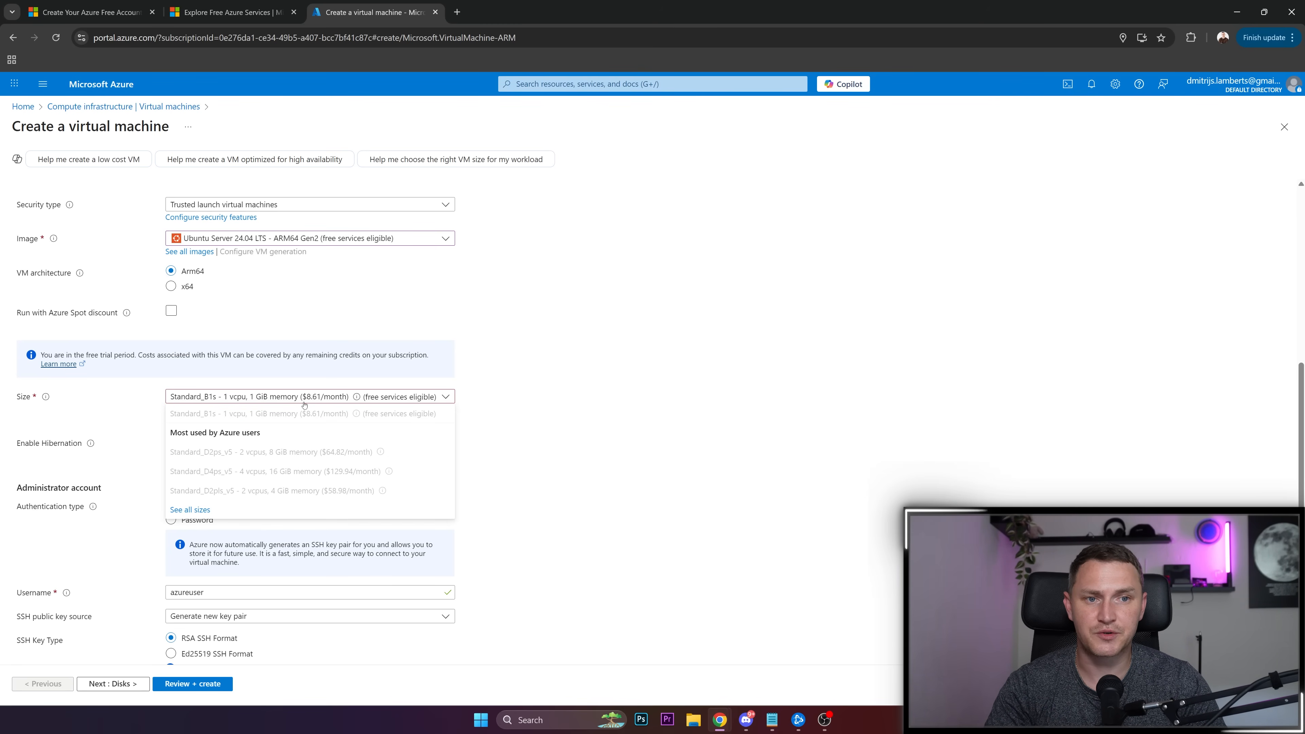
mouse_move(367, 419)
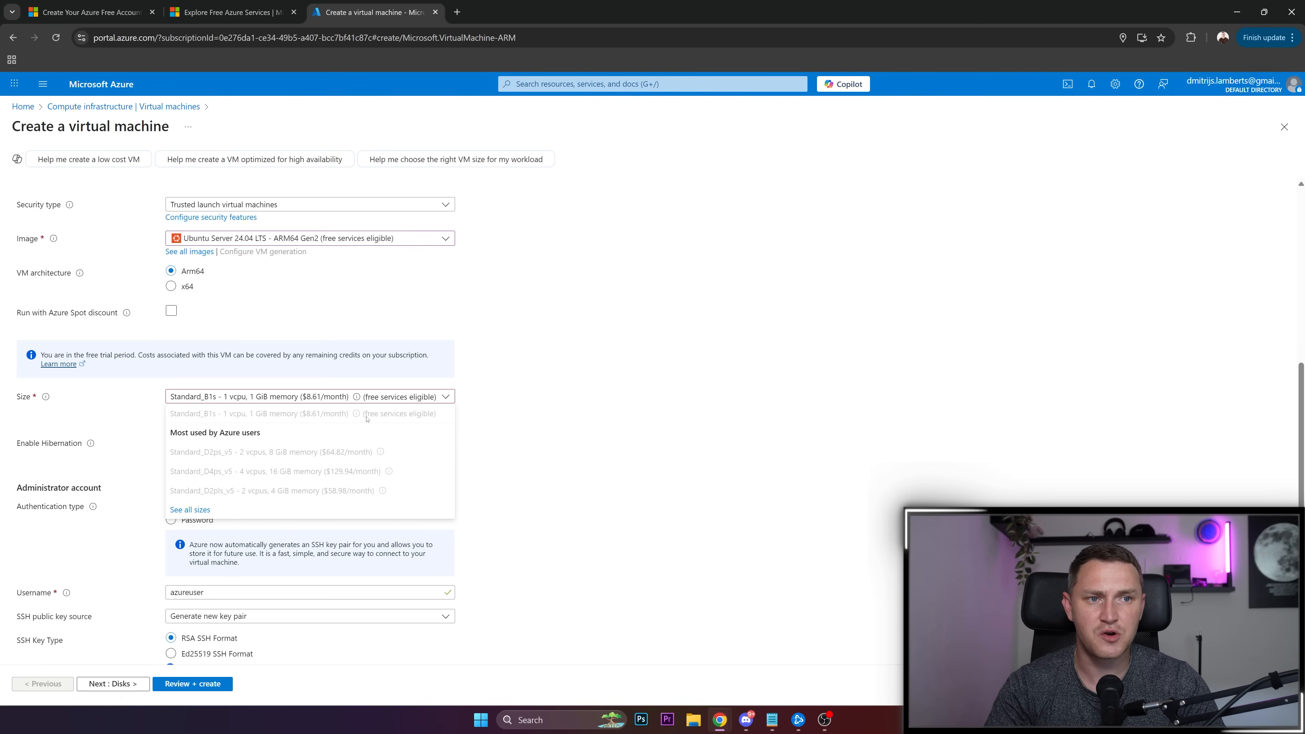
mouse_move(411, 417)
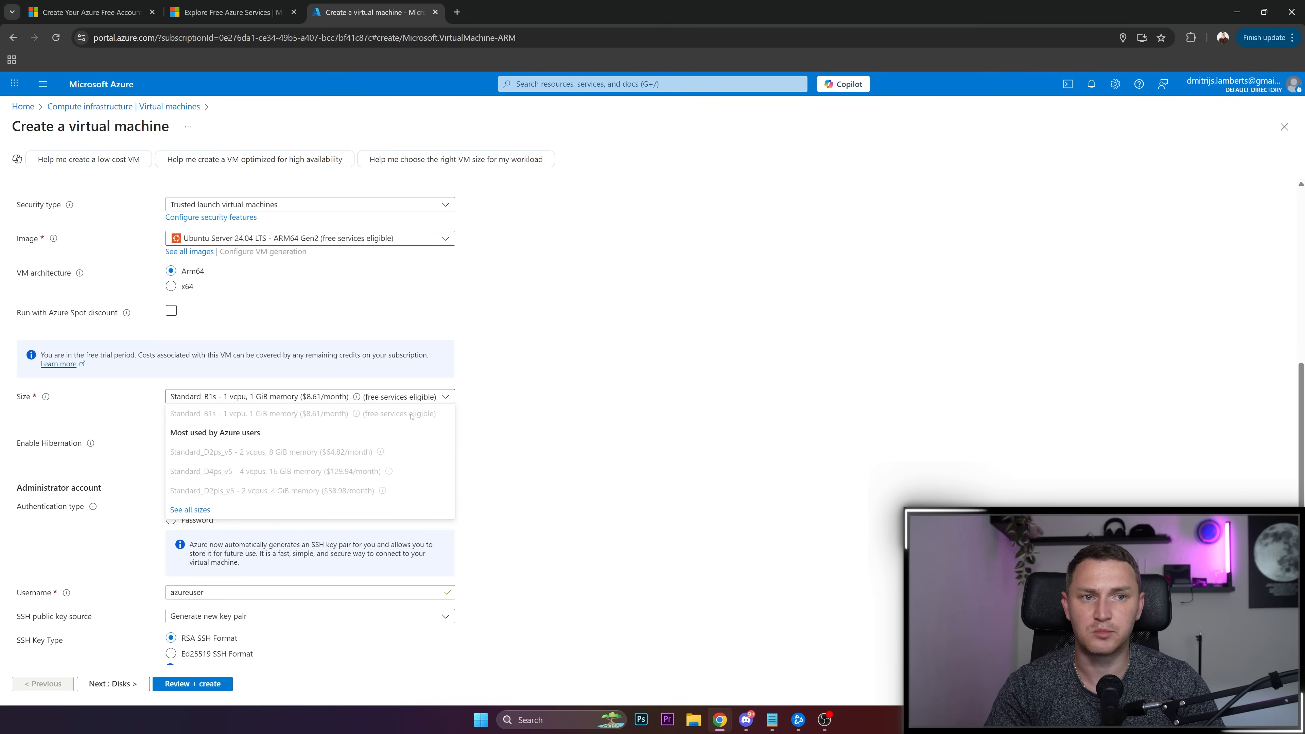
mouse_move(411, 416)
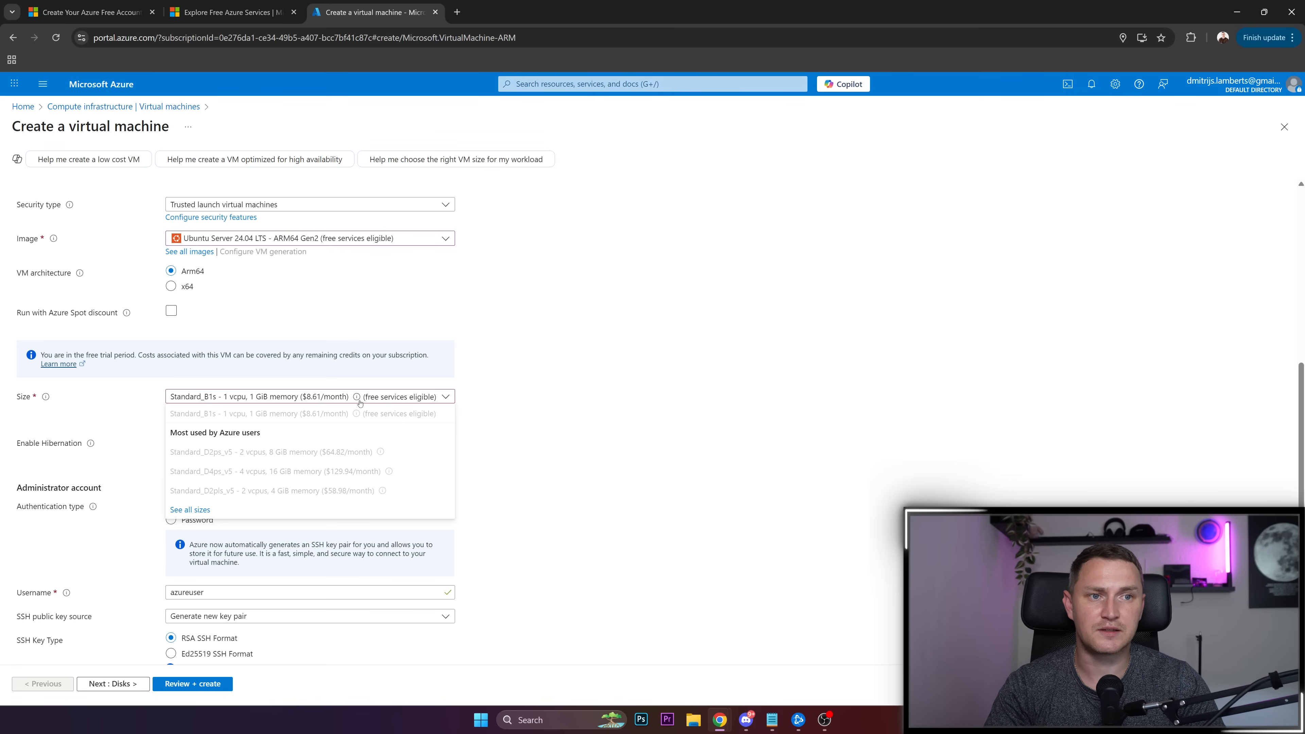
click(261, 413)
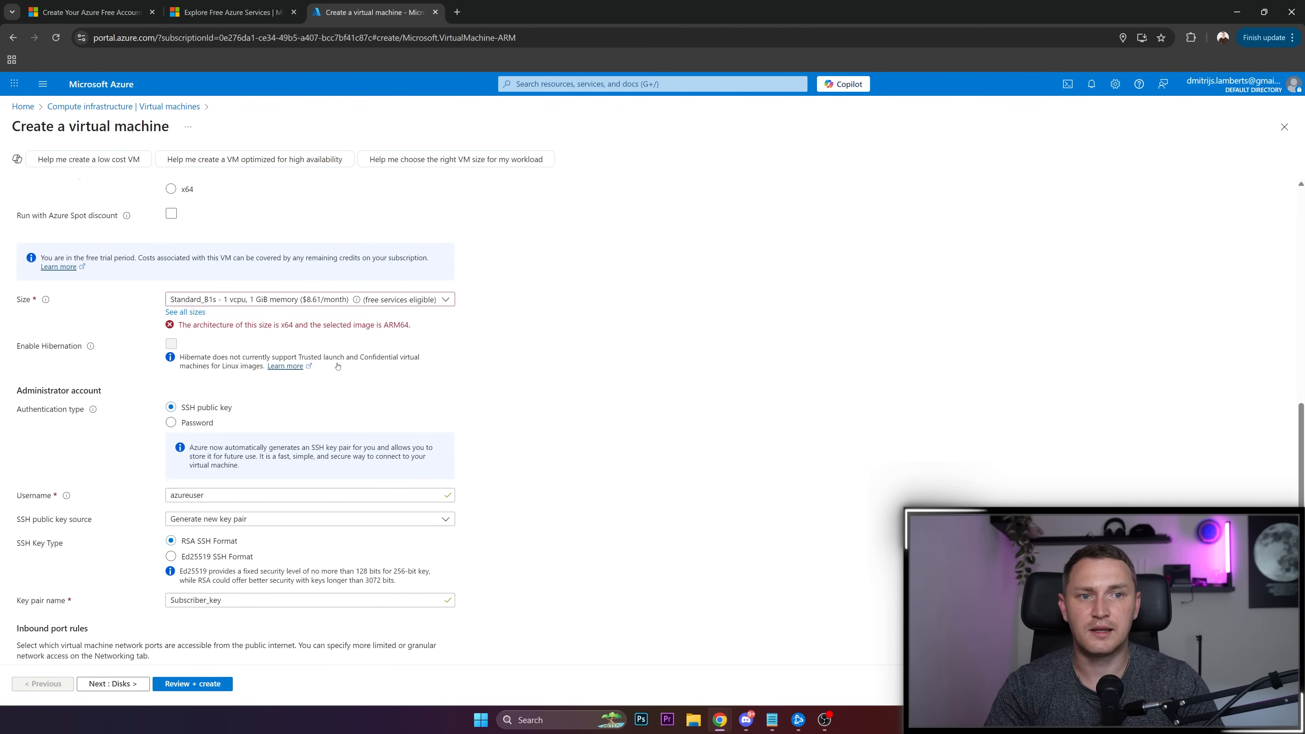
Step: Choose password authentication with username youtube and enter the administrator password
scroll(down, 3)
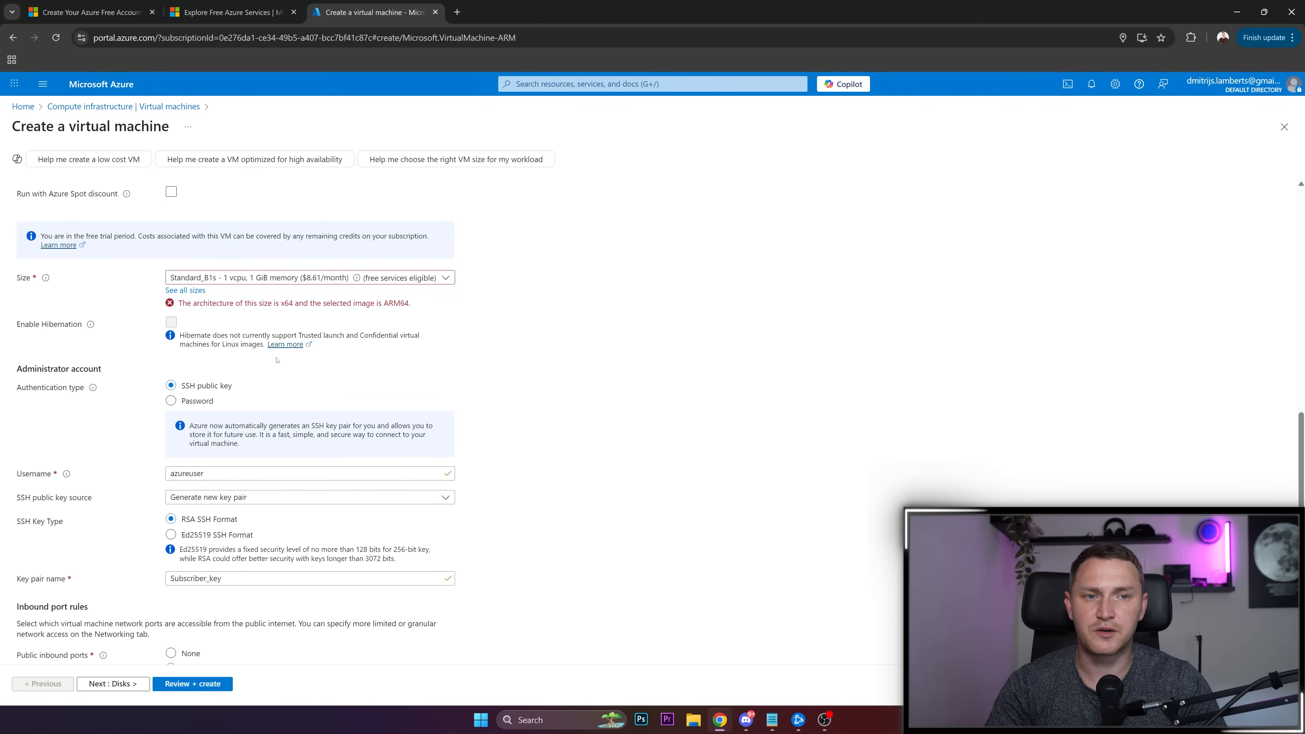
mouse_move(286, 419)
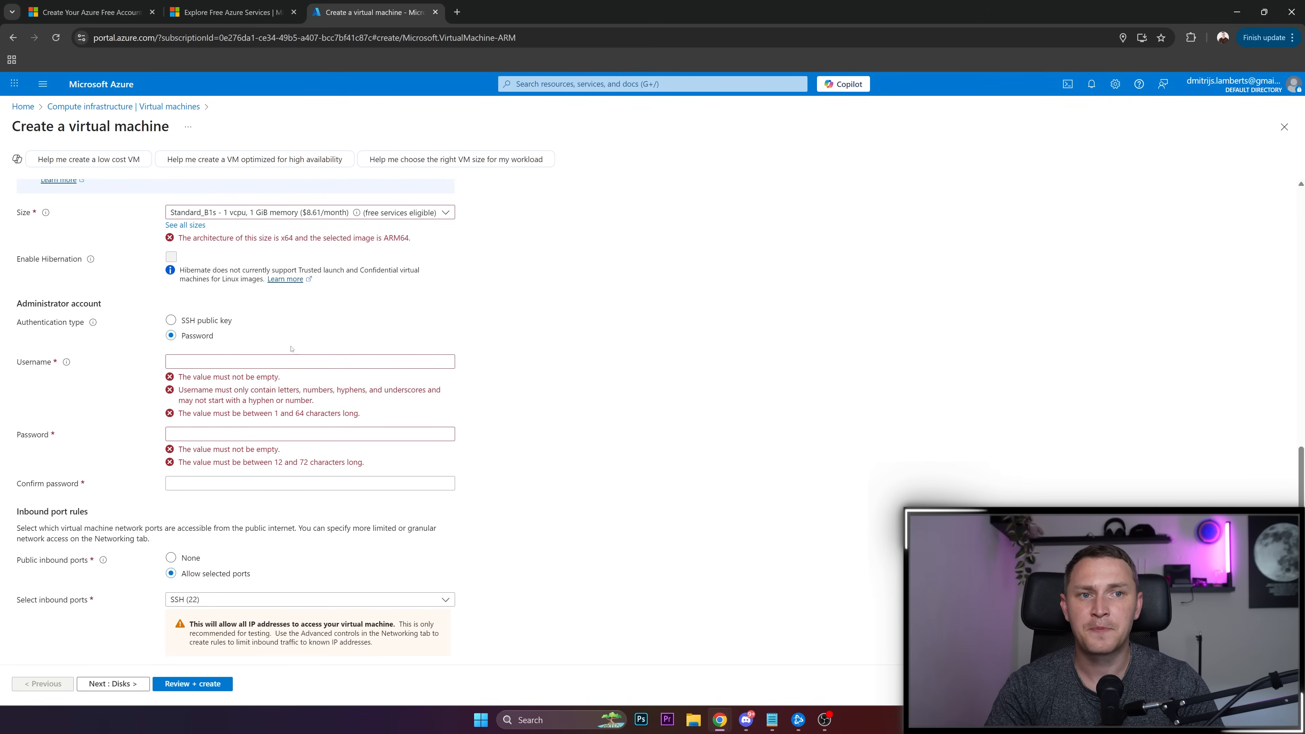
click(309, 409)
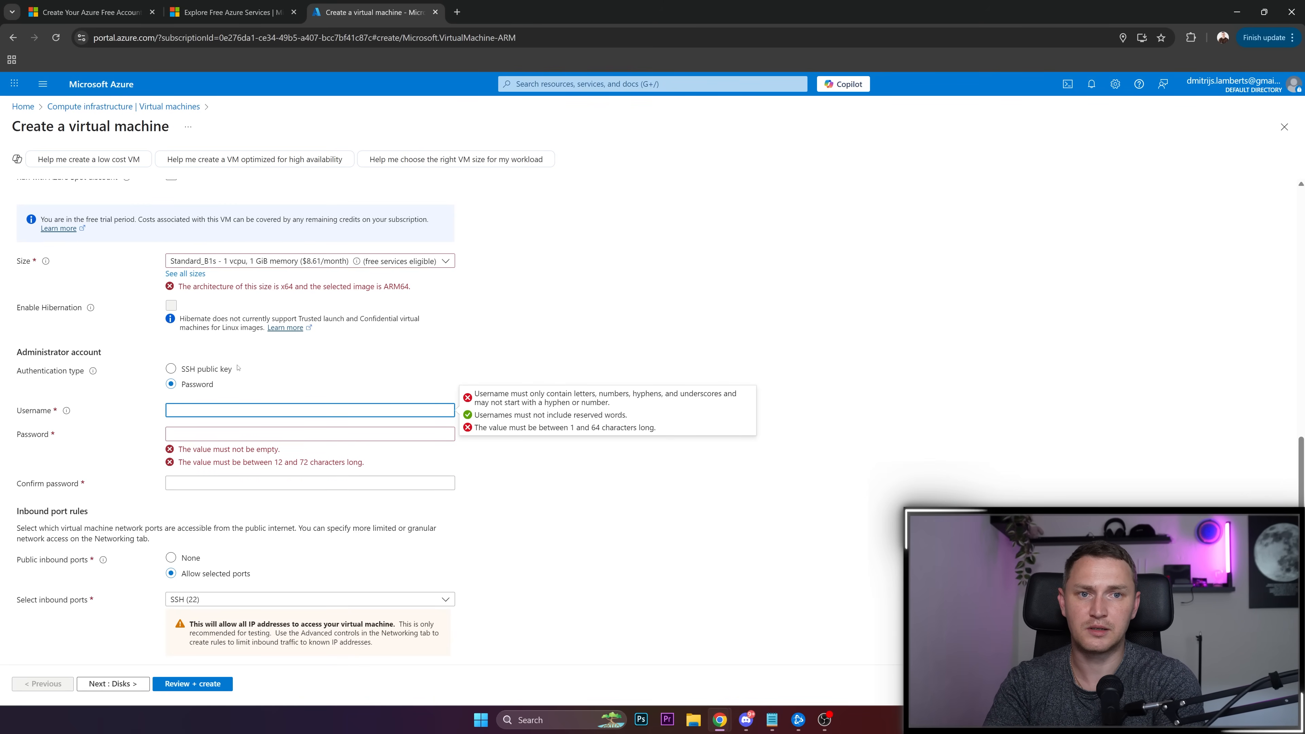
click(309, 409)
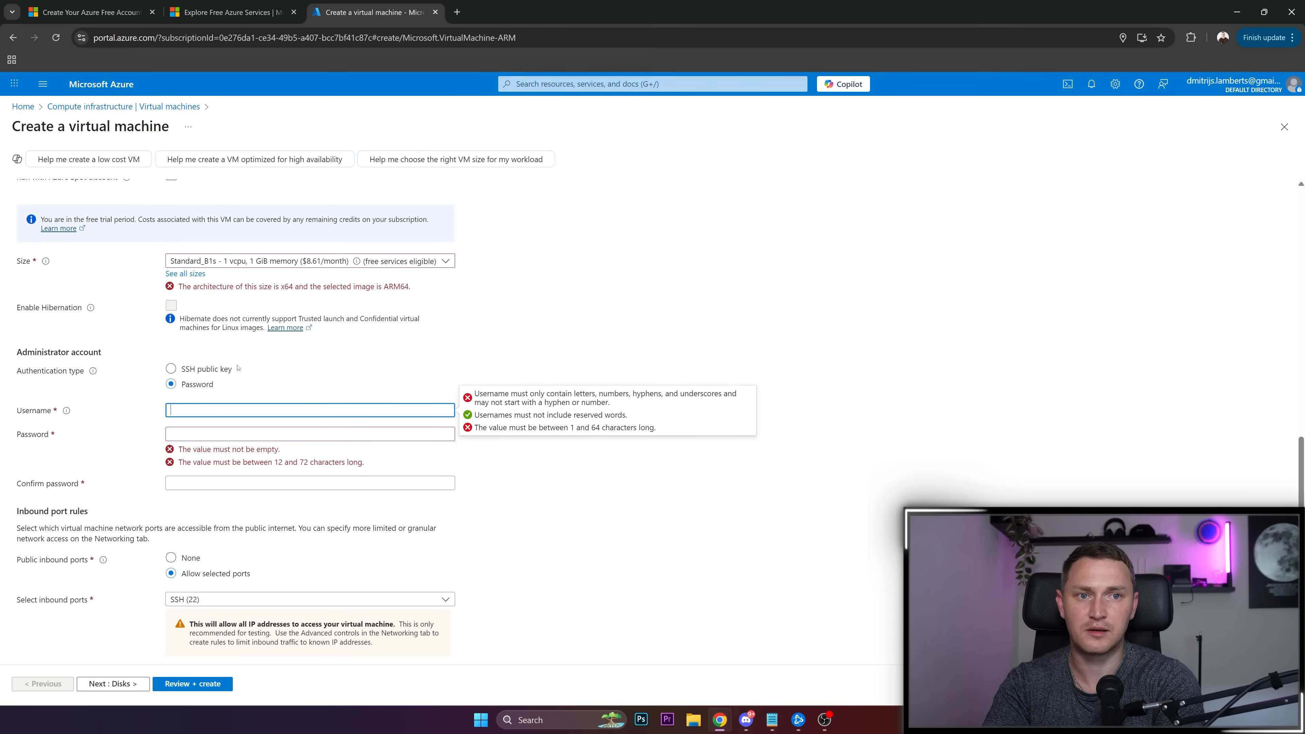
text(youtube)
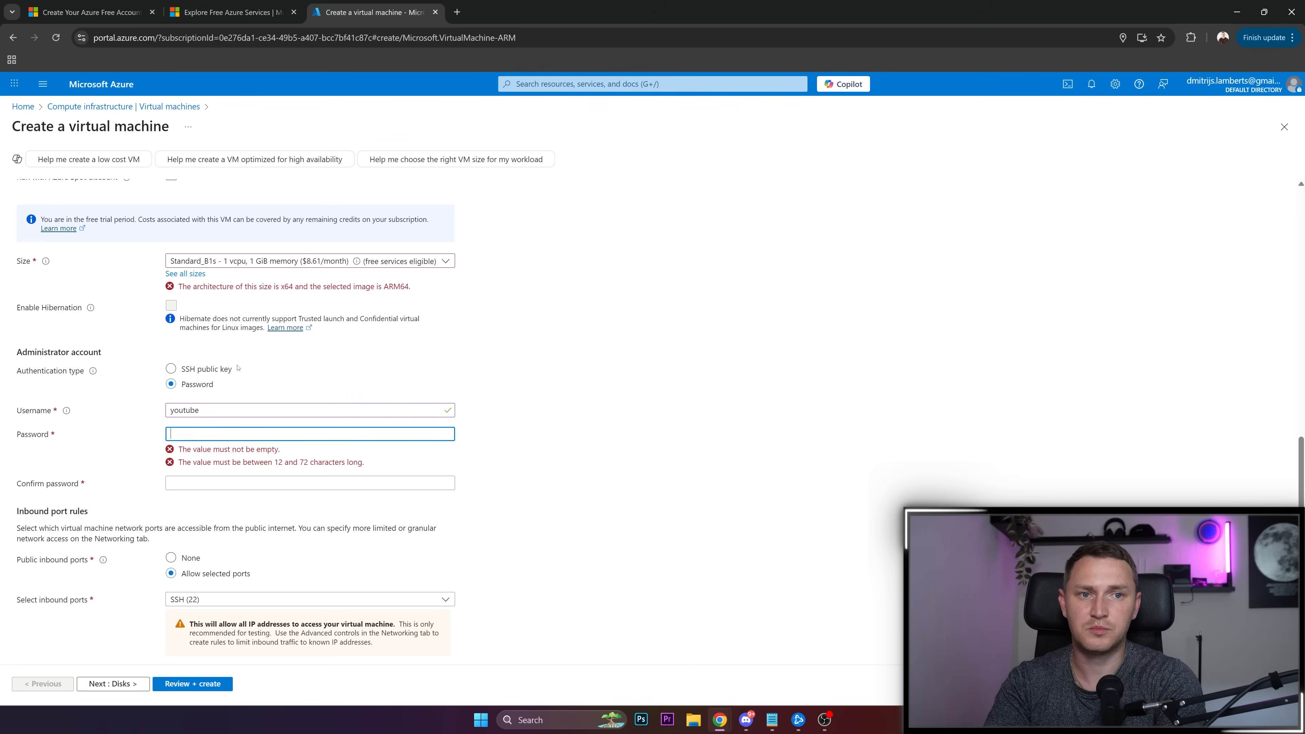
click(310, 433)
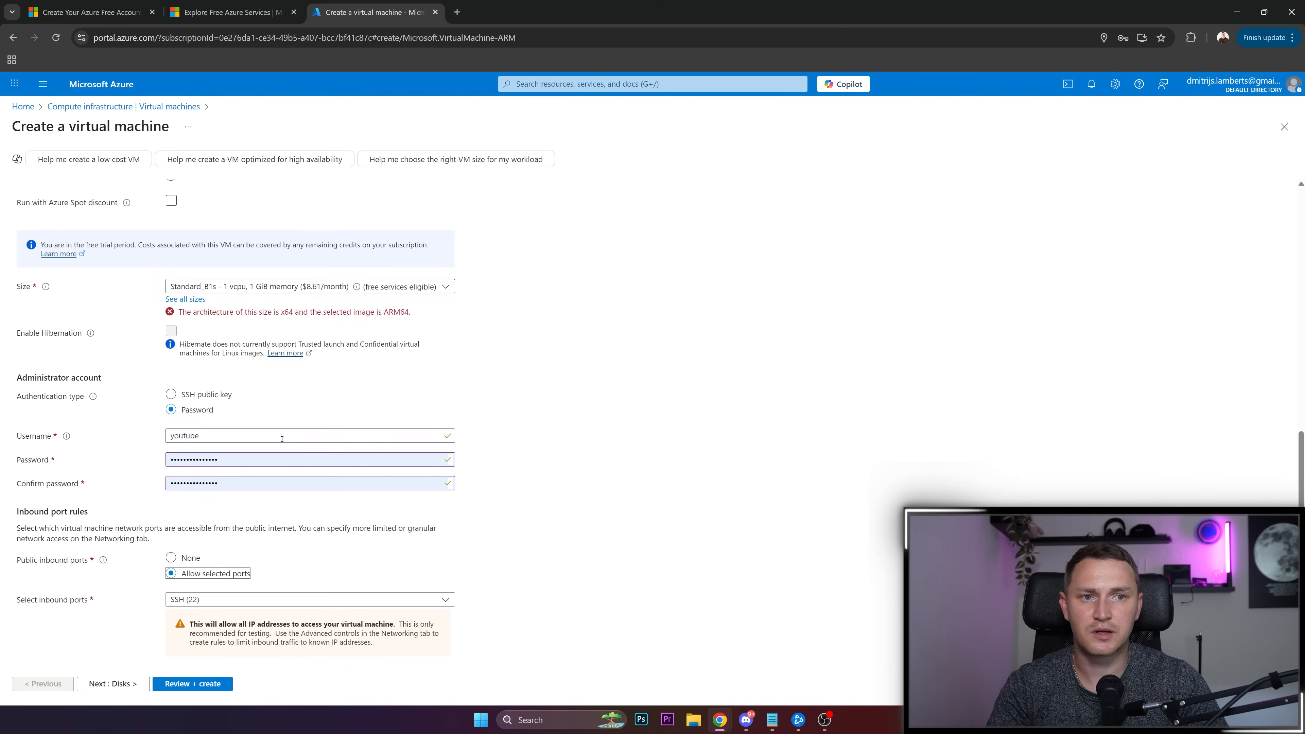
mouse_move(342, 427)
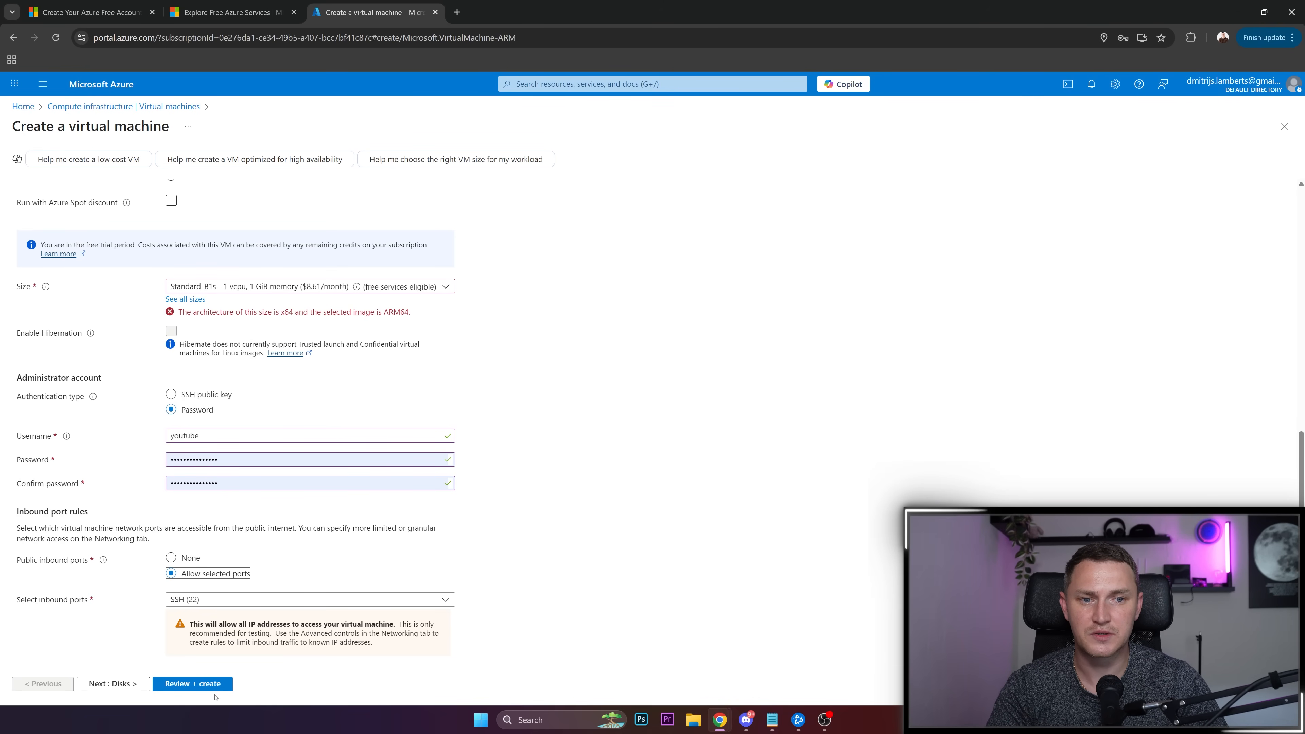
Step: Review + create the VM, pass validation, and start the deployment
click(192, 682)
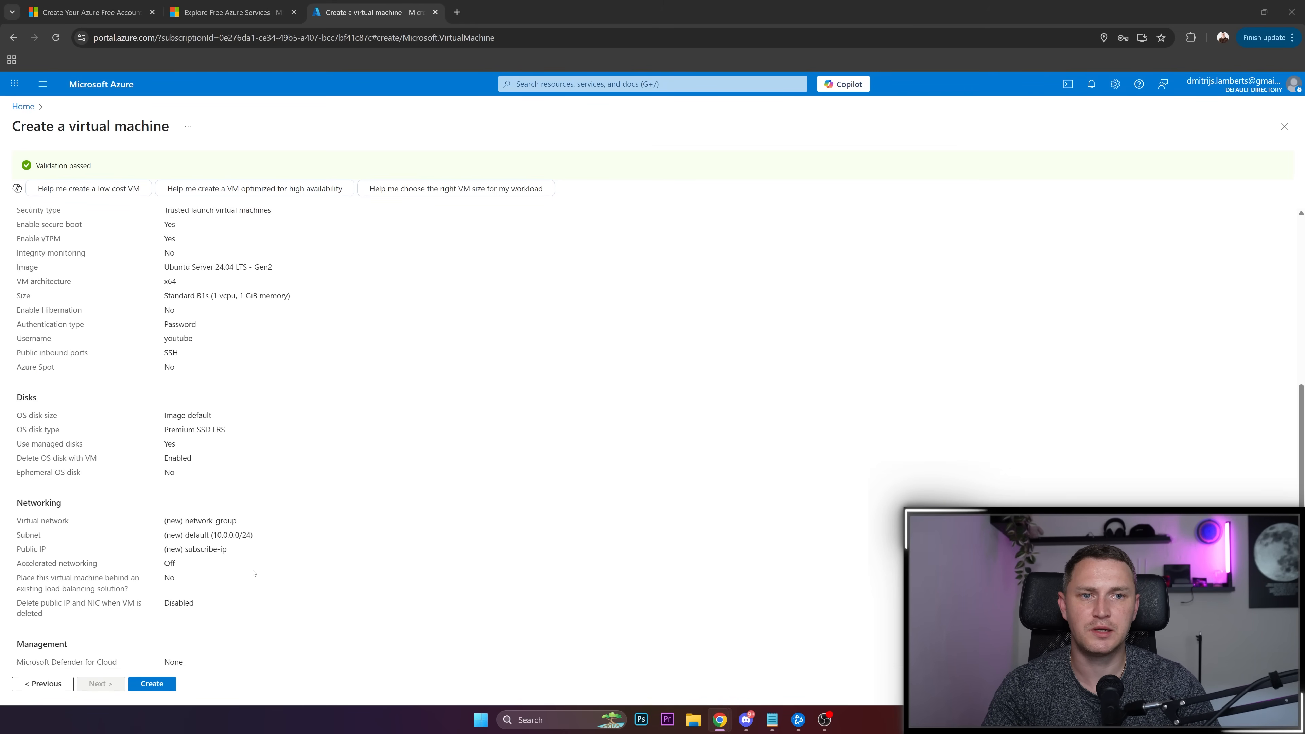
scroll(down, 3)
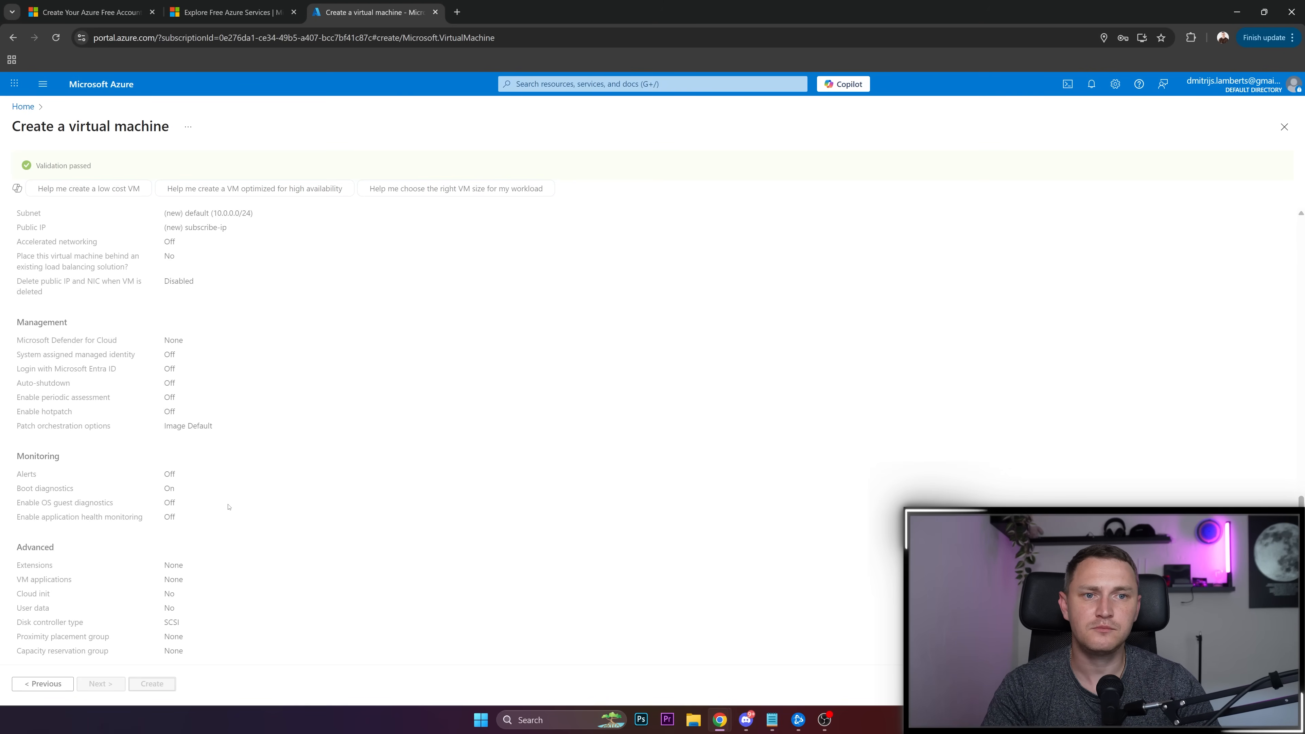
mouse_move(290, 447)
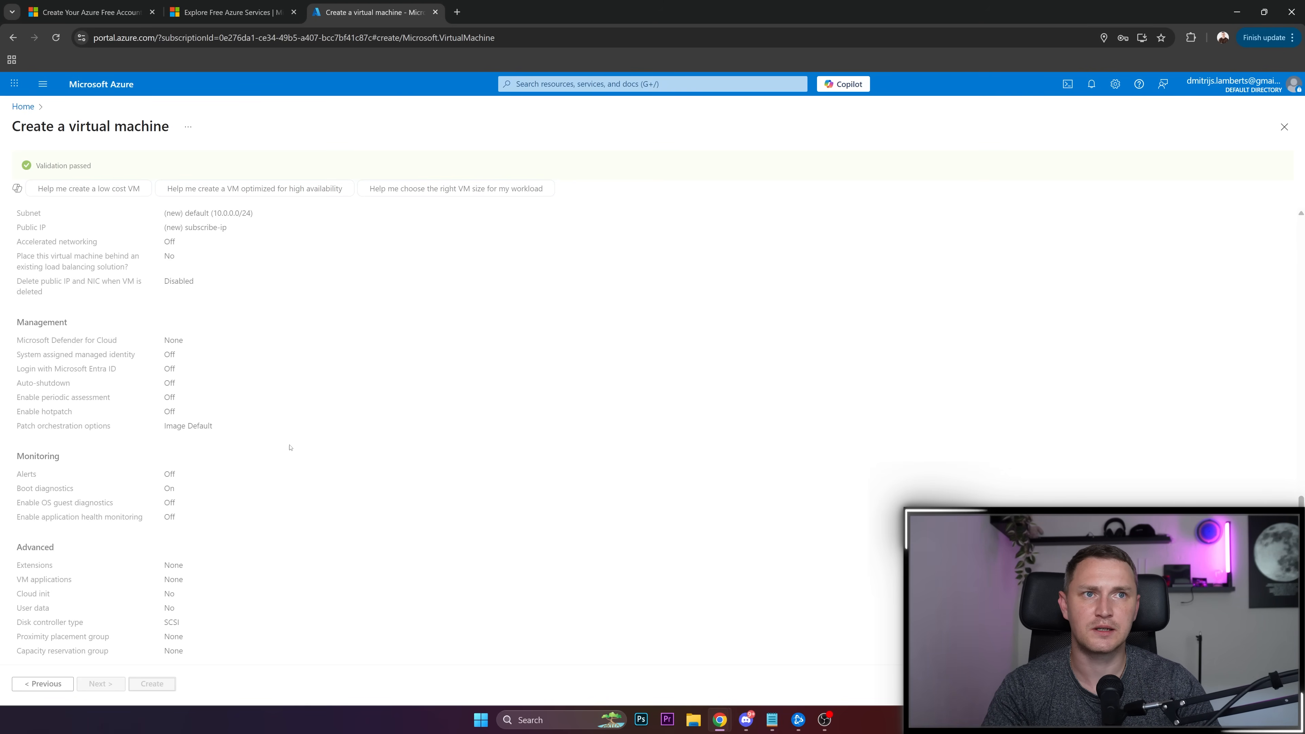
click(151, 683)
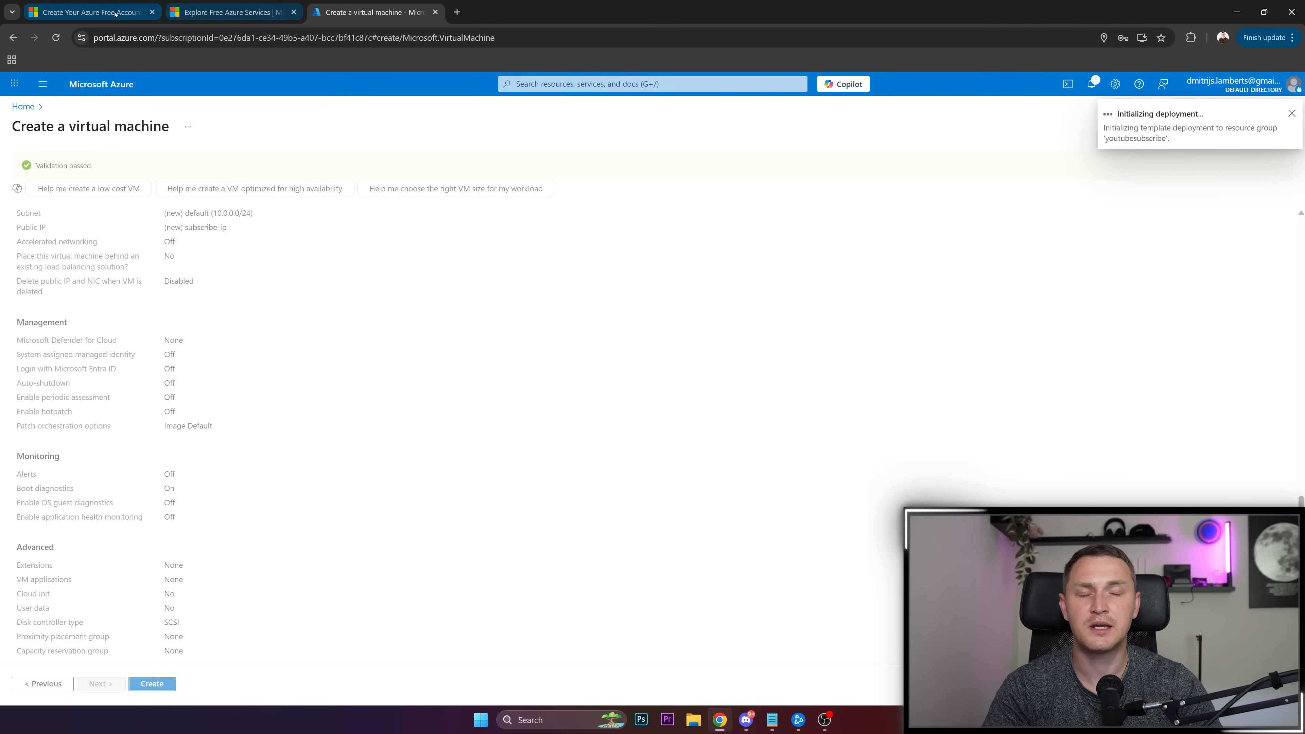
click(225, 12)
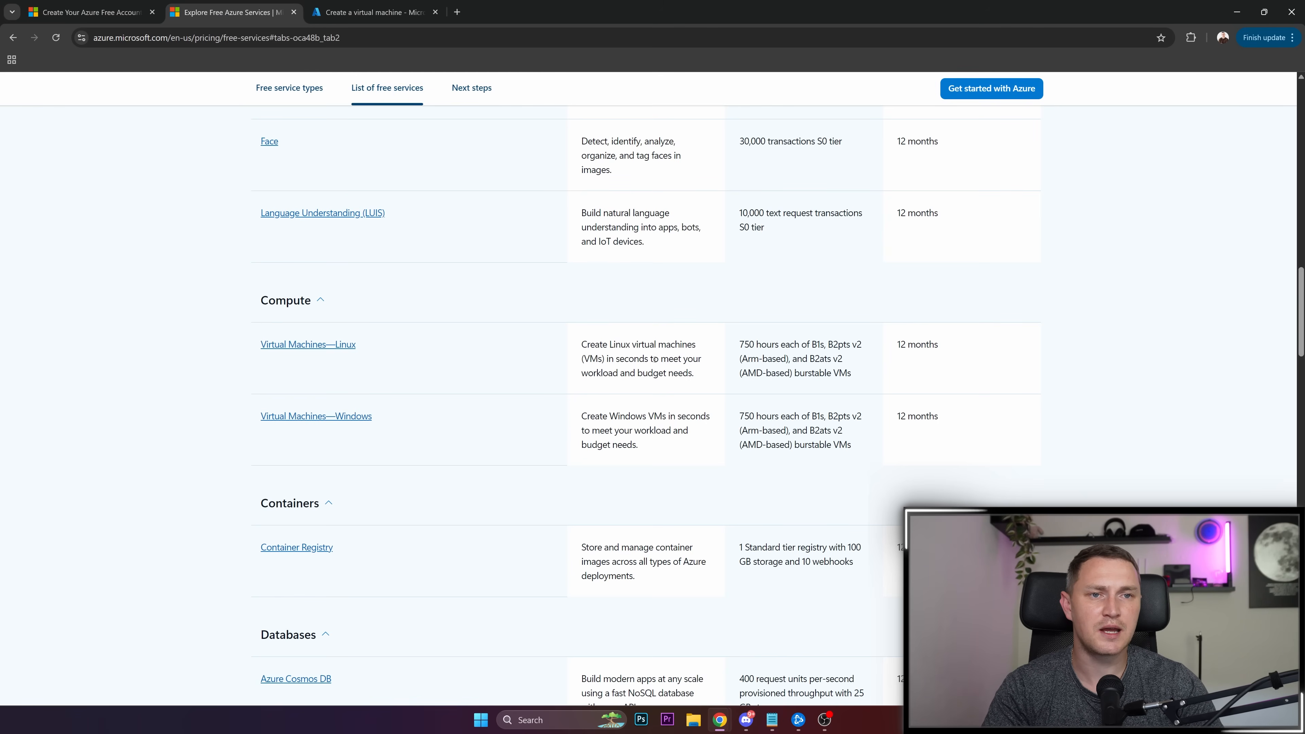
mouse_move(274, 355)
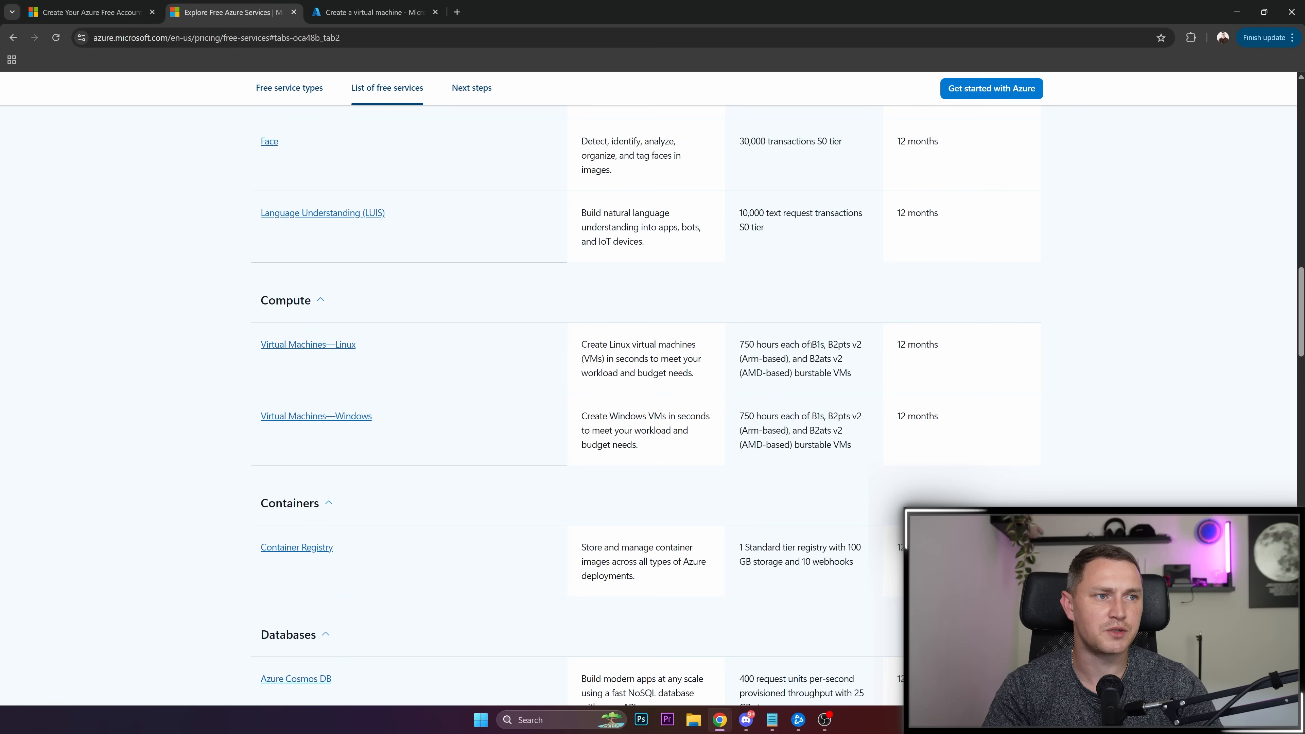
Step: Highlight the free B1s, B2pts v2 Linux sizes, then return to the VM deployment page
drag(813, 344, 861, 344)
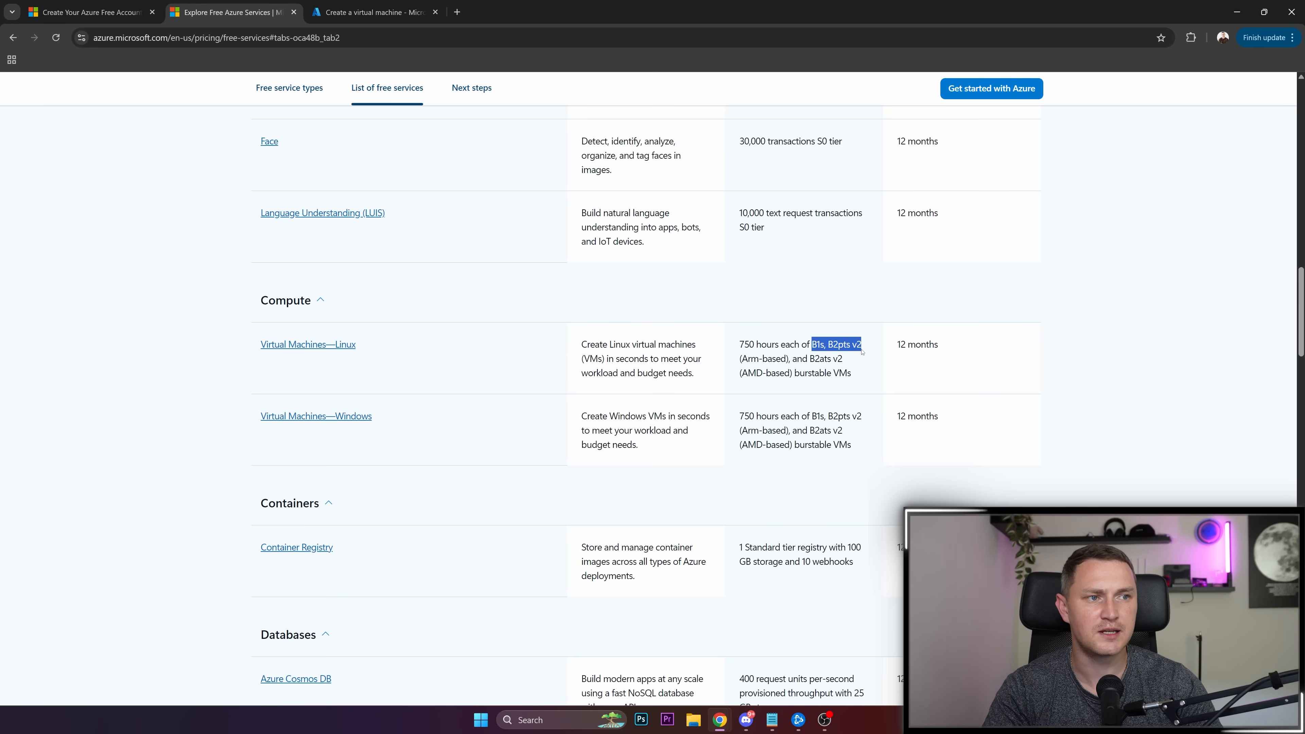
drag(862, 345, 816, 359)
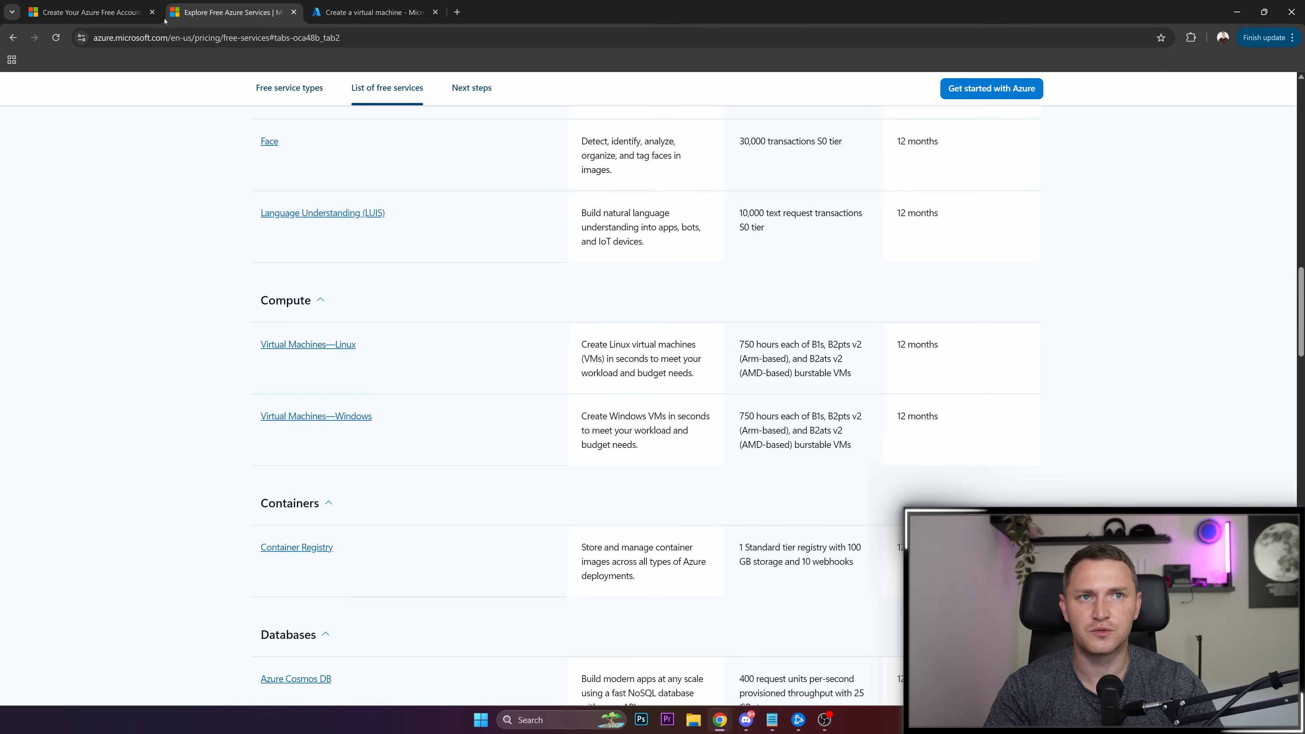
click(373, 12)
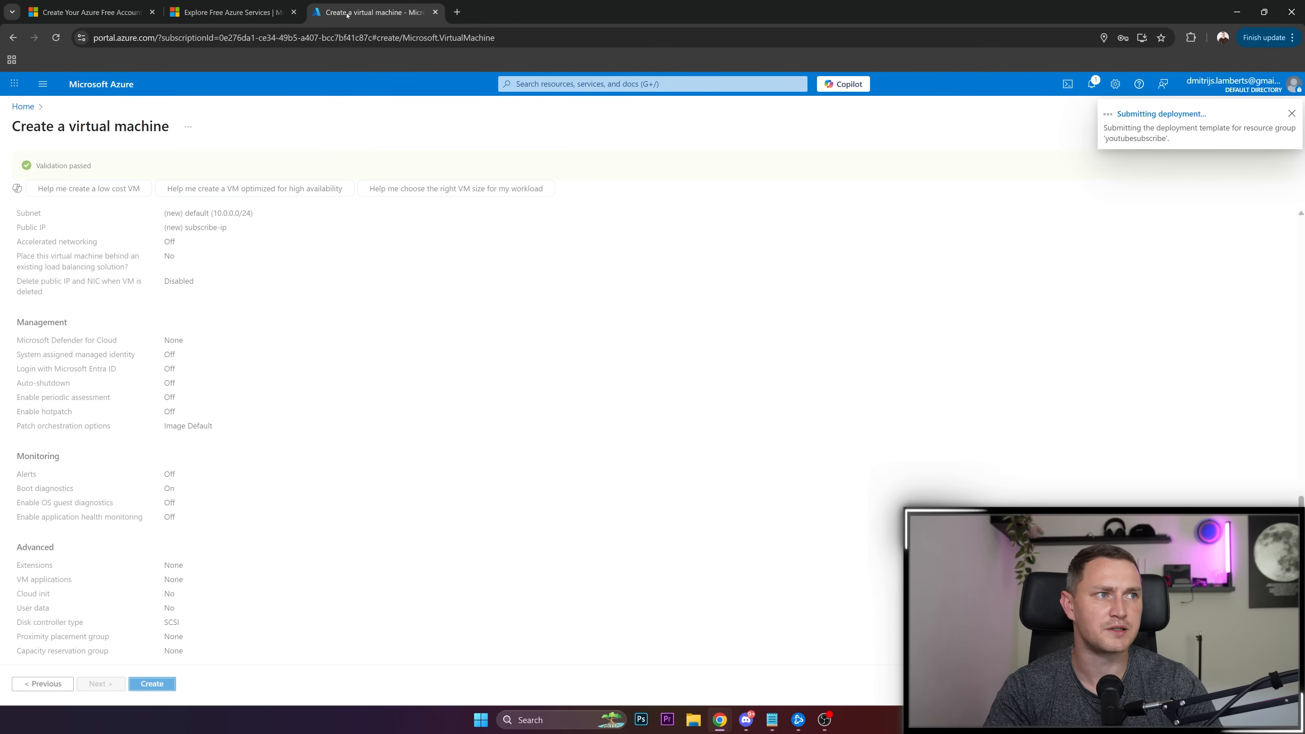
Step: Dismiss the 'Submitting deployment' notice and wait for the 'subscribe' VM deployment to finish
click(1291, 112)
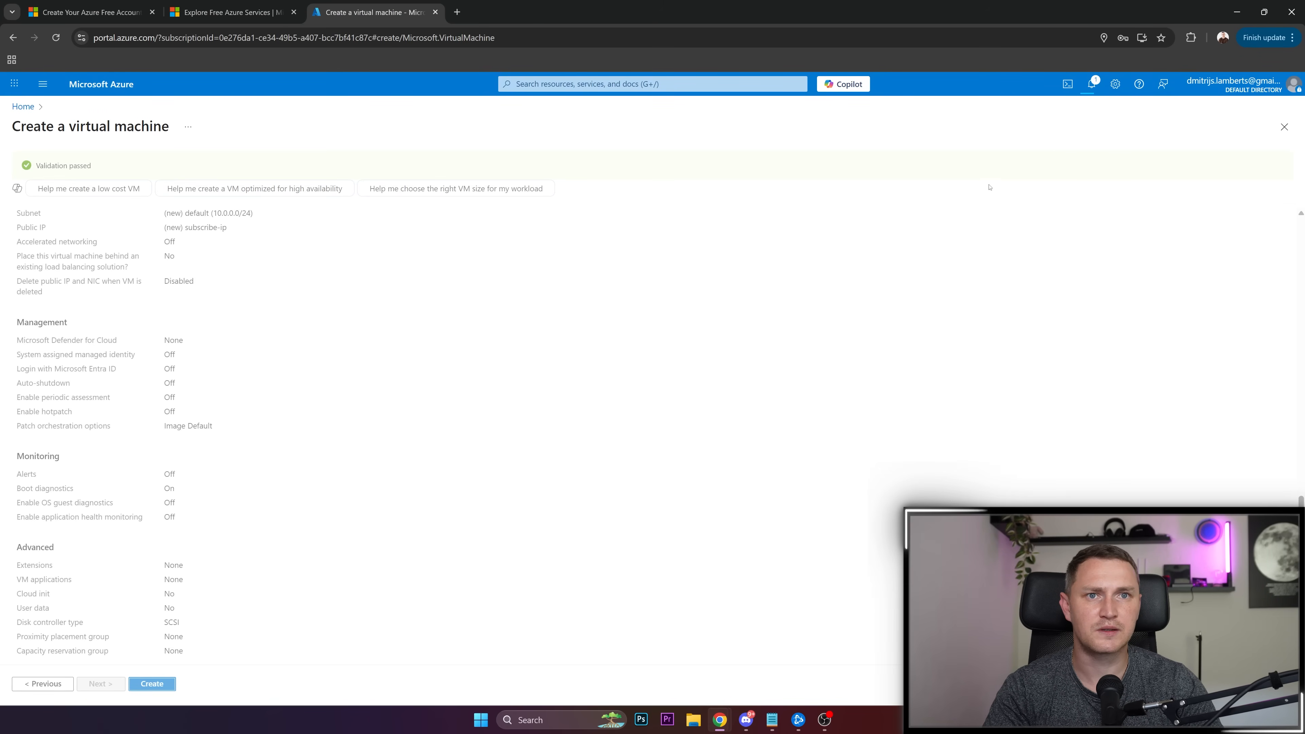
mouse_move(858, 216)
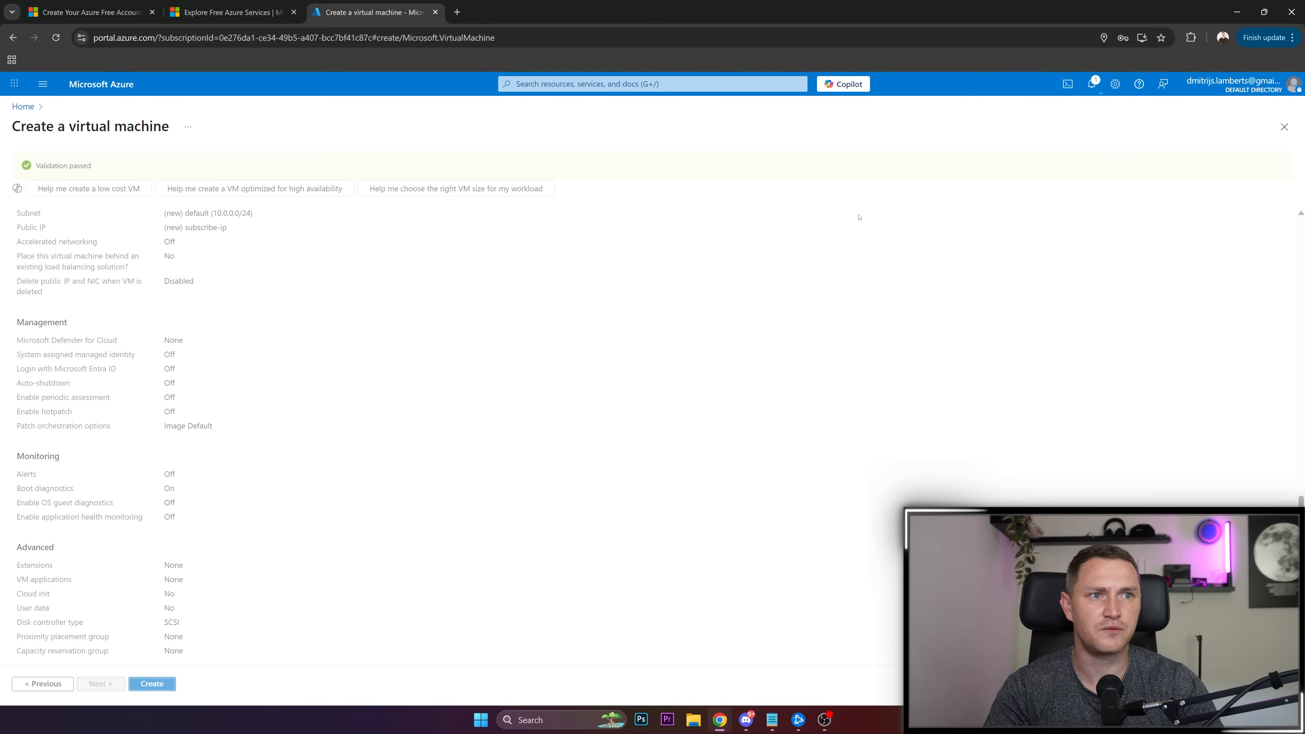
click(151, 683)
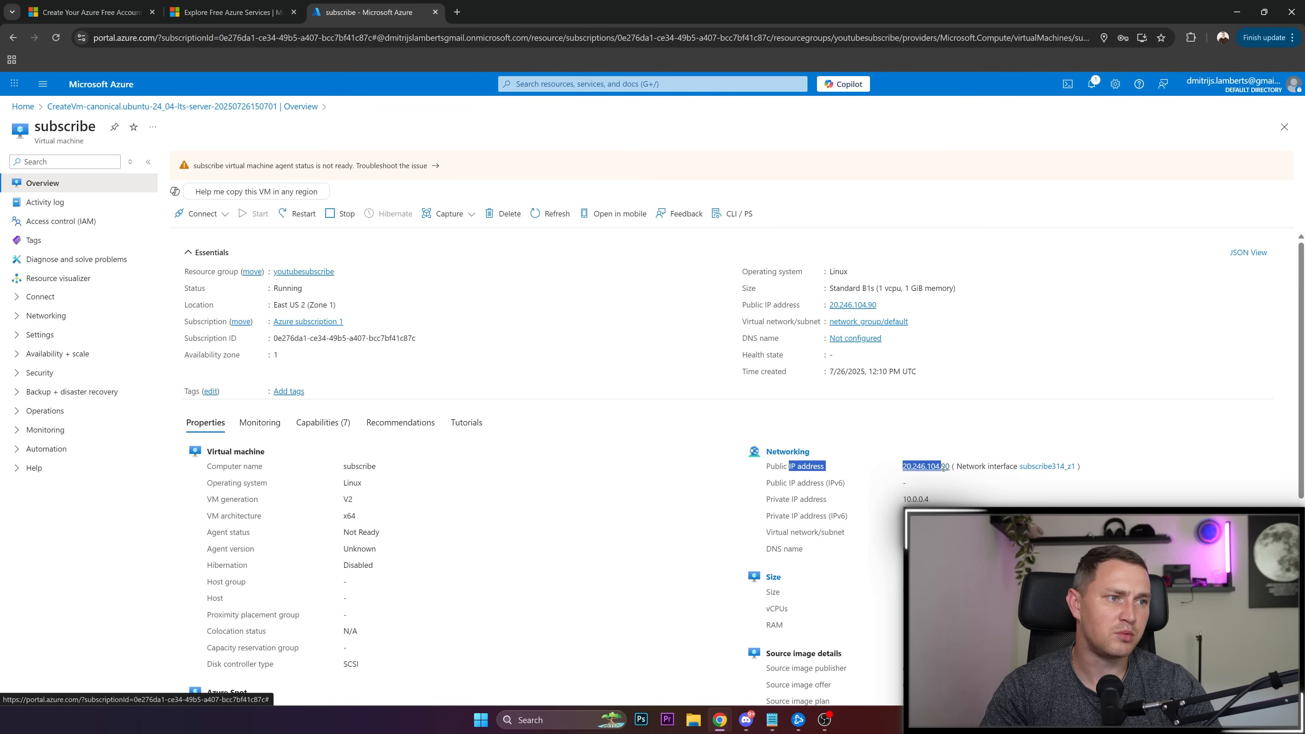
mouse_move(940, 466)
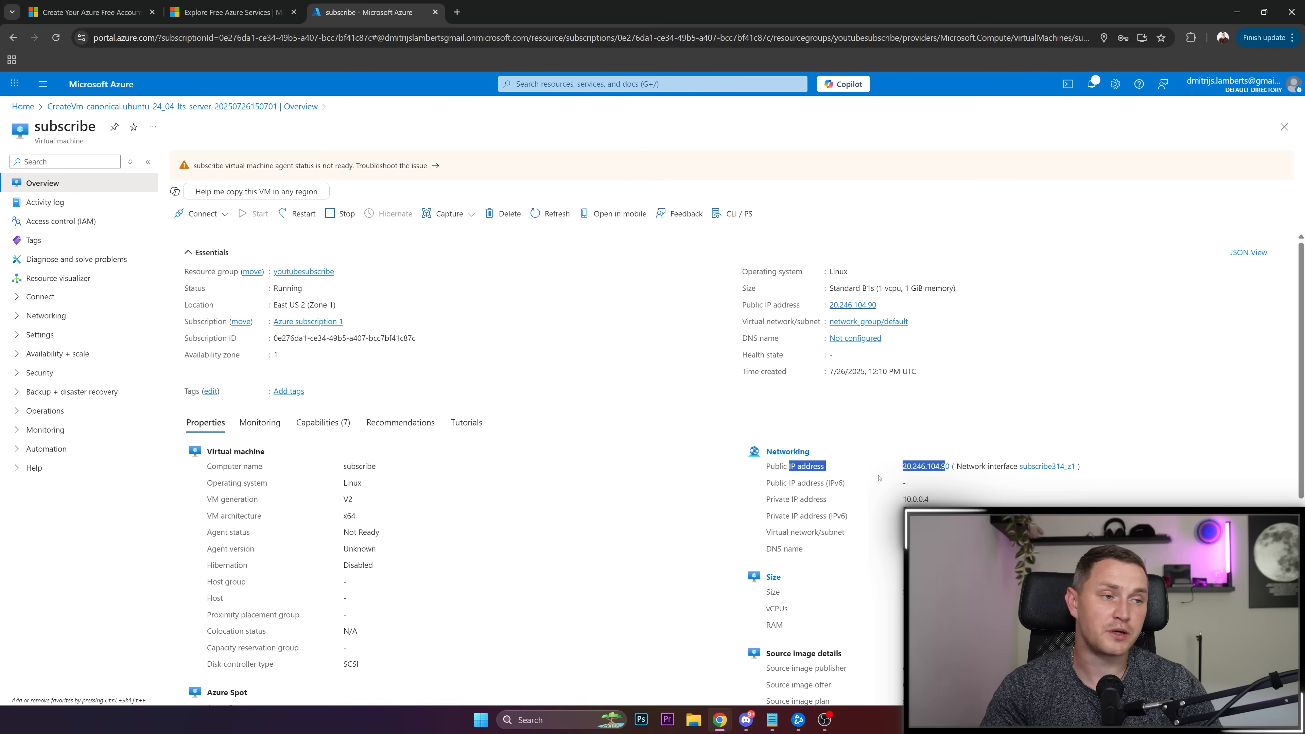
Step: Scroll the VM Overview to the Networking section showing the public IP address
scroll(down, 3)
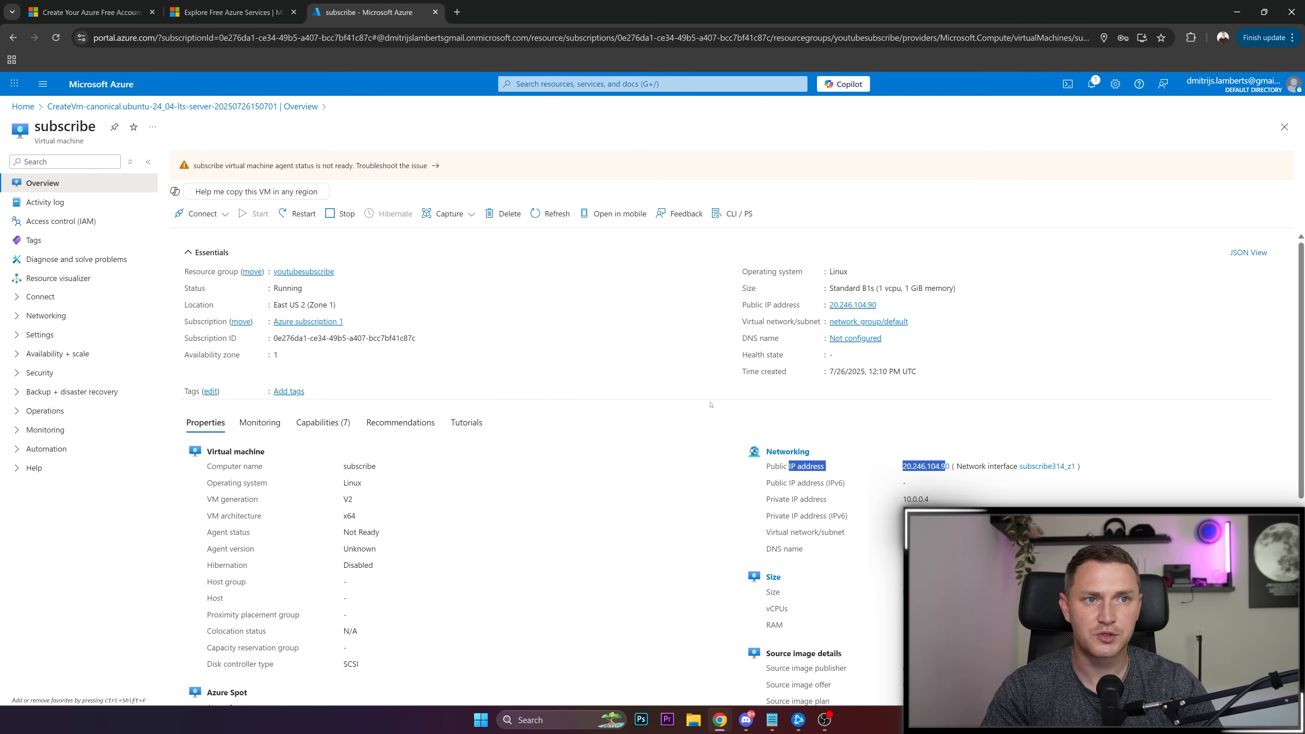
mouse_move(268, 283)
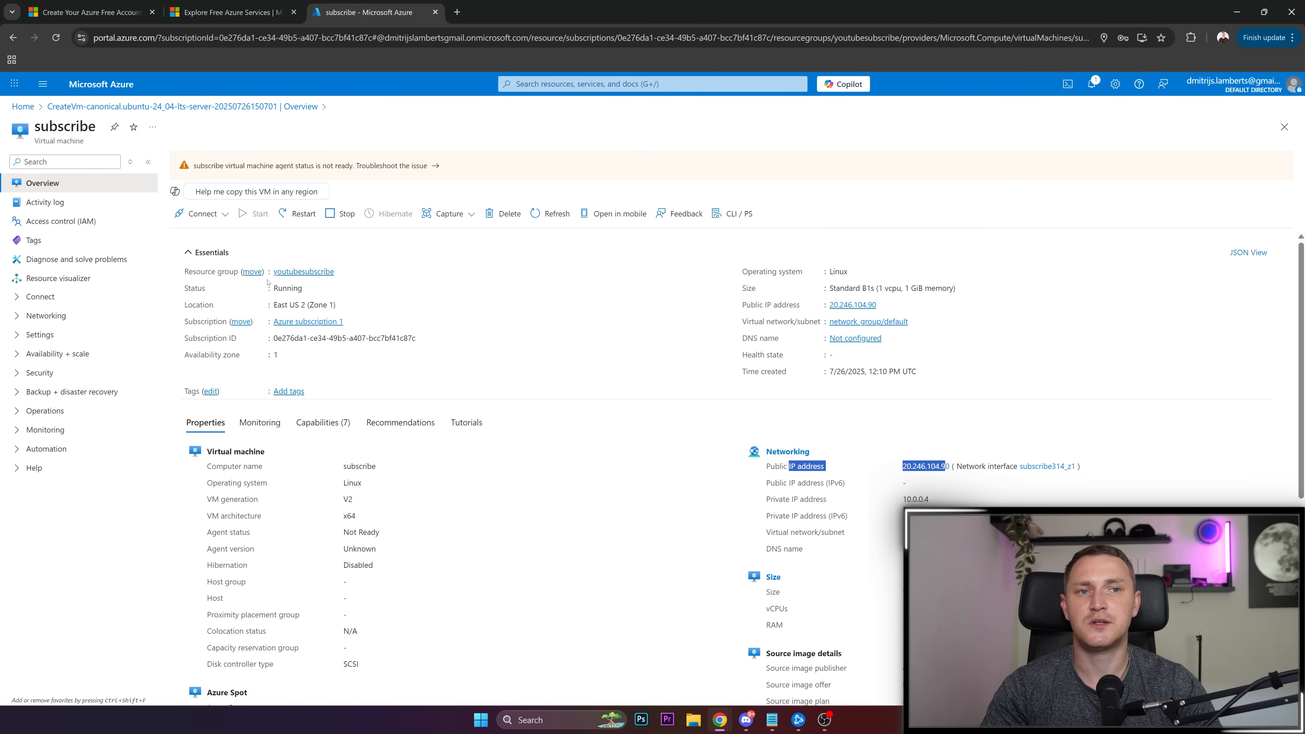